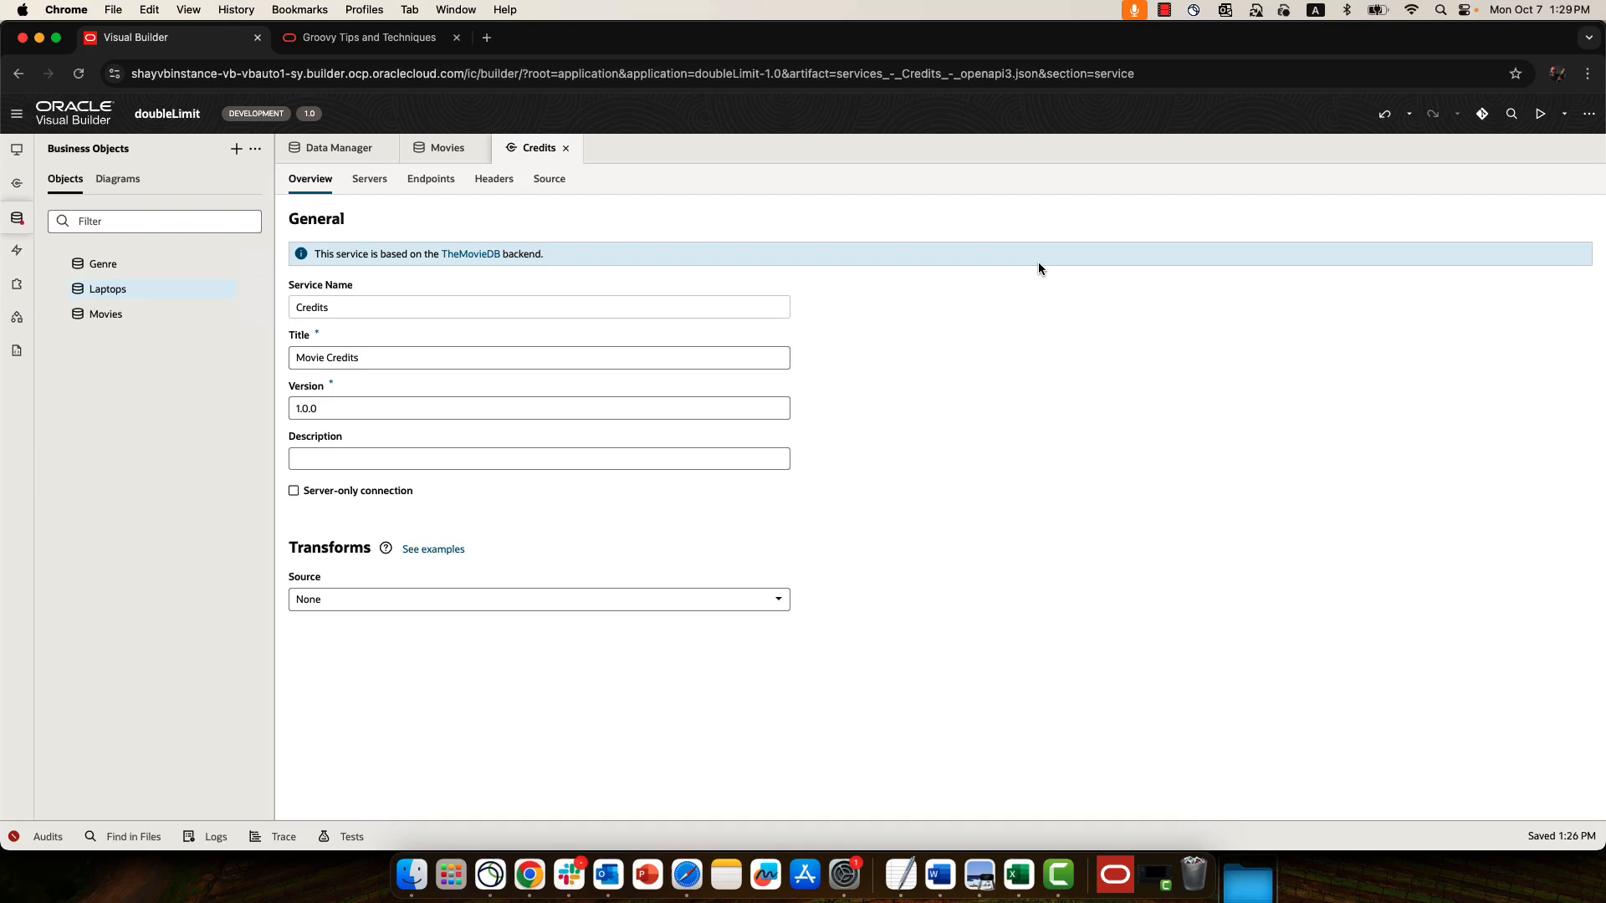
mouse_move(398, 509)
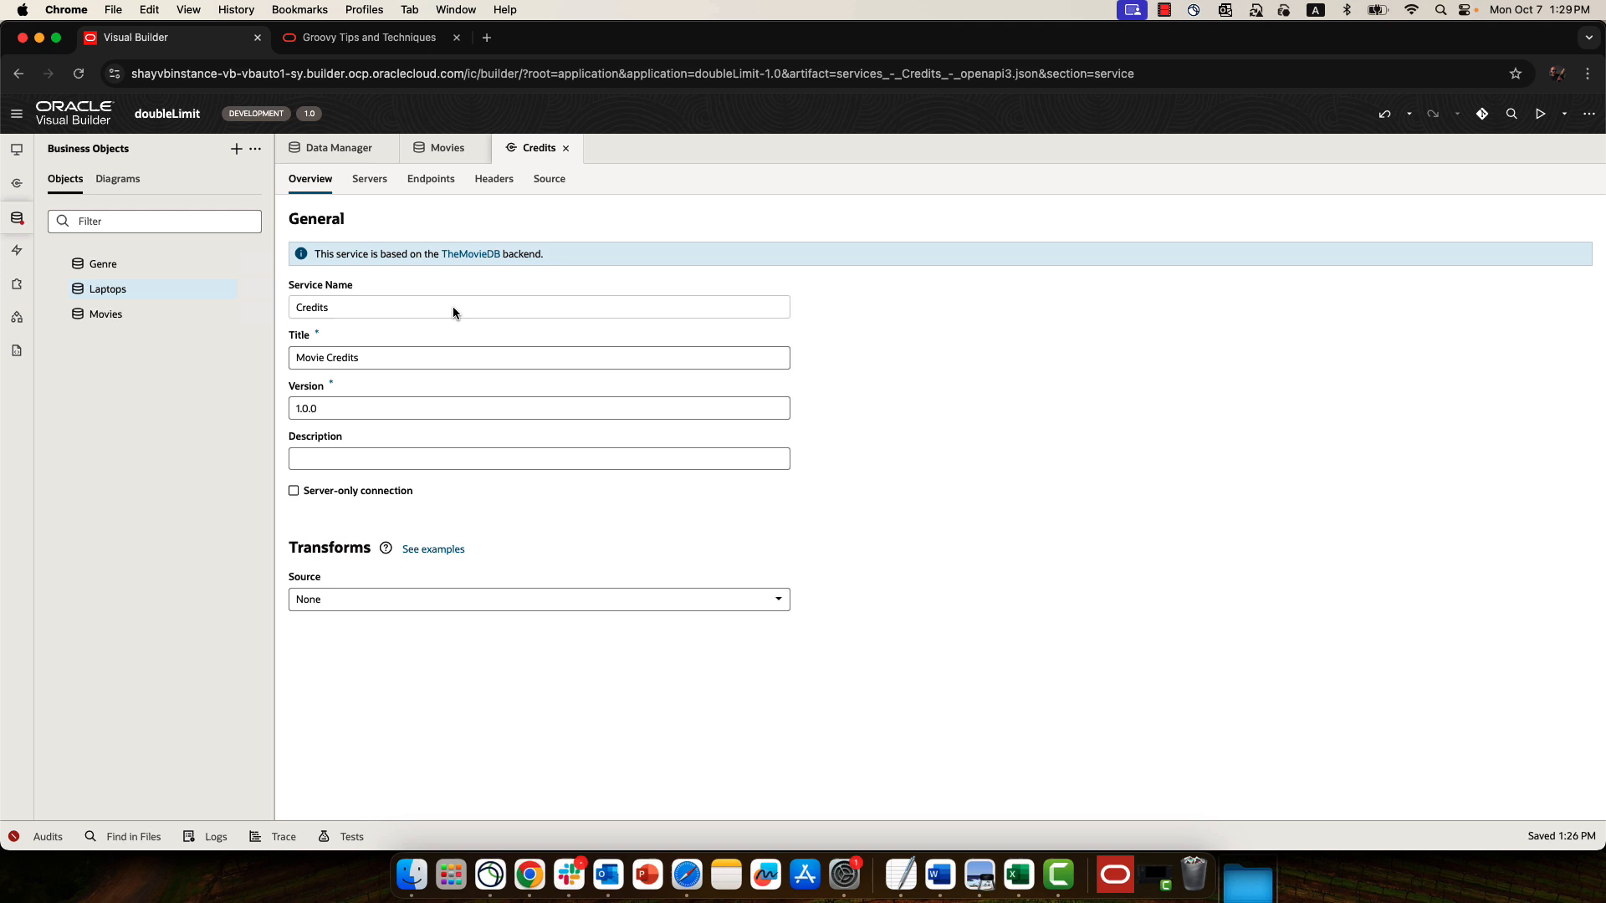
Step: Show the Movies business object's data rows, where only Insidious: The Red Door has a lead actor
left_click(430, 178)
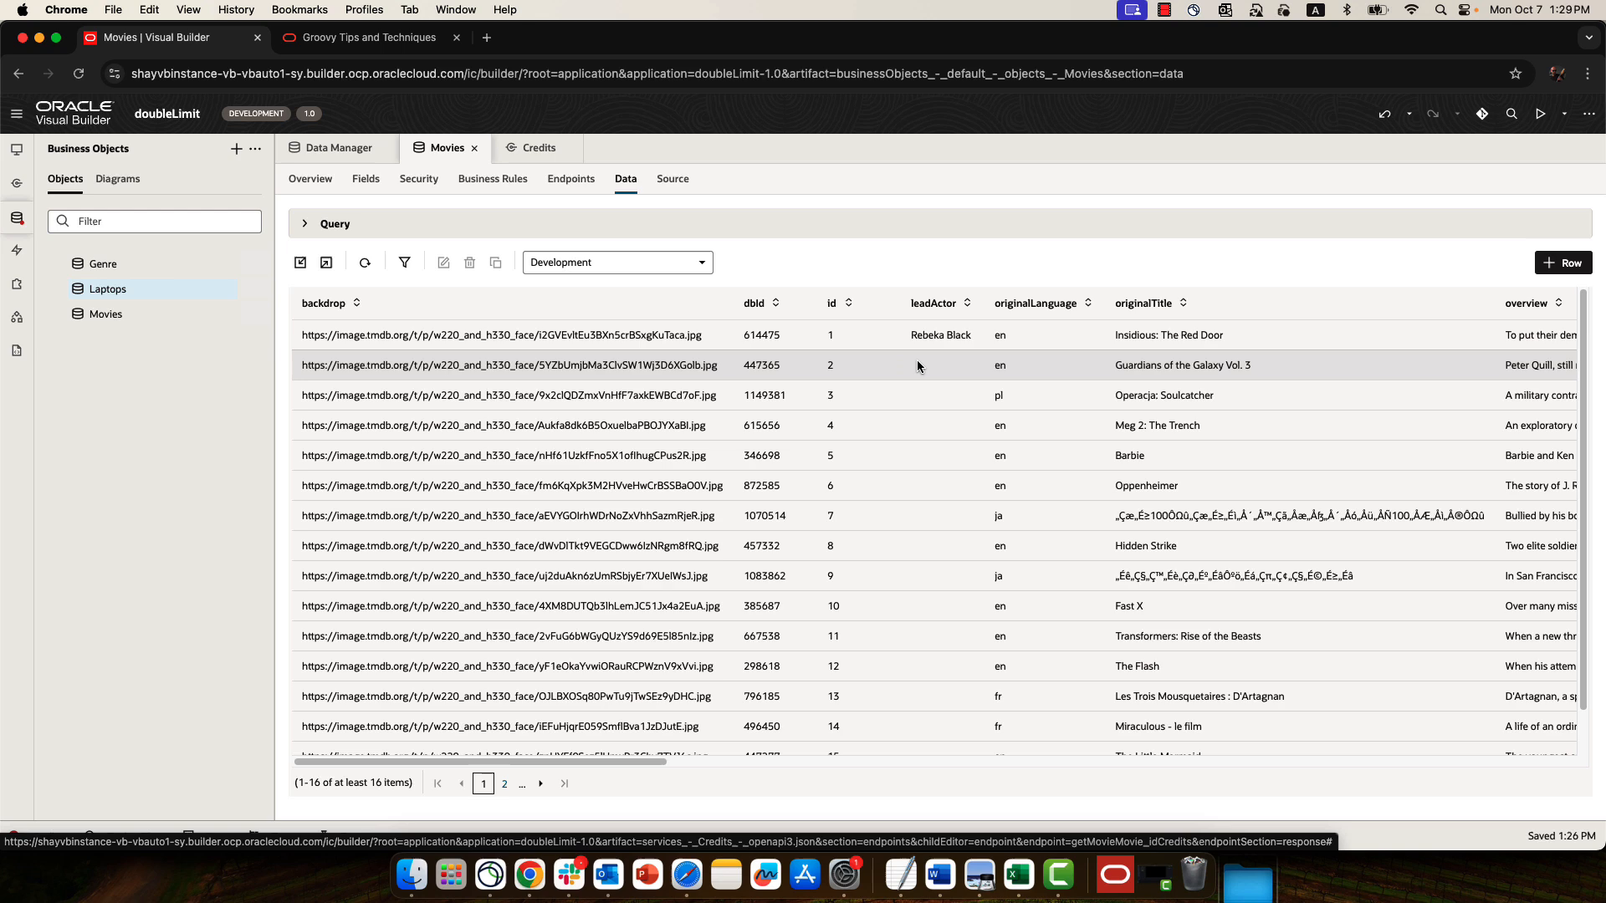
Step: Re-save the Guardians of the Galaxy Vol. 3 row so the trigger fills Chris Pratt as lead actor
left_click(917, 365)
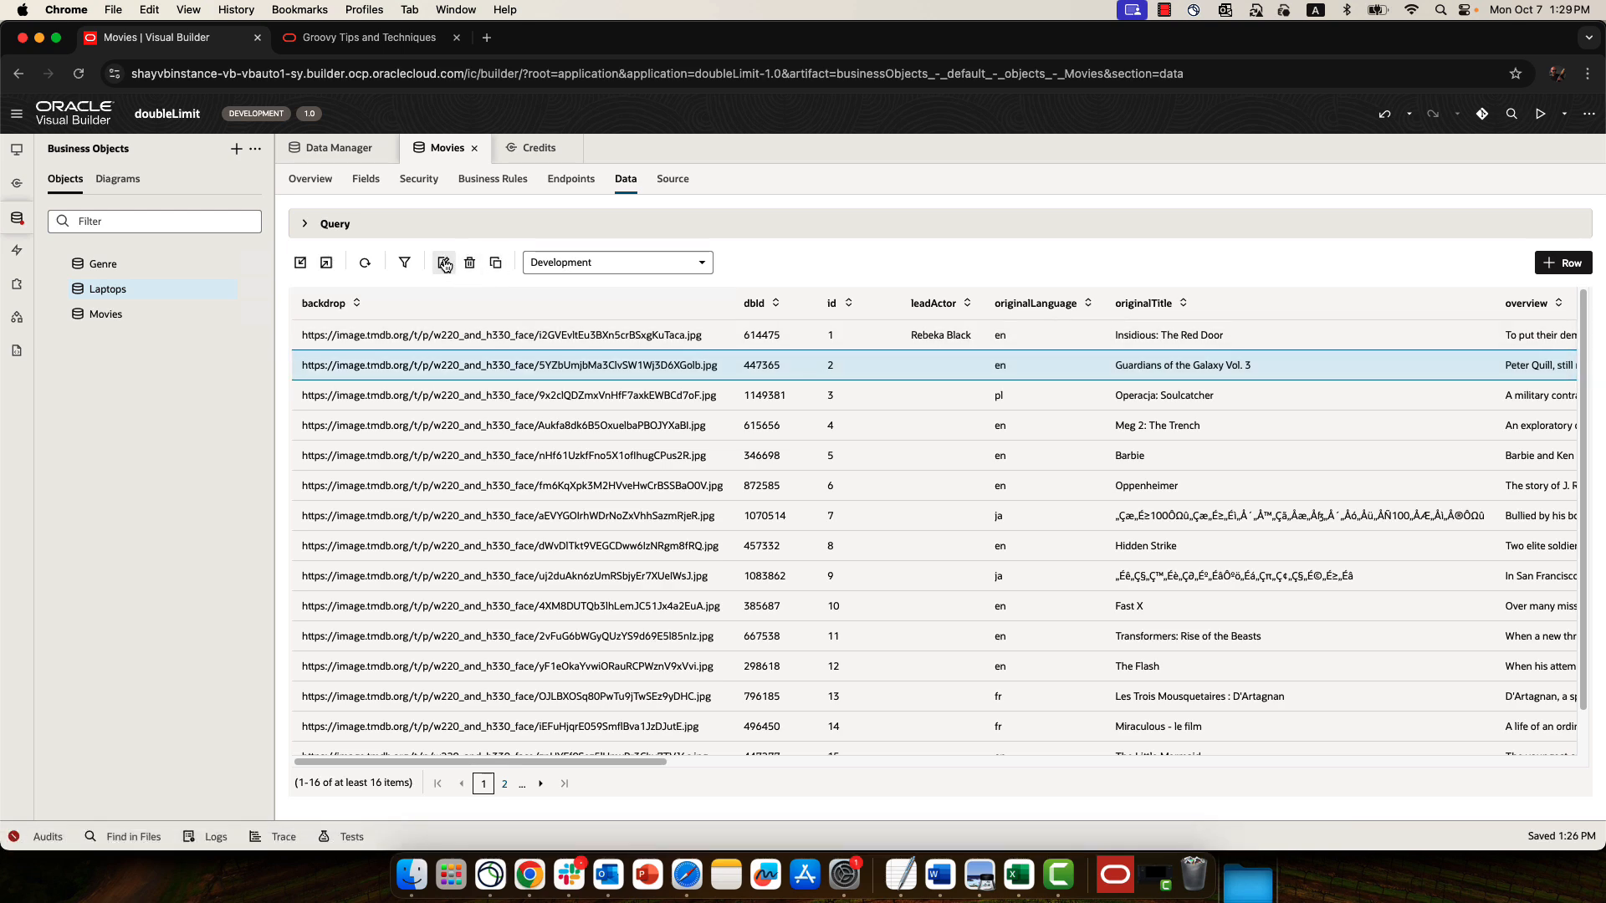
left_click(445, 261)
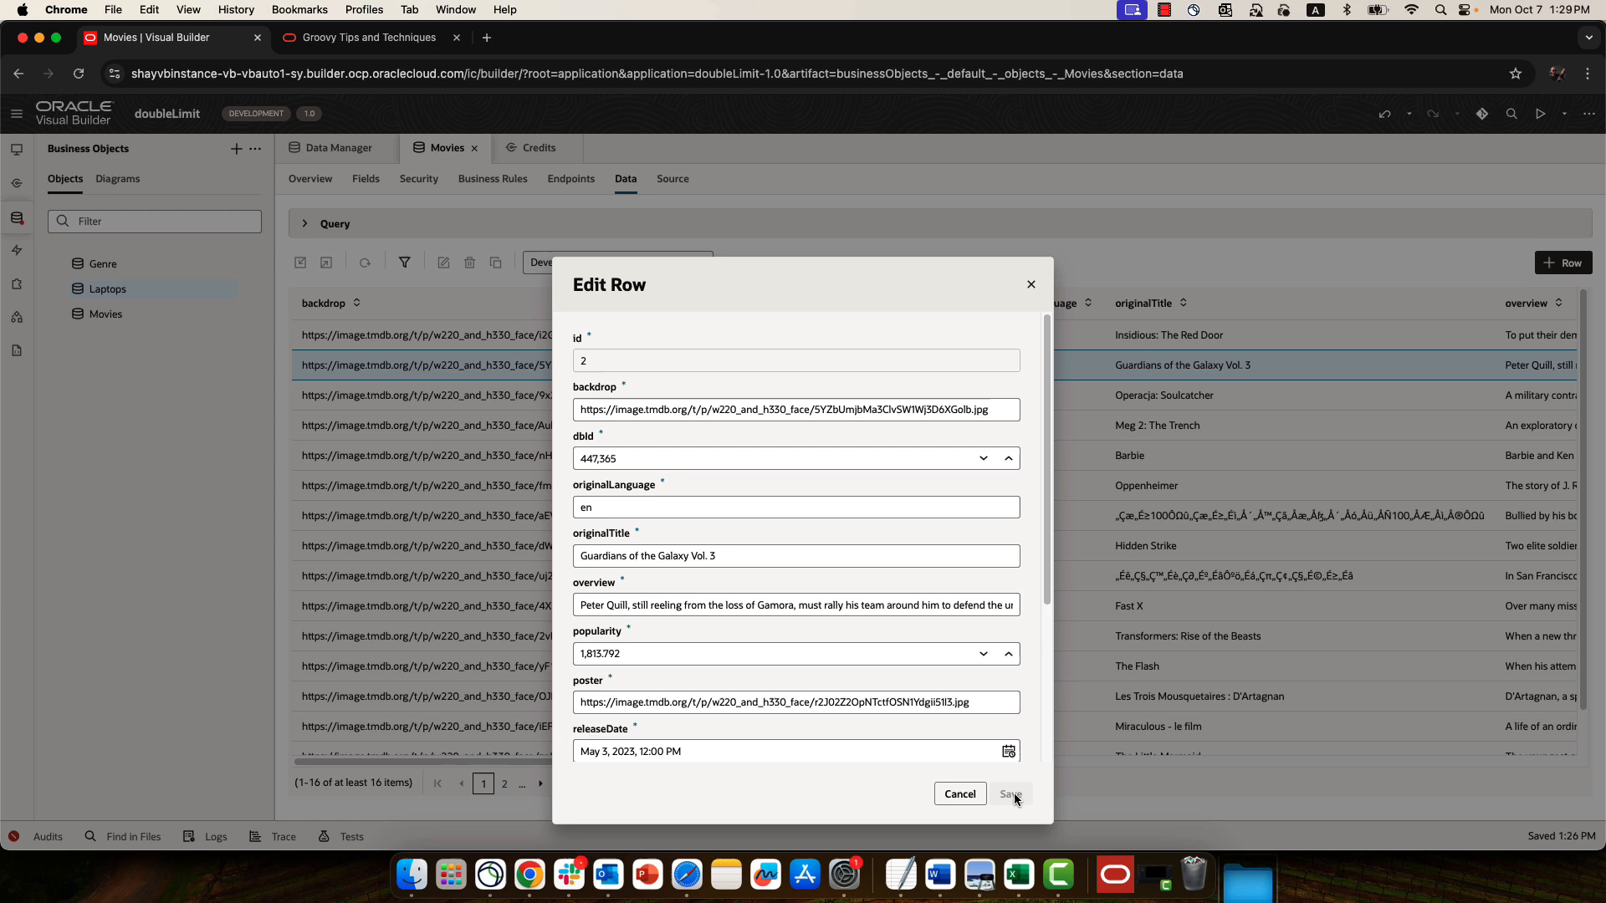
left_click(1011, 793)
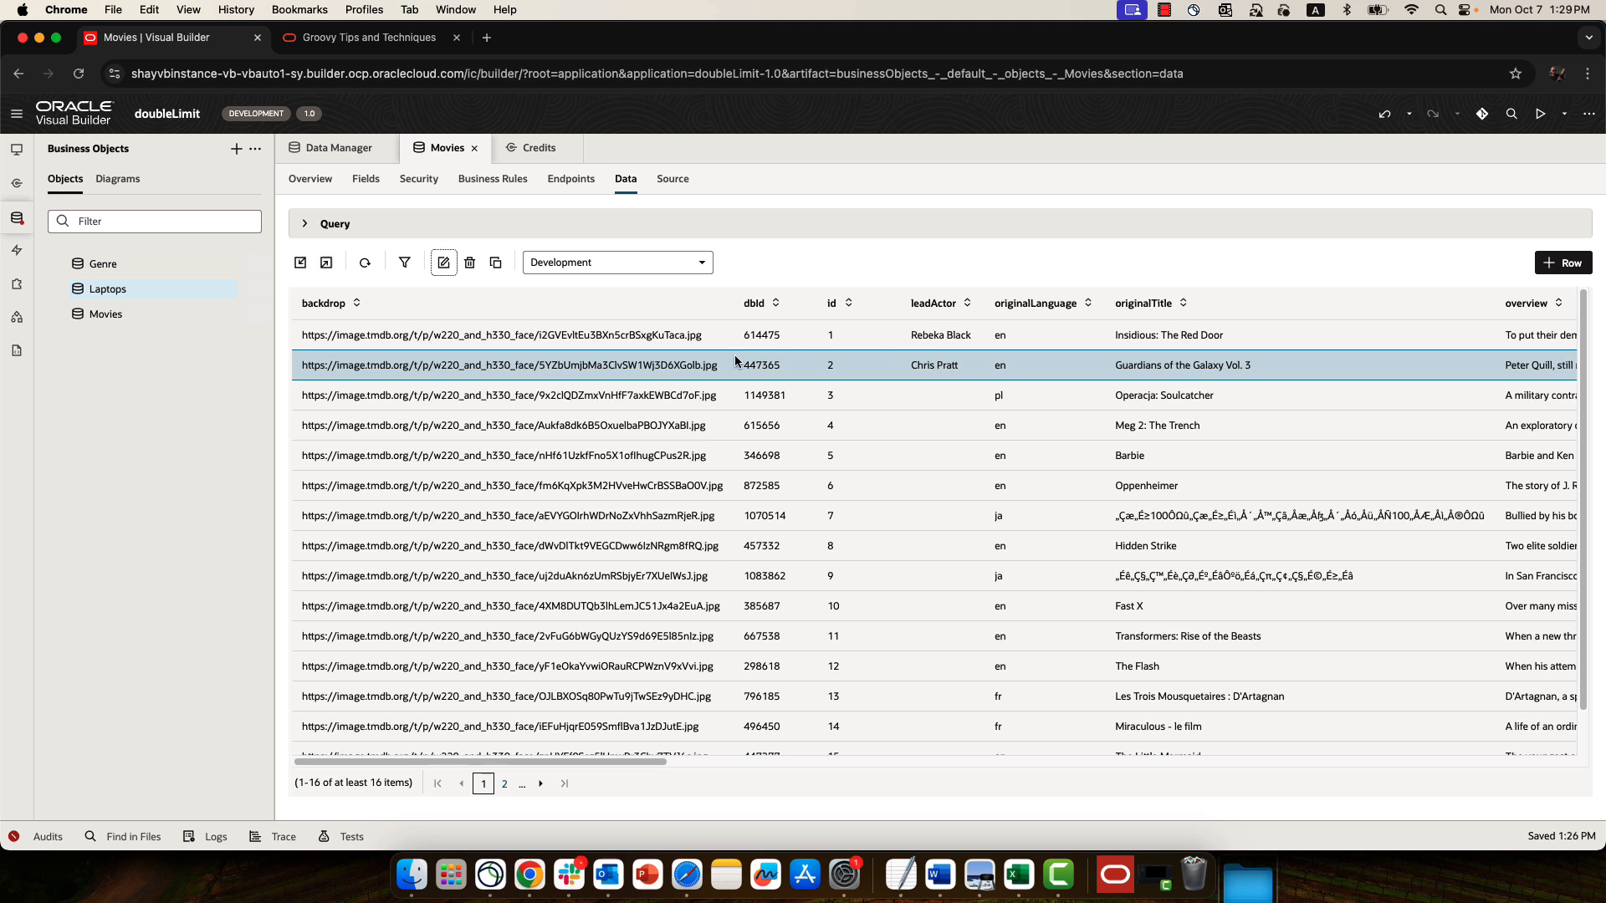
mouse_move(779, 376)
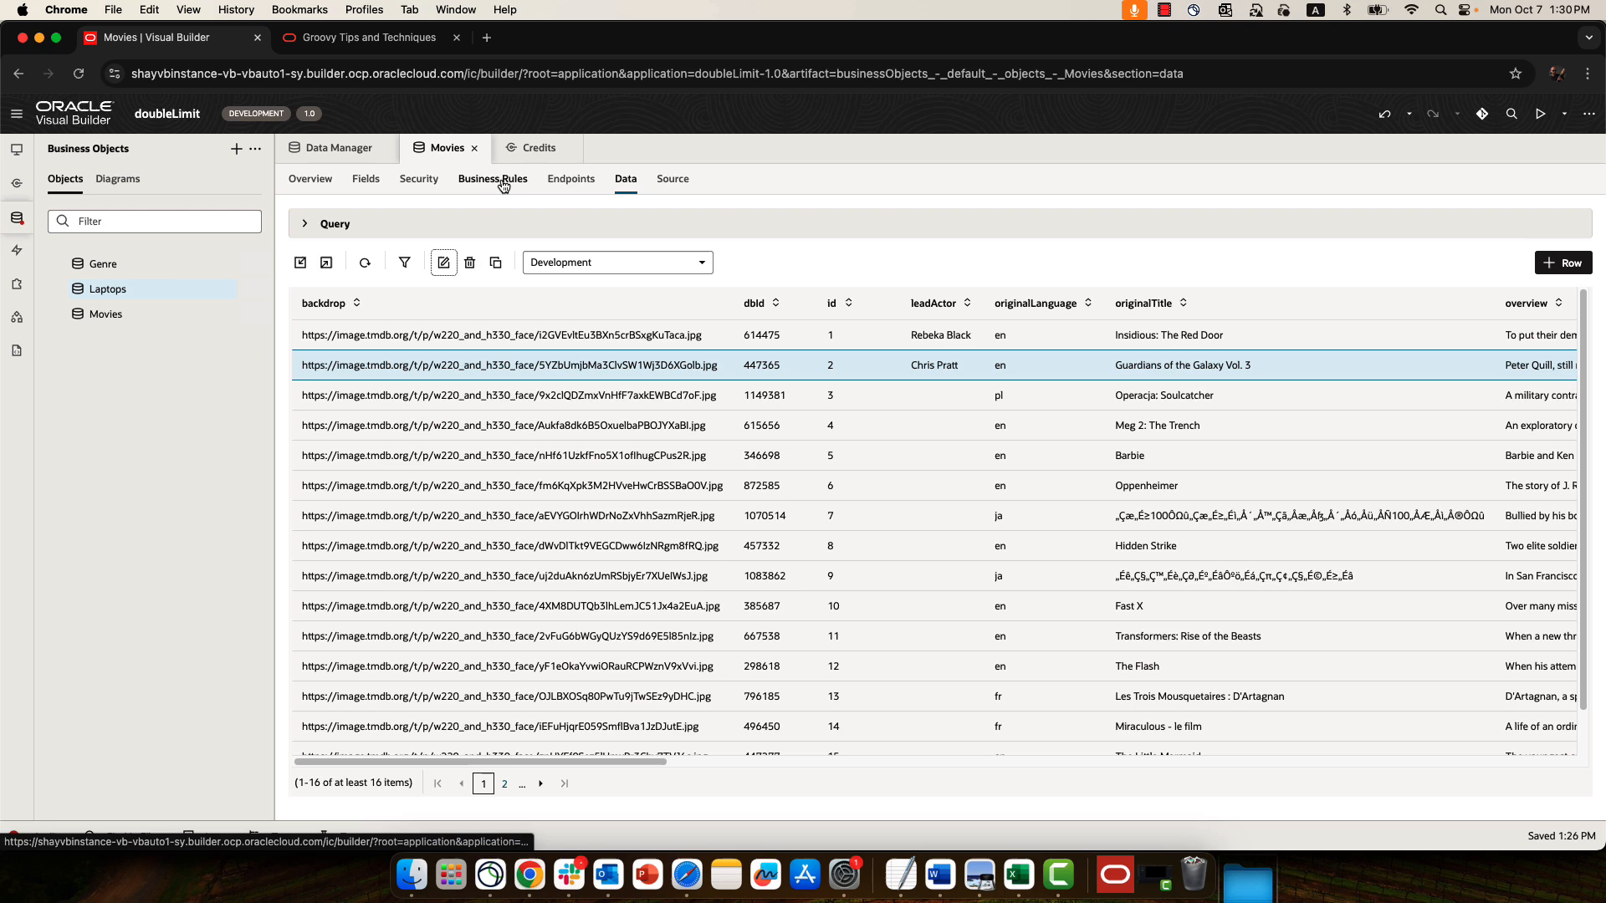
Step: From Business Rules, reach the GetLead trigger's Get Lead Actor Groovy script in the code editor
left_click(492, 179)
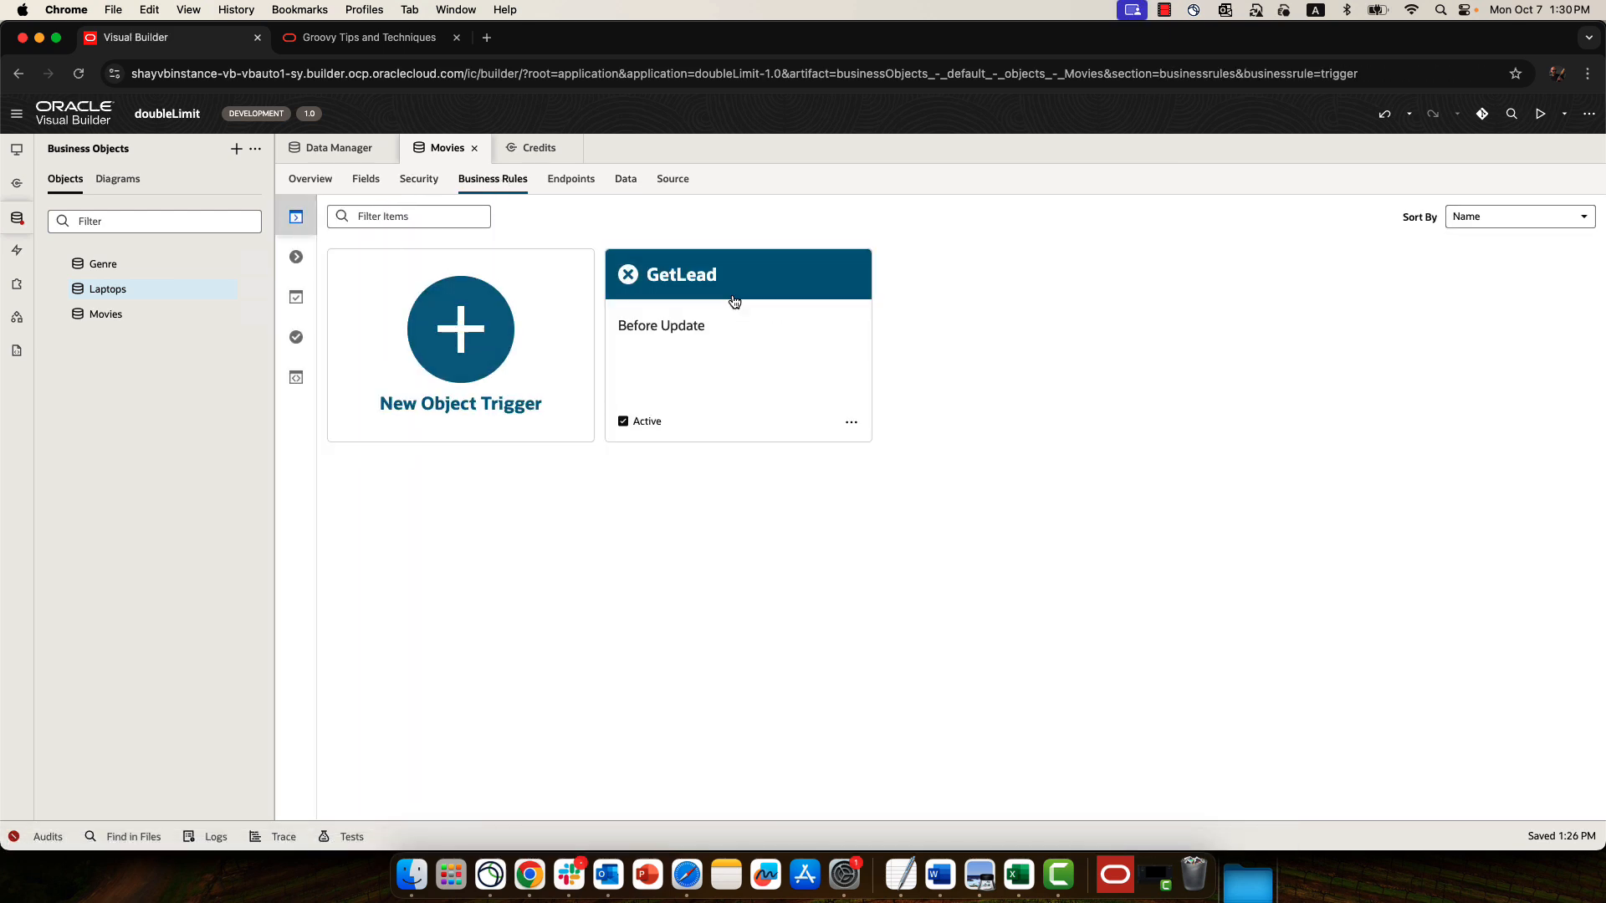
mouse_move(701, 276)
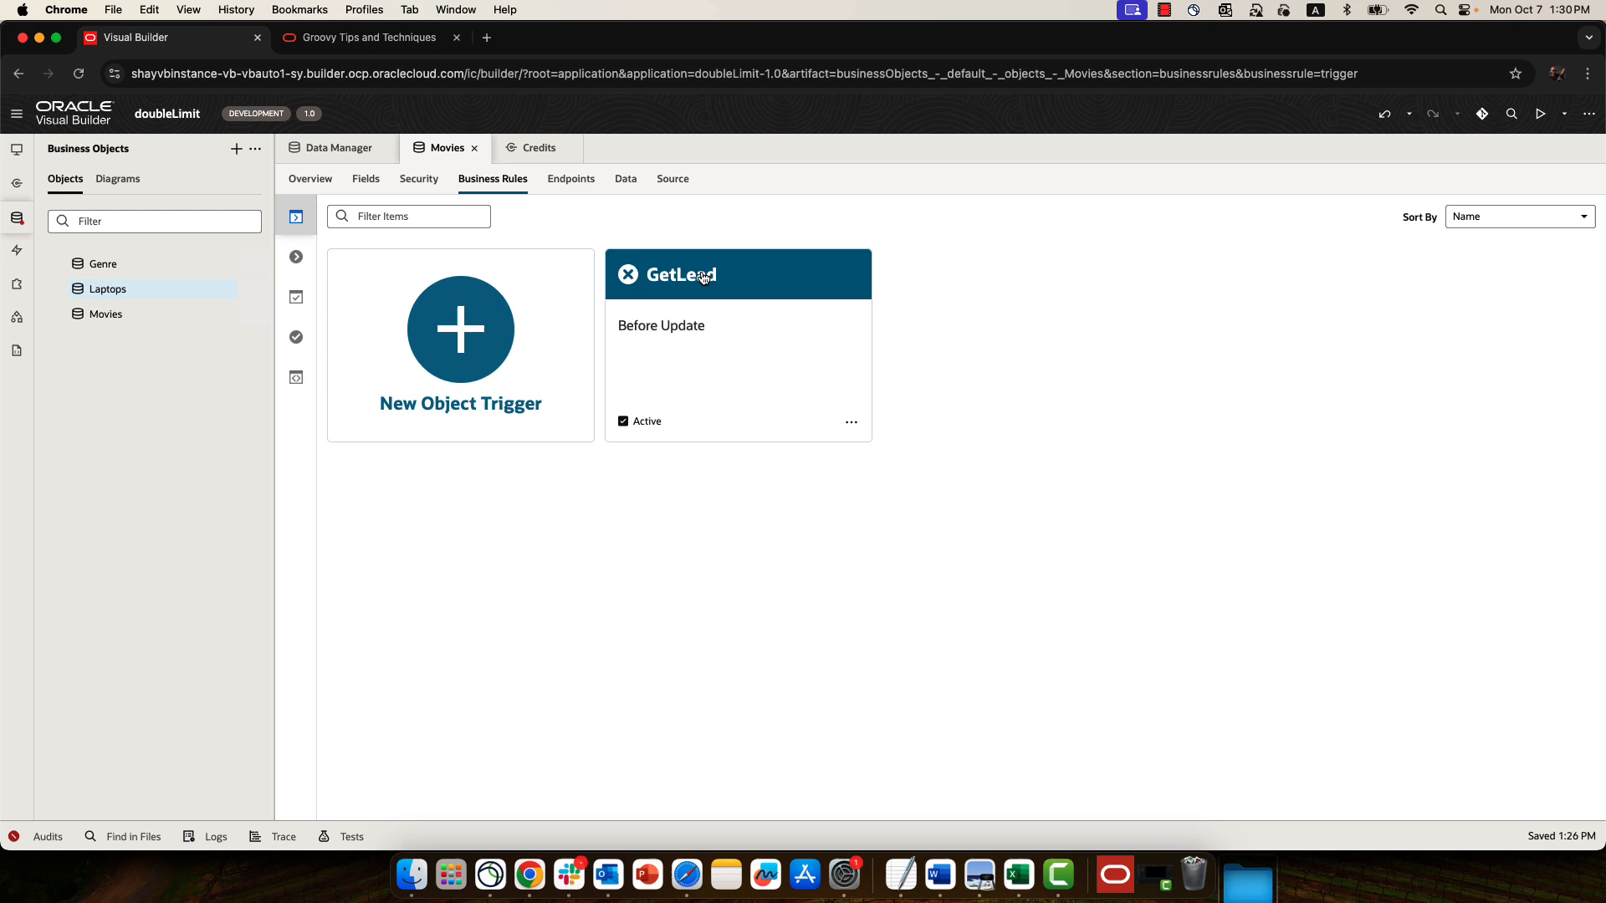
left_click(702, 276)
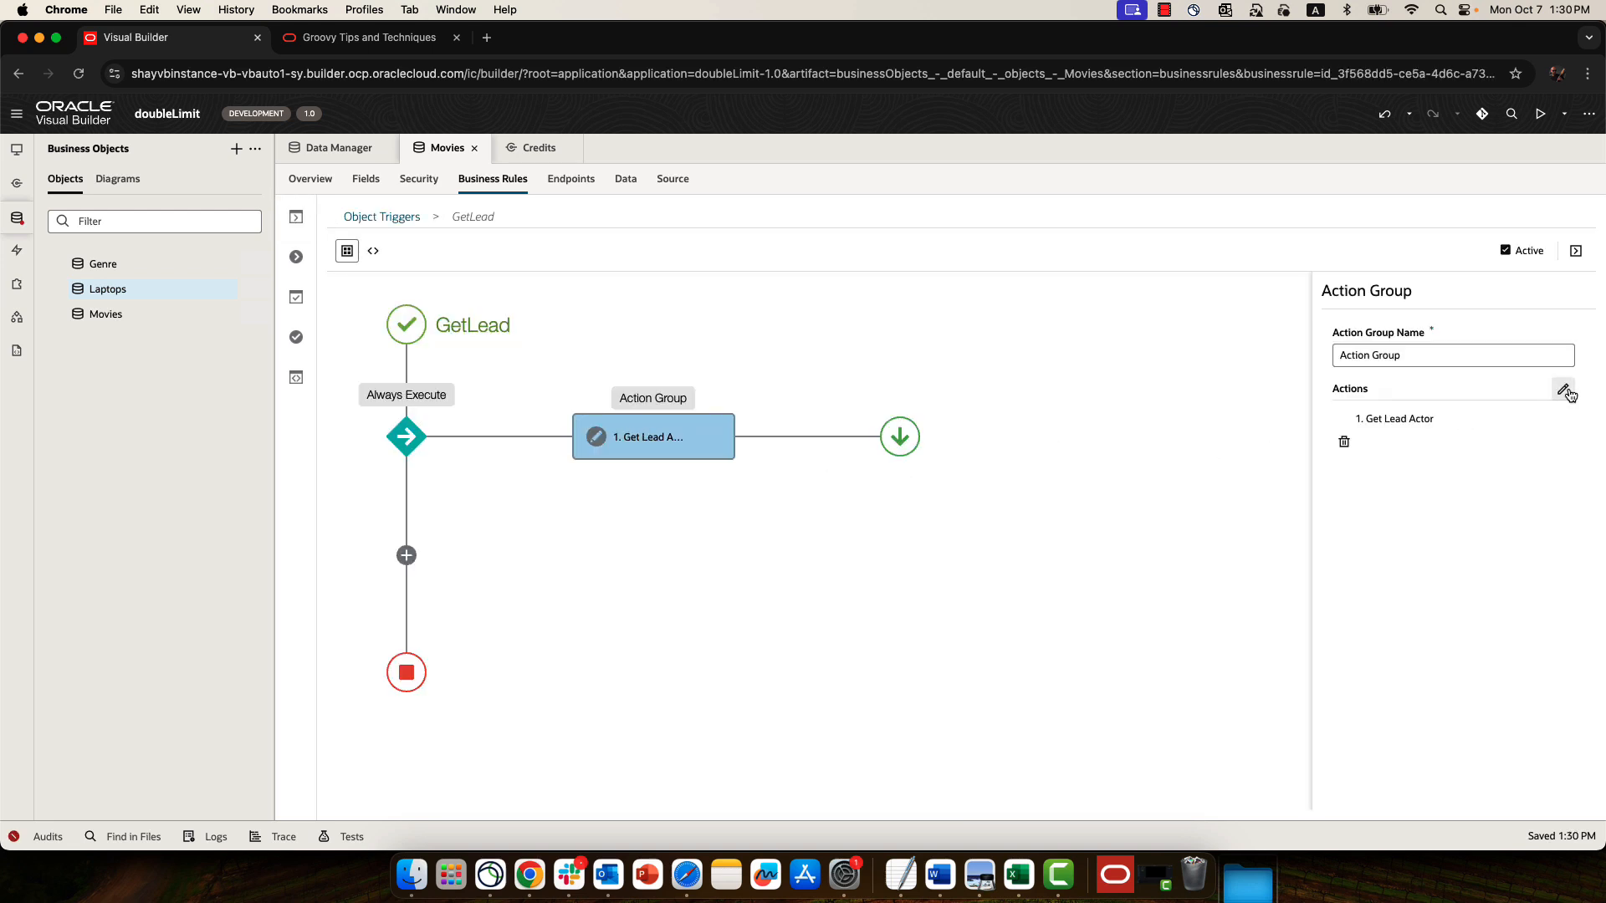
left_click(1566, 390)
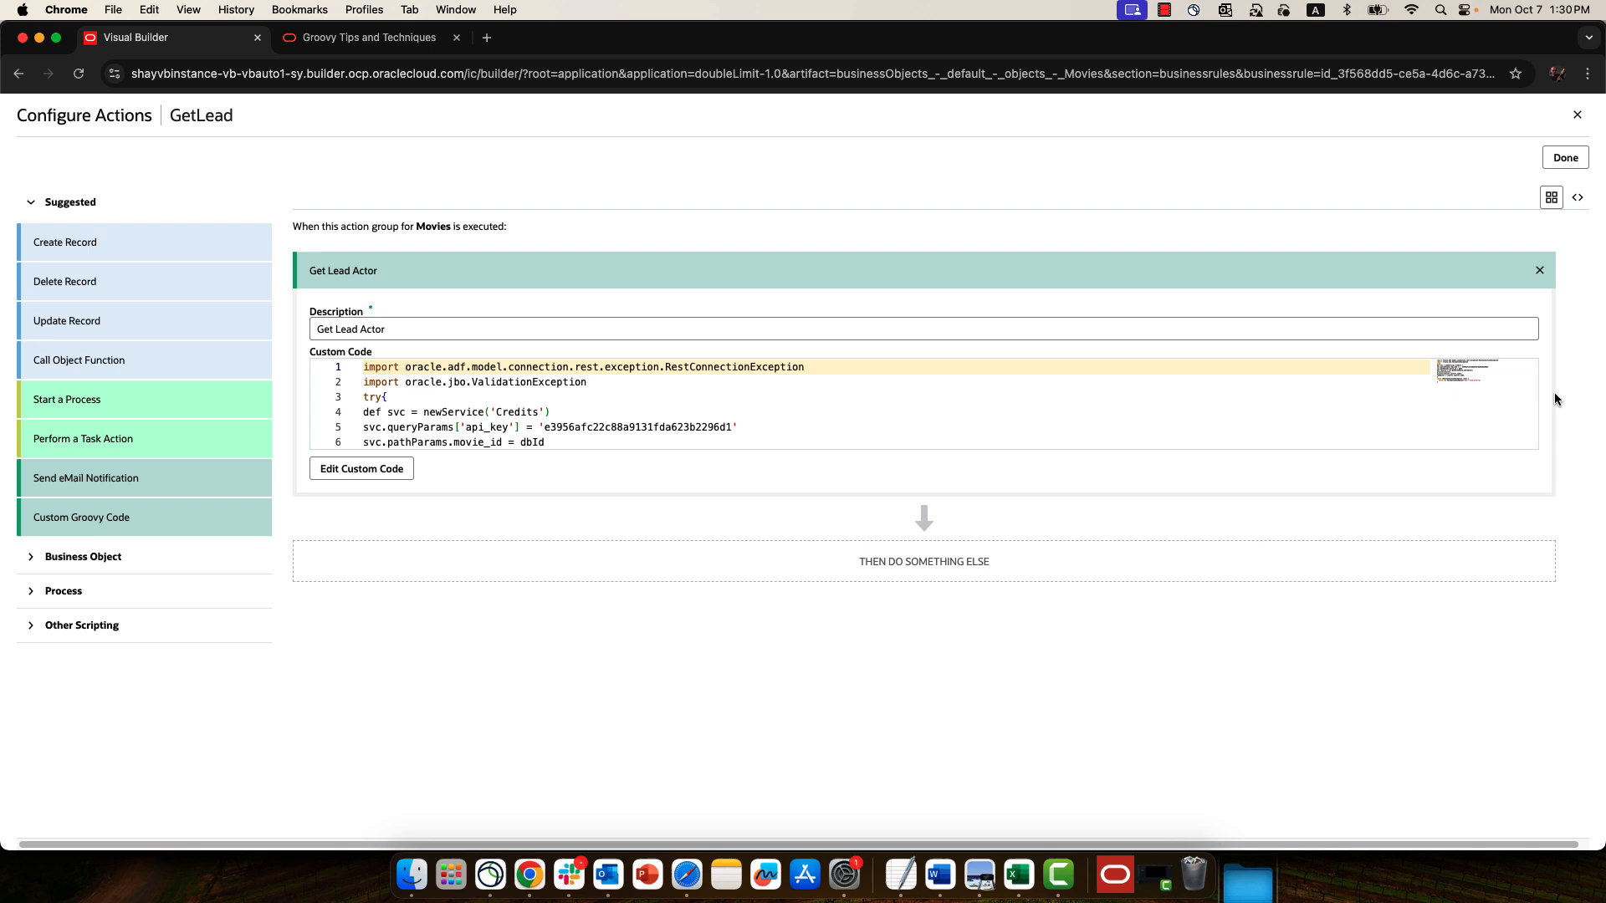
mouse_move(348, 288)
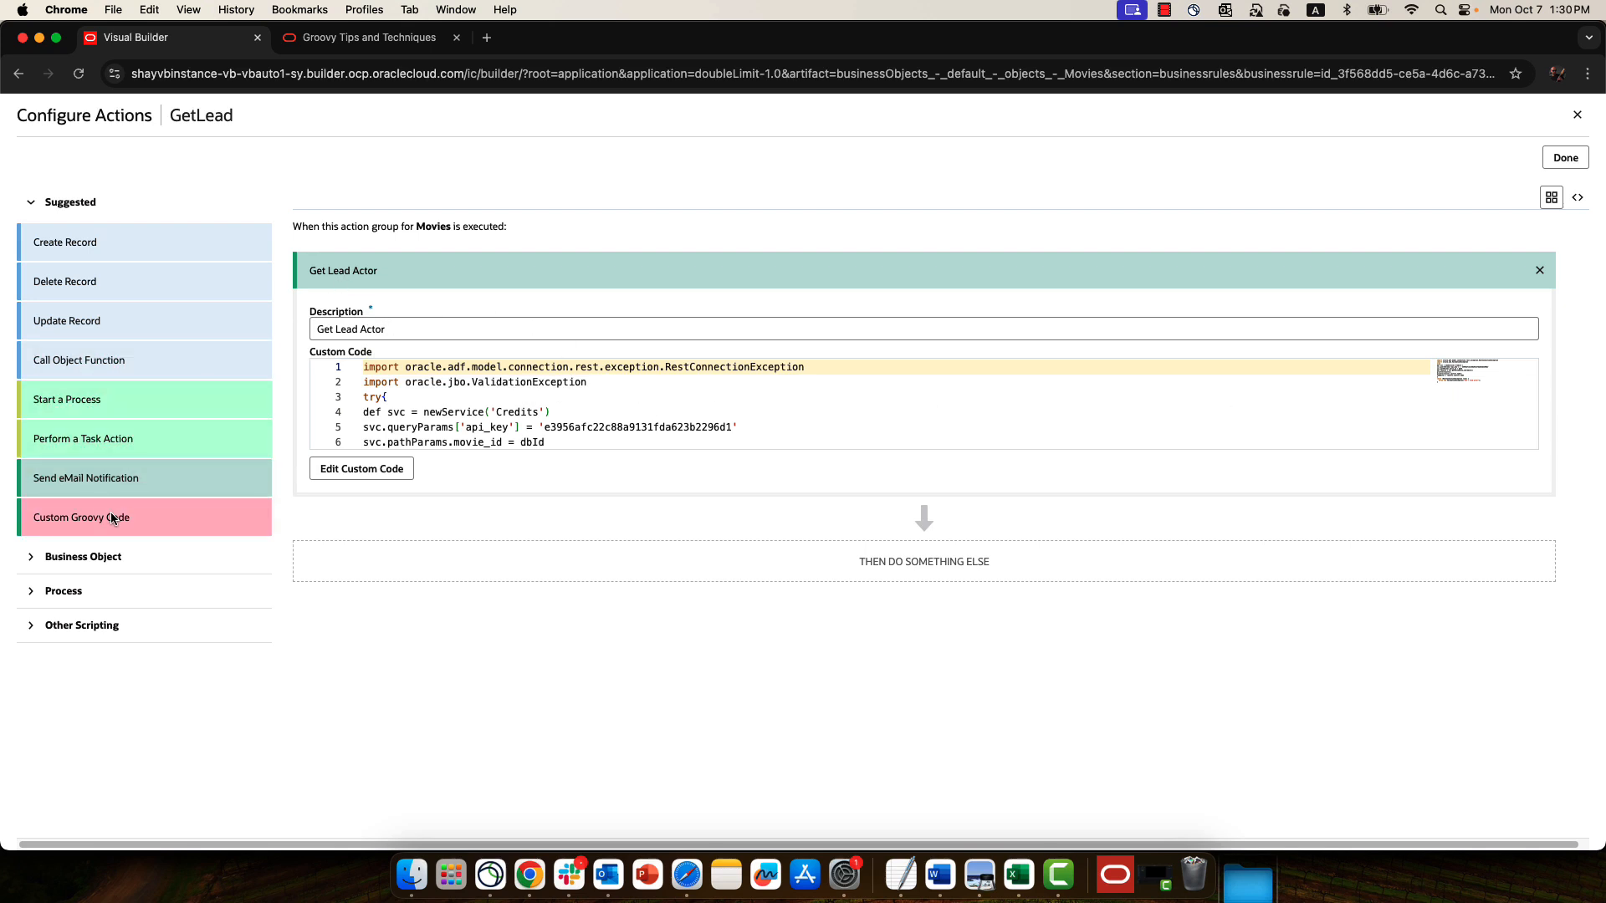
left_click(361, 469)
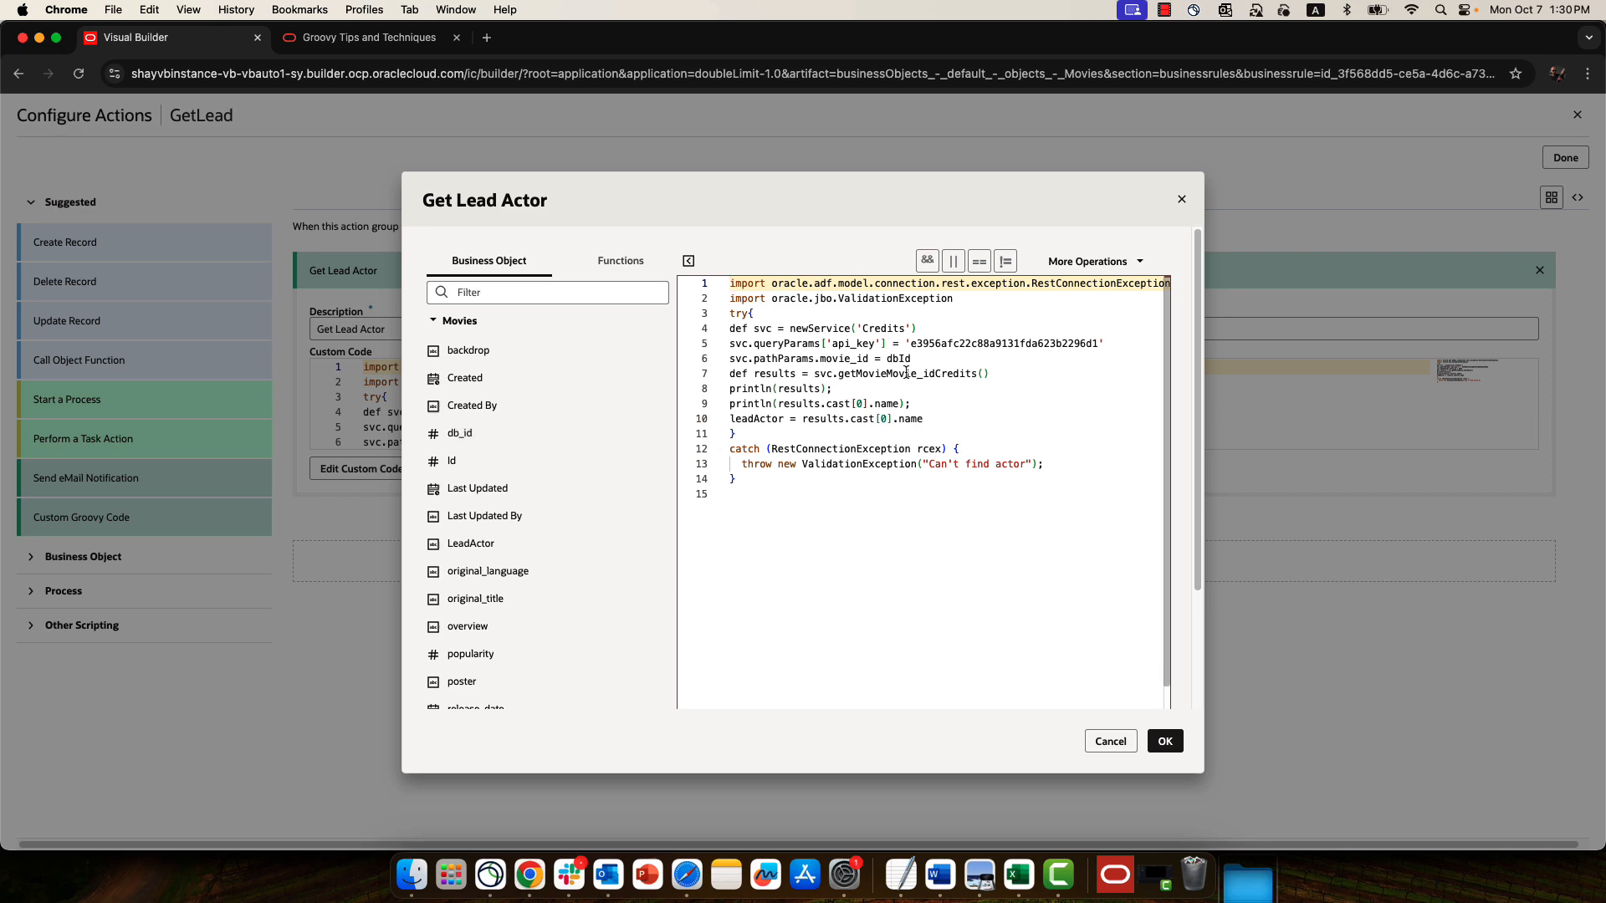
Step: In the Groovy Tips and Techniques doc, read the Invoking REST Services section on query parameters and HTTP headers
left_click(368, 36)
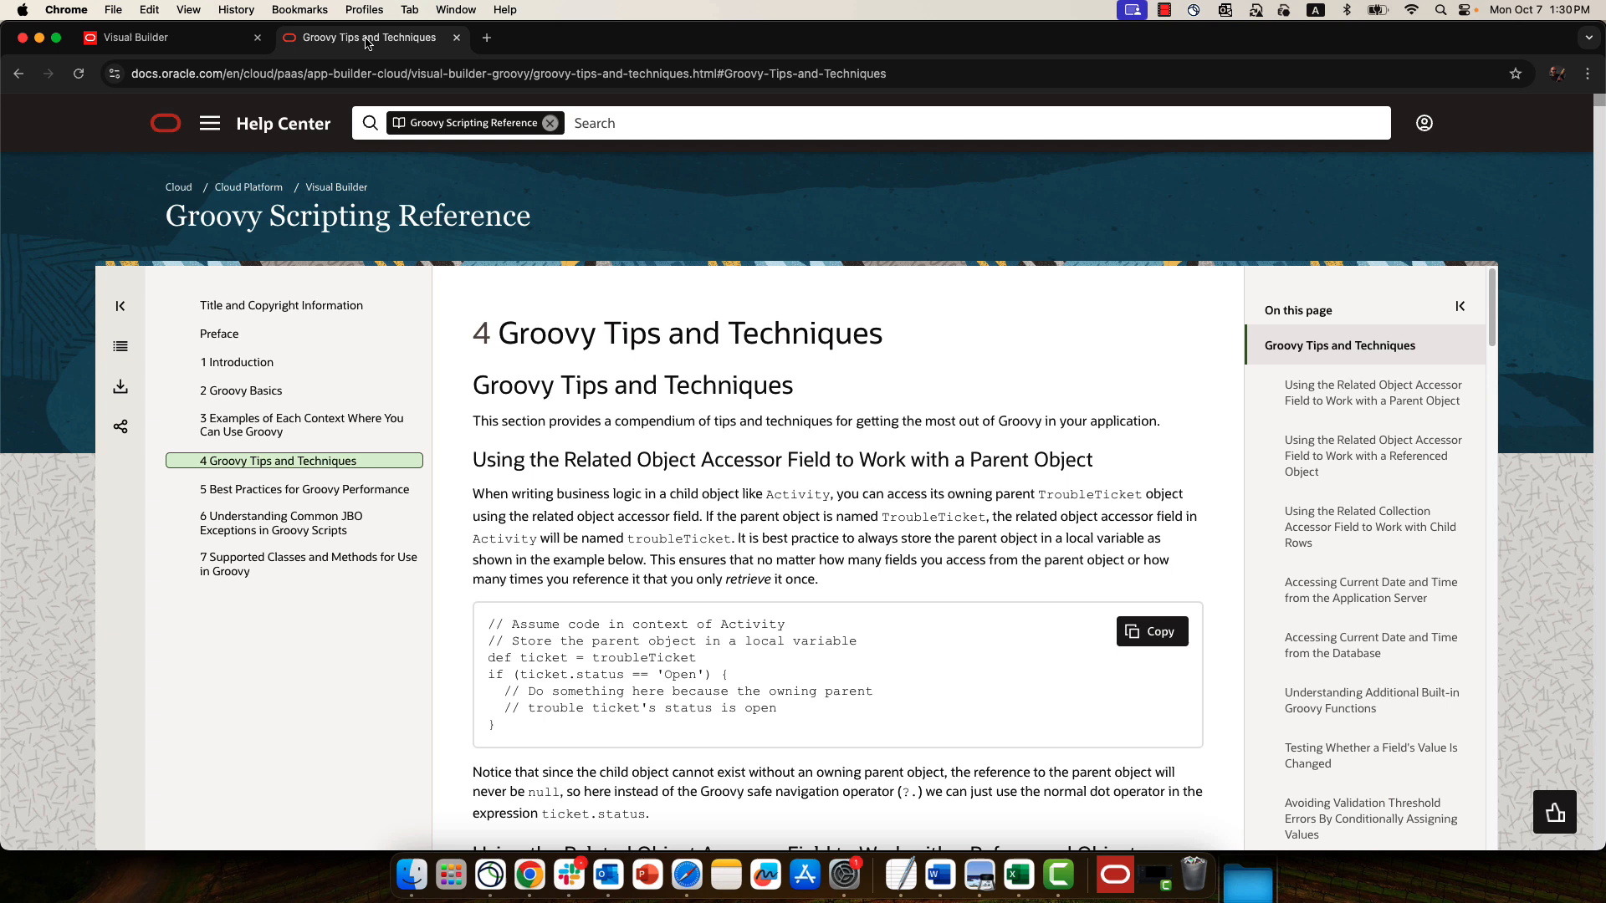
mouse_move(341, 191)
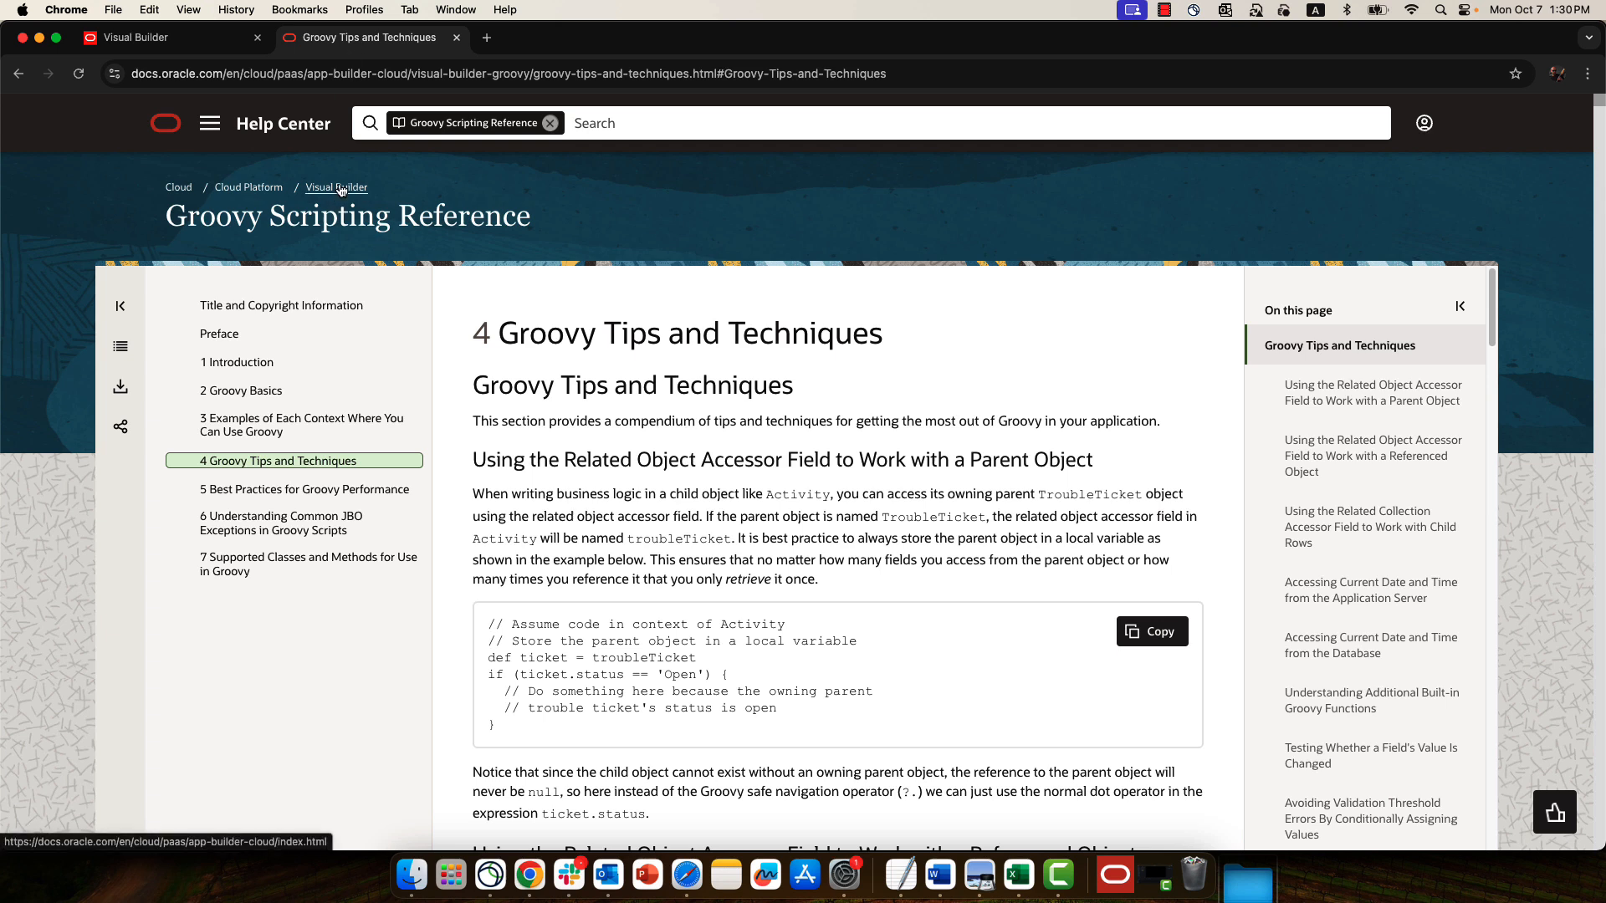
mouse_move(291, 221)
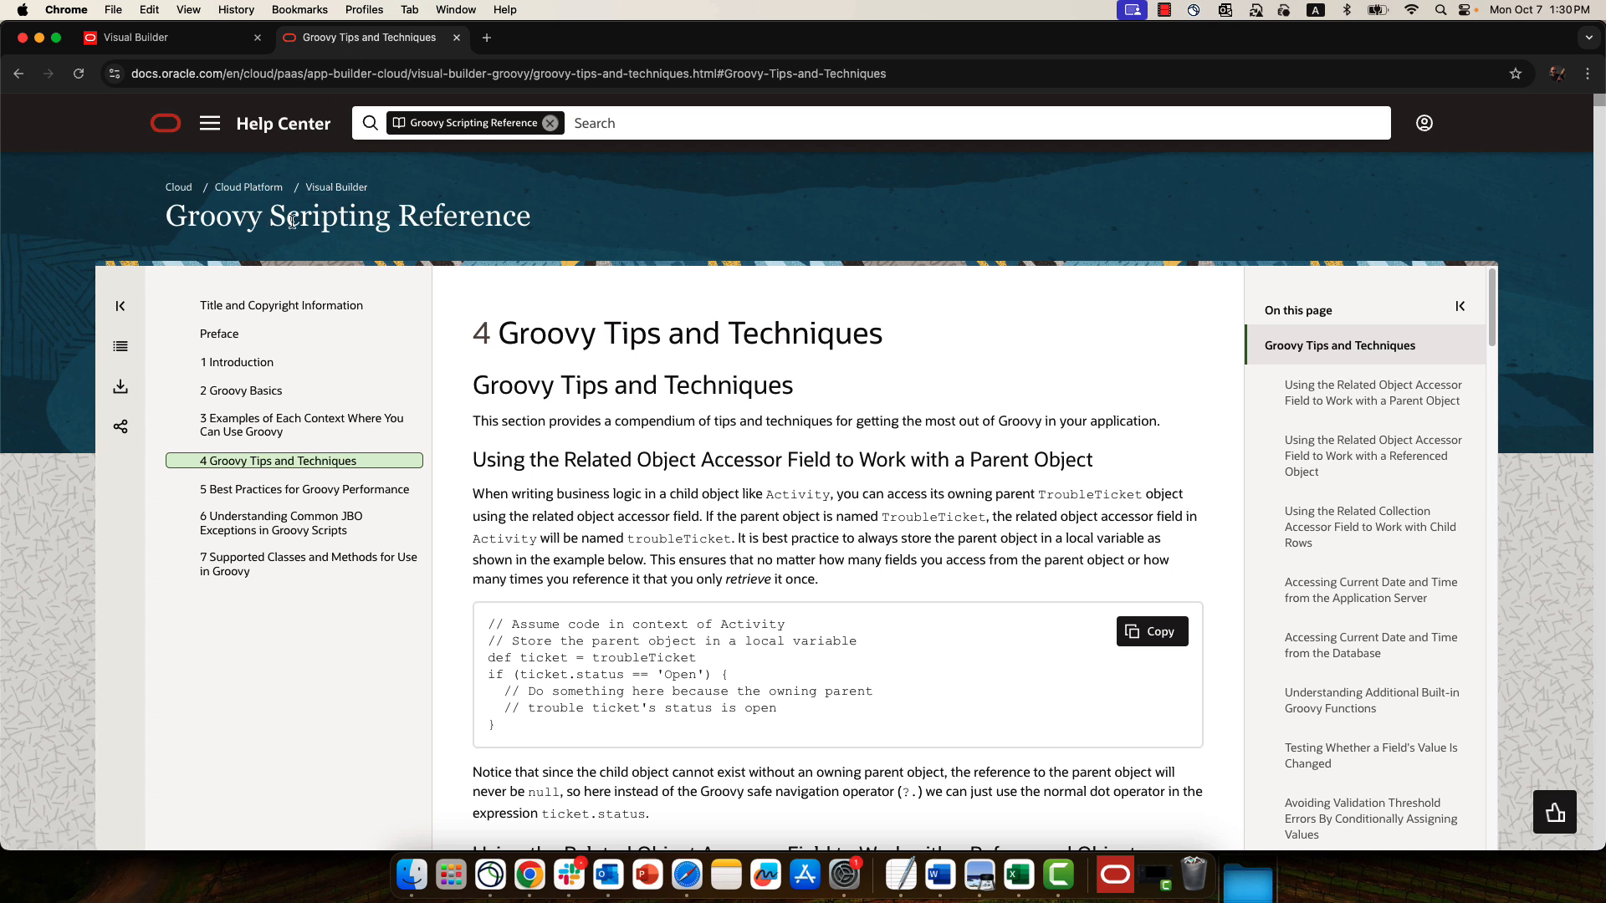
mouse_move(338, 498)
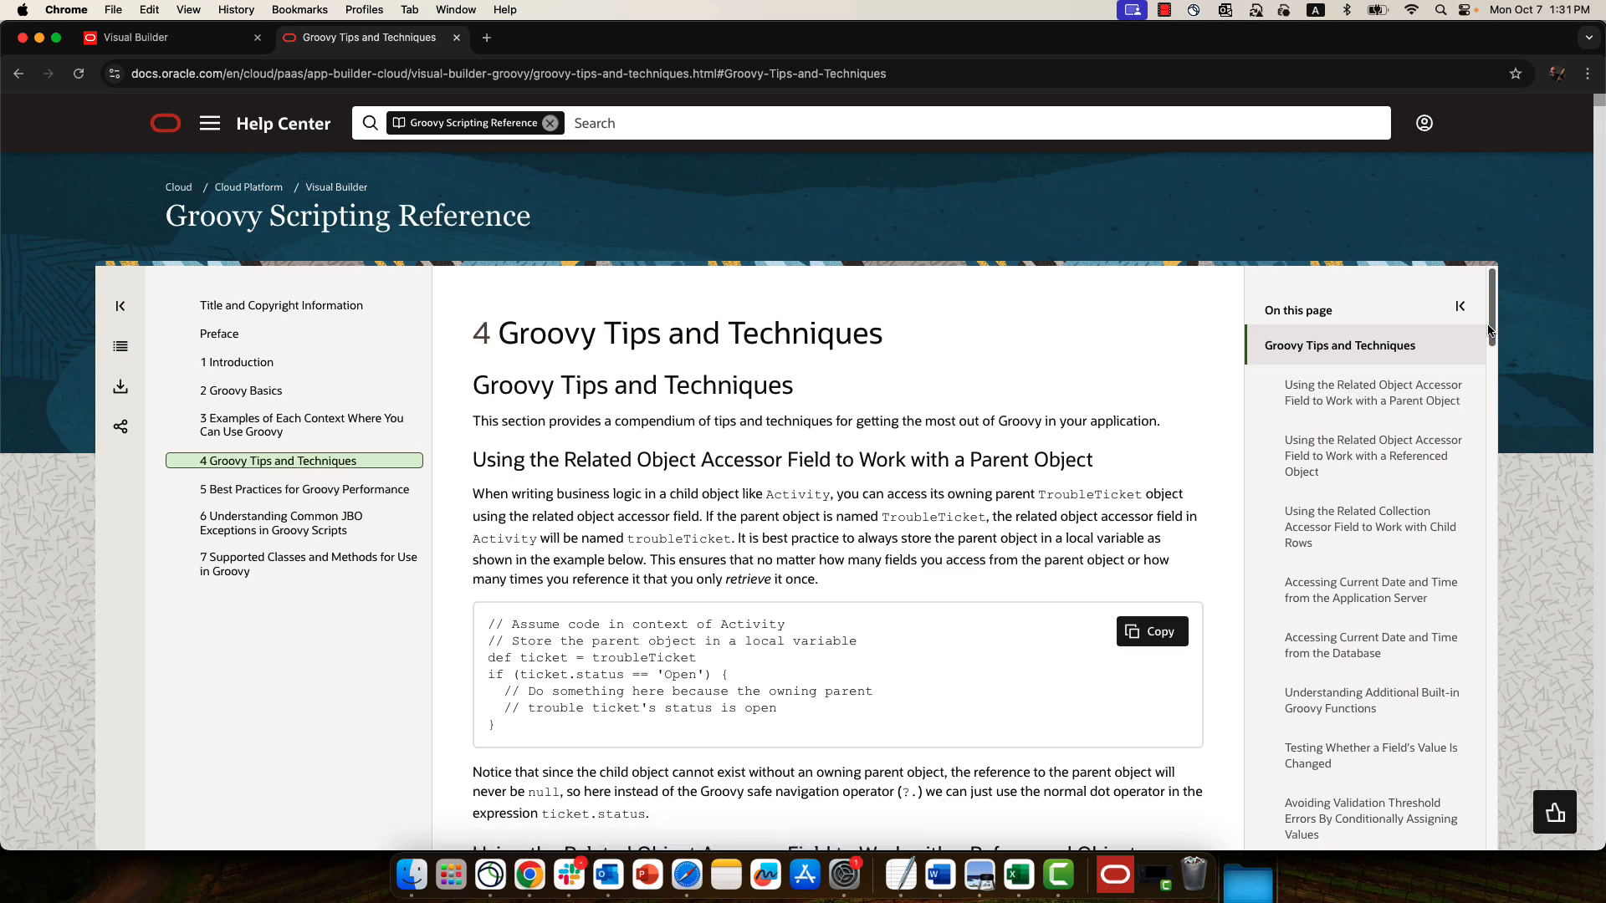
scroll("down", 3)
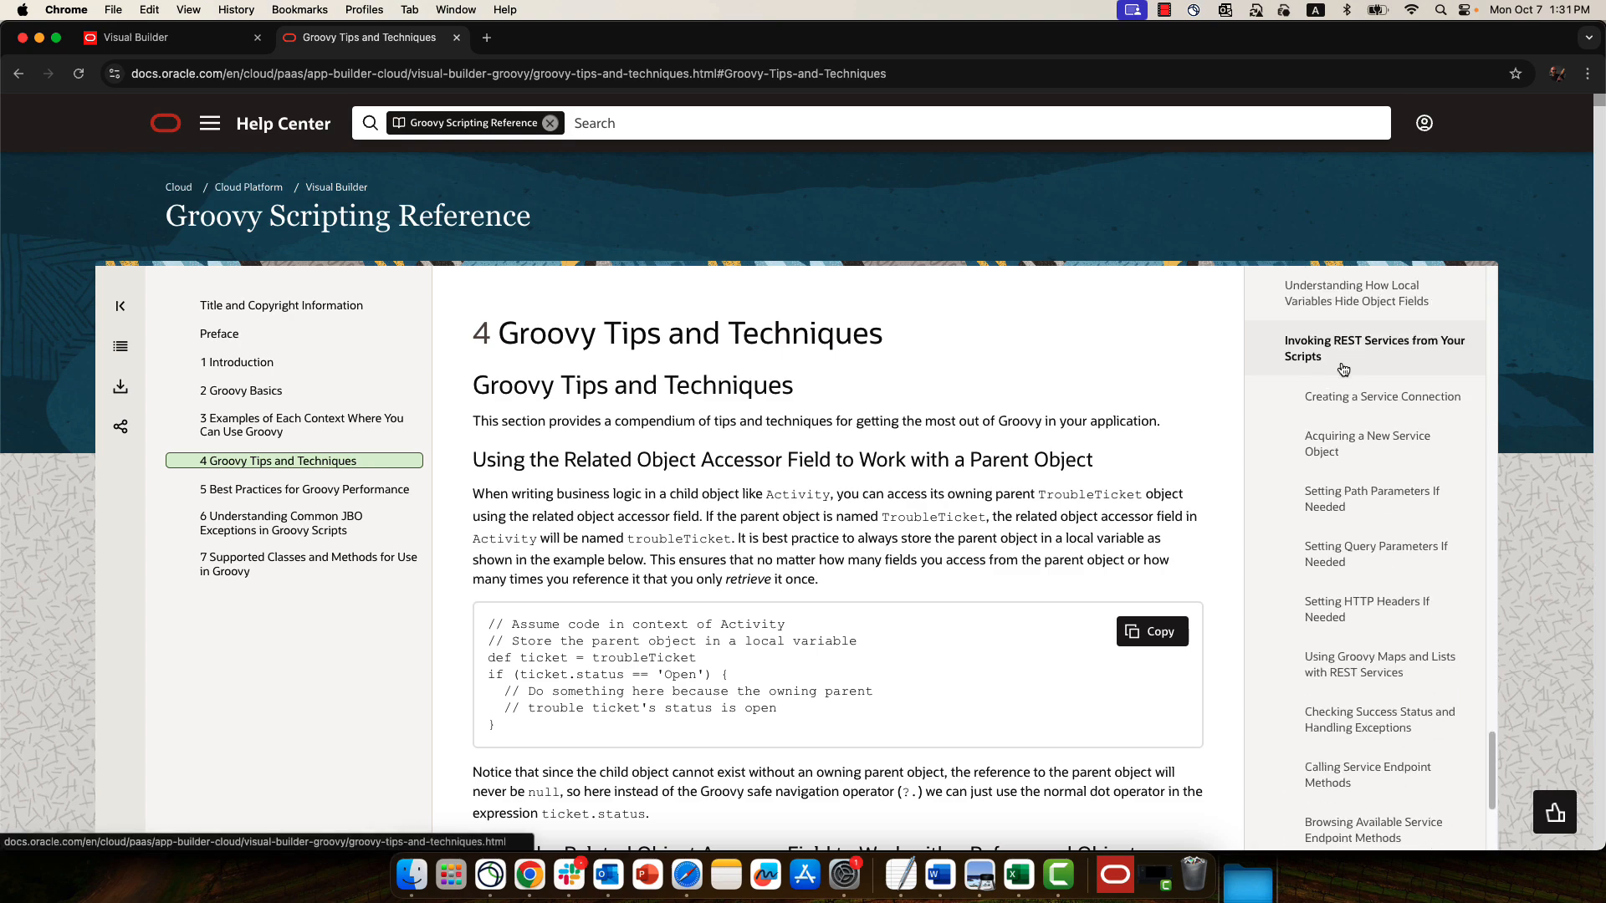
left_click(1376, 348)
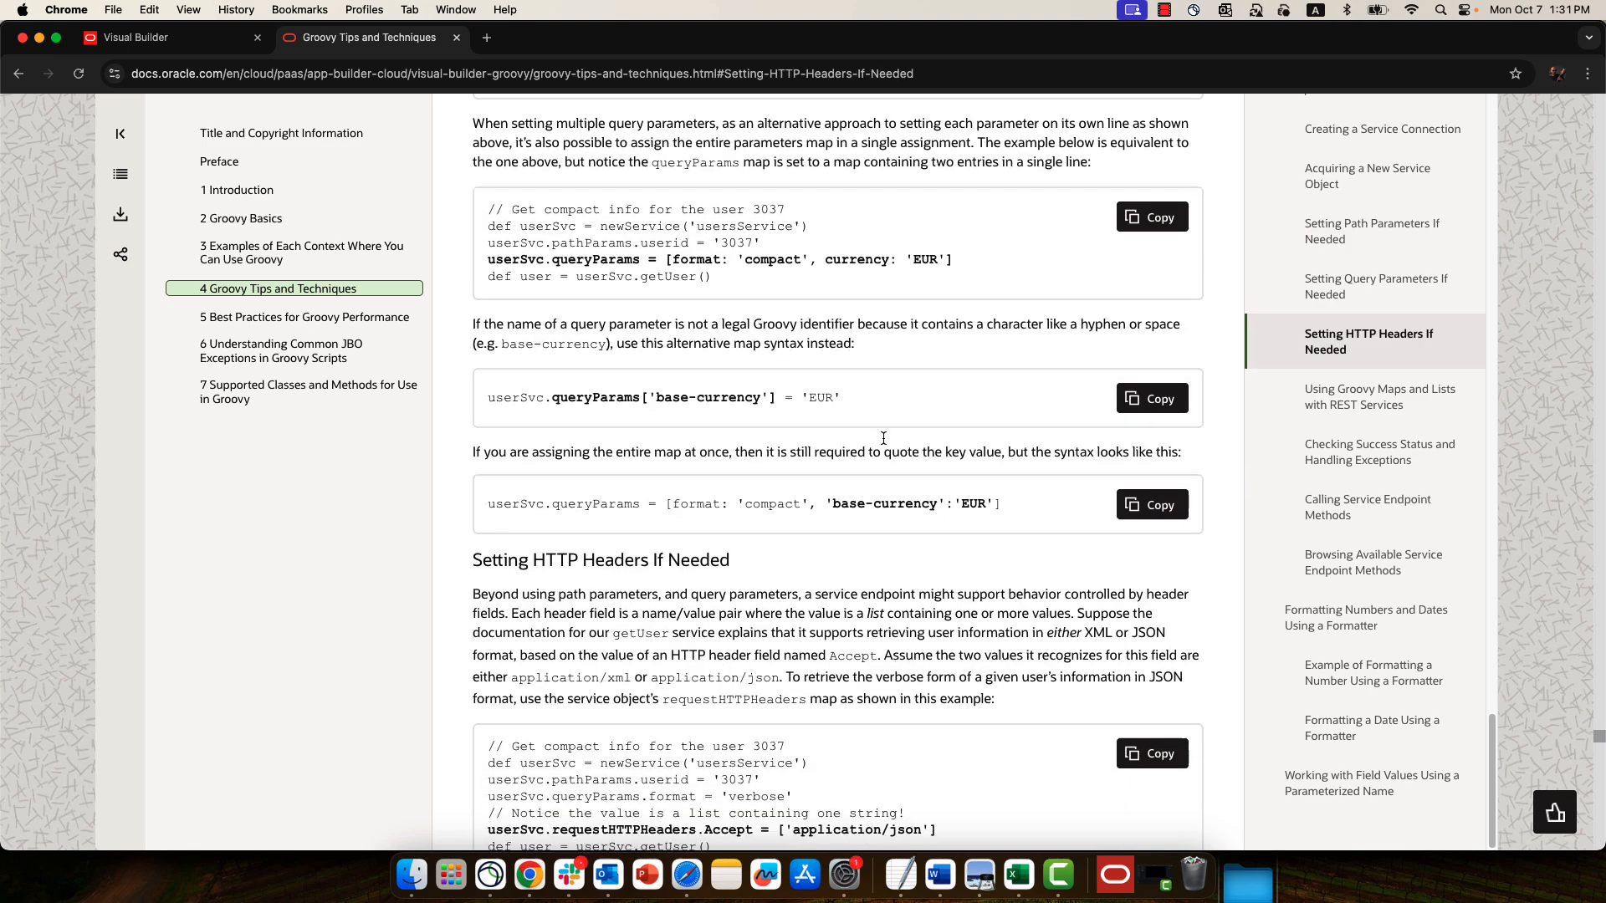
scroll("down", 3)
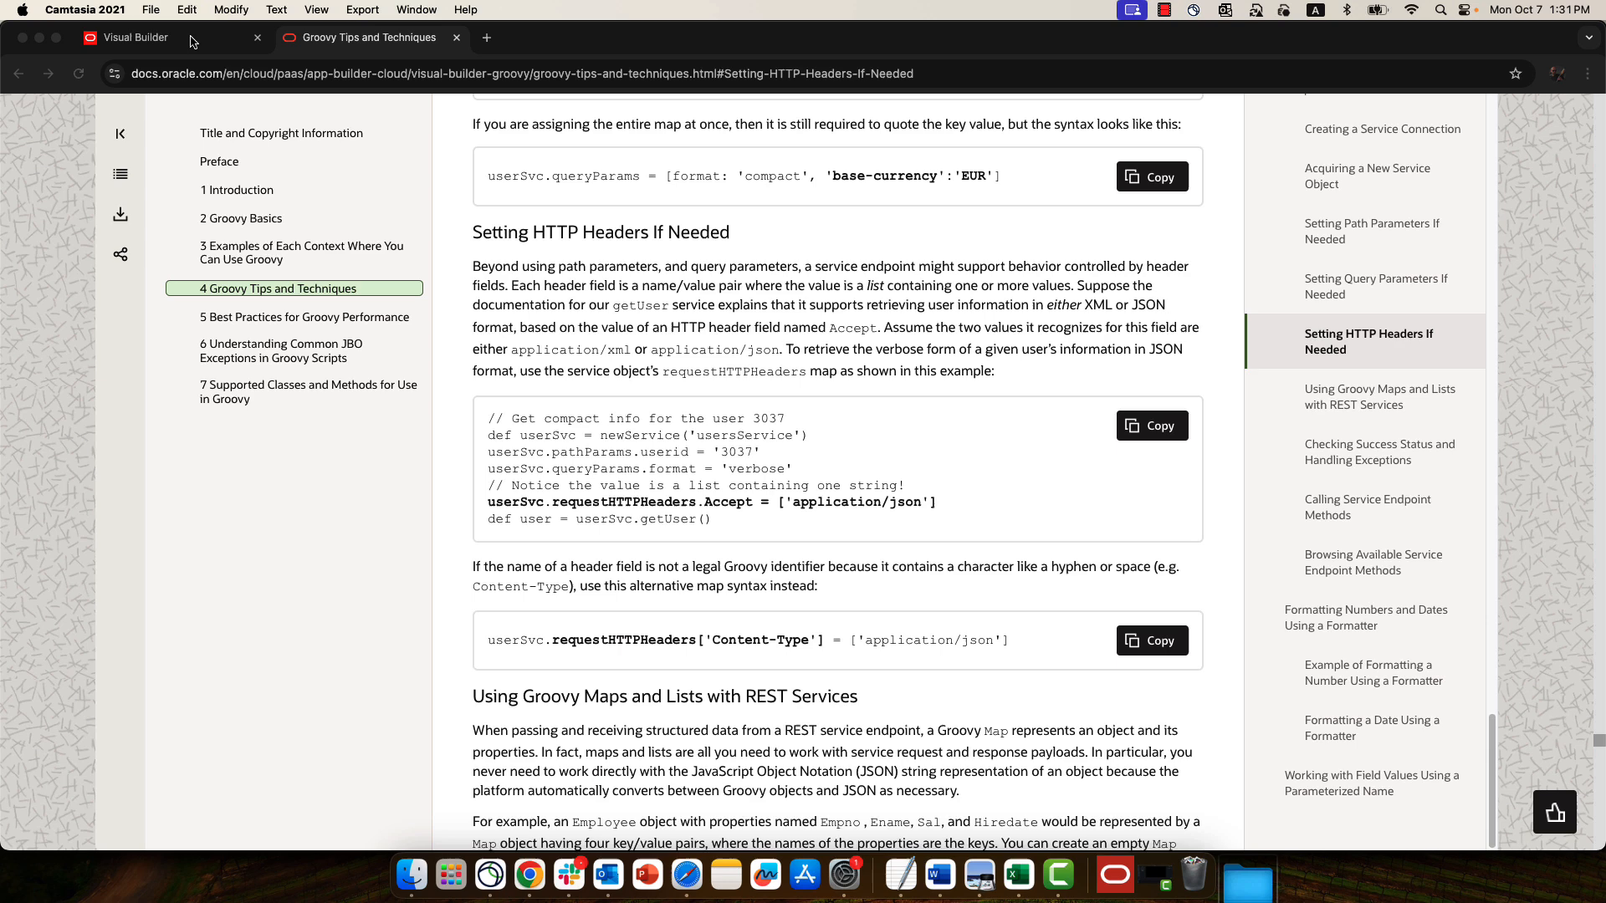
Step: Return to Visual Builder and review the Get Lead Actor script's Credits call with api_key and movie_id
left_click(134, 37)
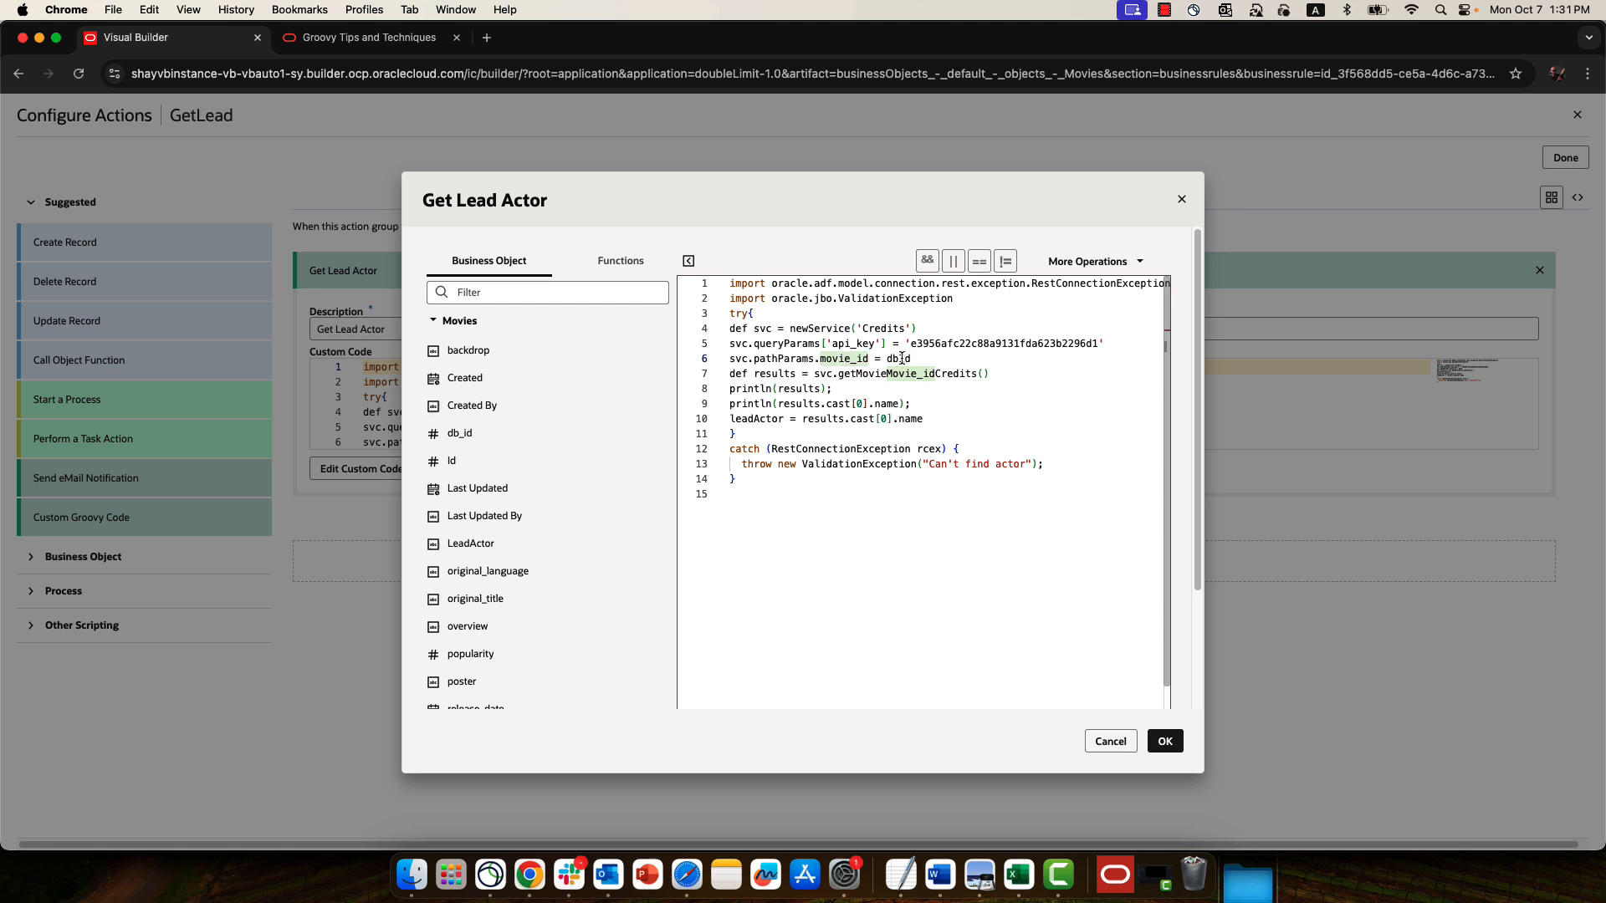
mouse_move(519, 433)
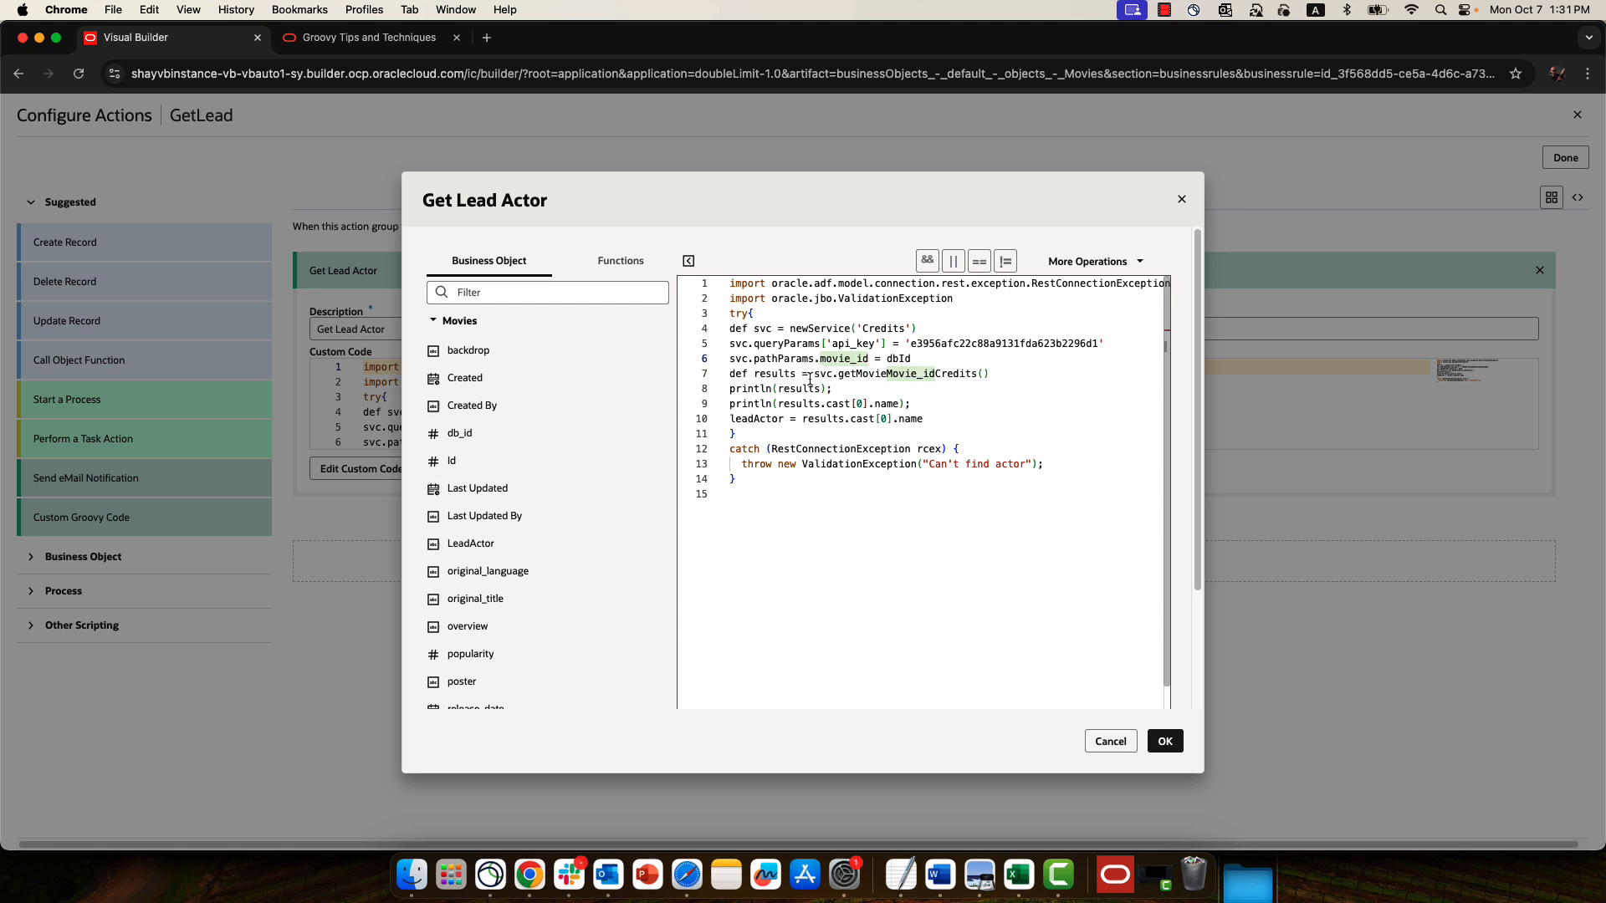
mouse_move(833, 373)
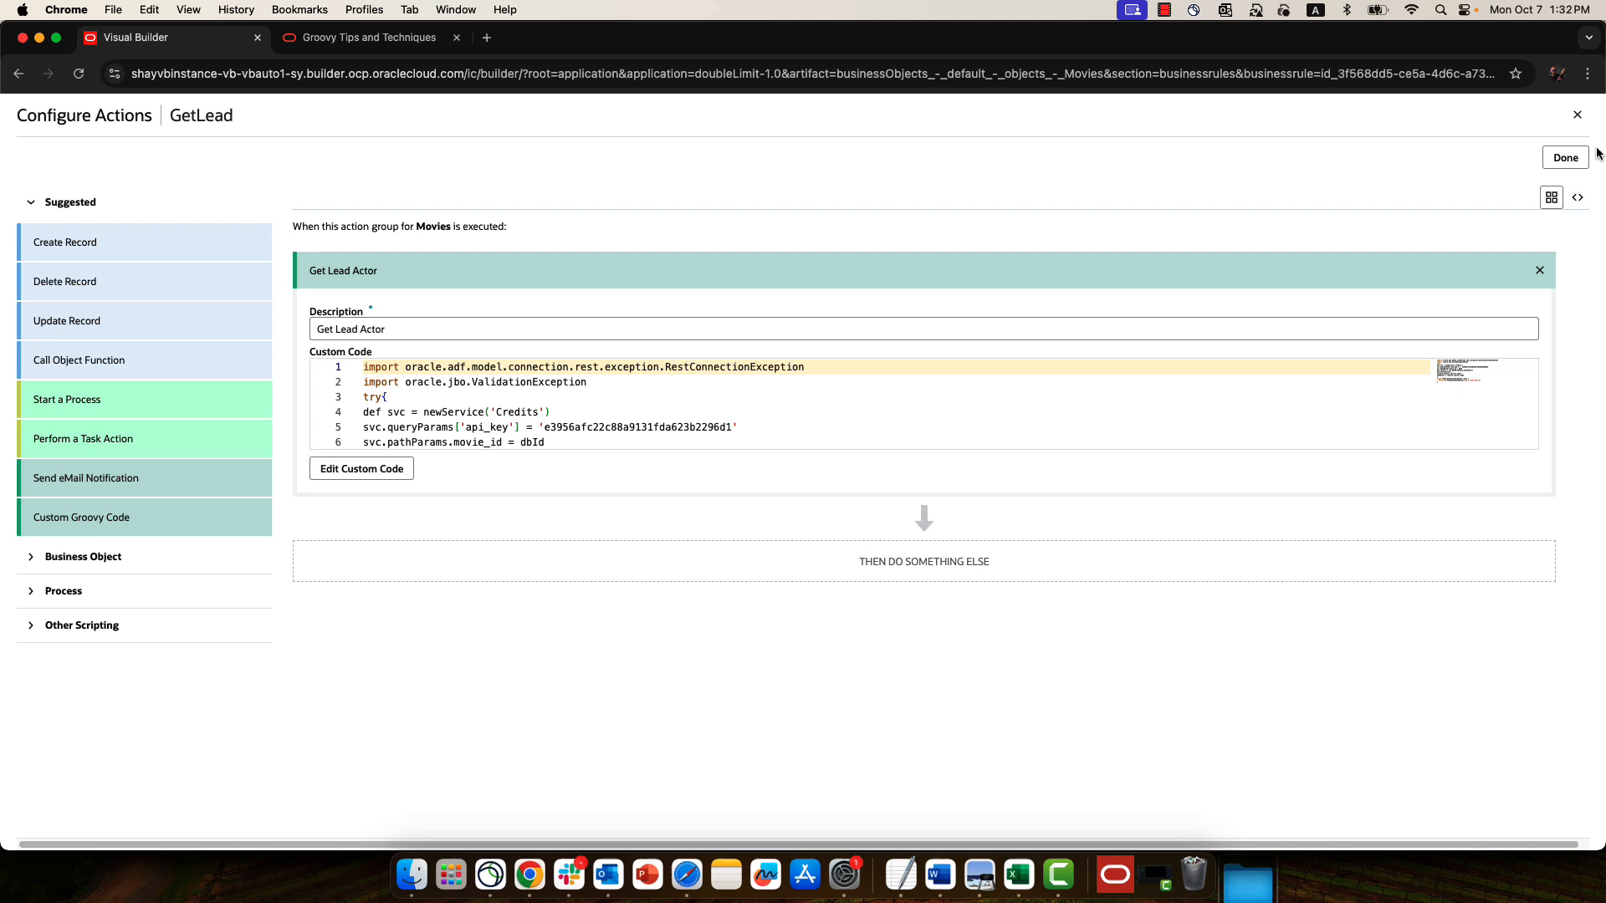
Step: Finish the GetLead actions and look over the Credits service connection overview
left_click(1565, 157)
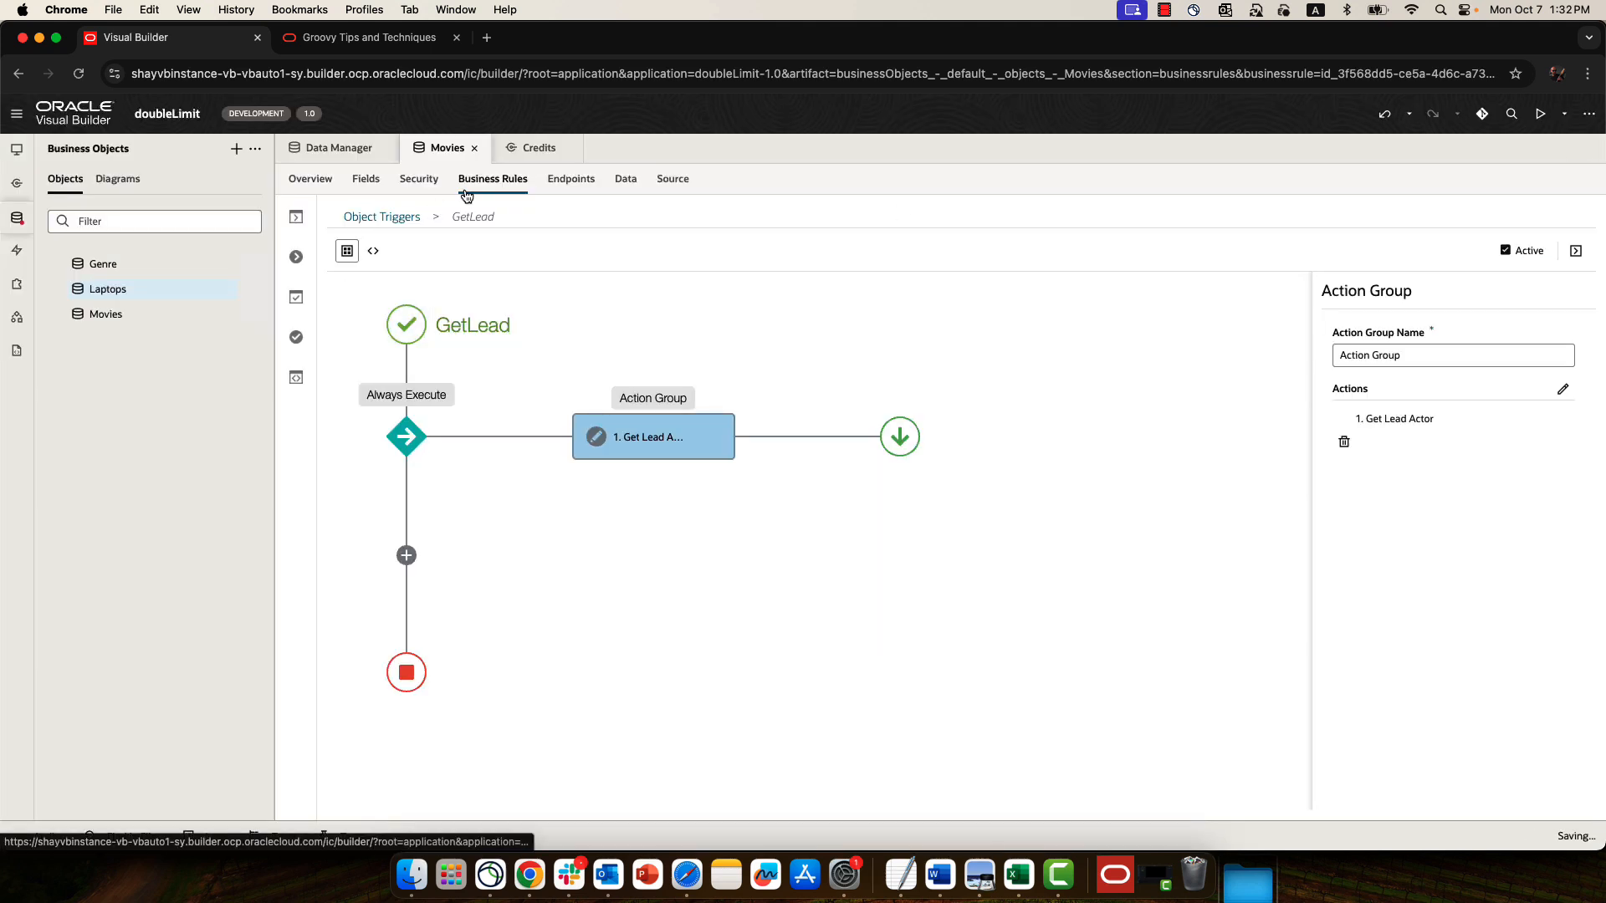
left_click(570, 177)
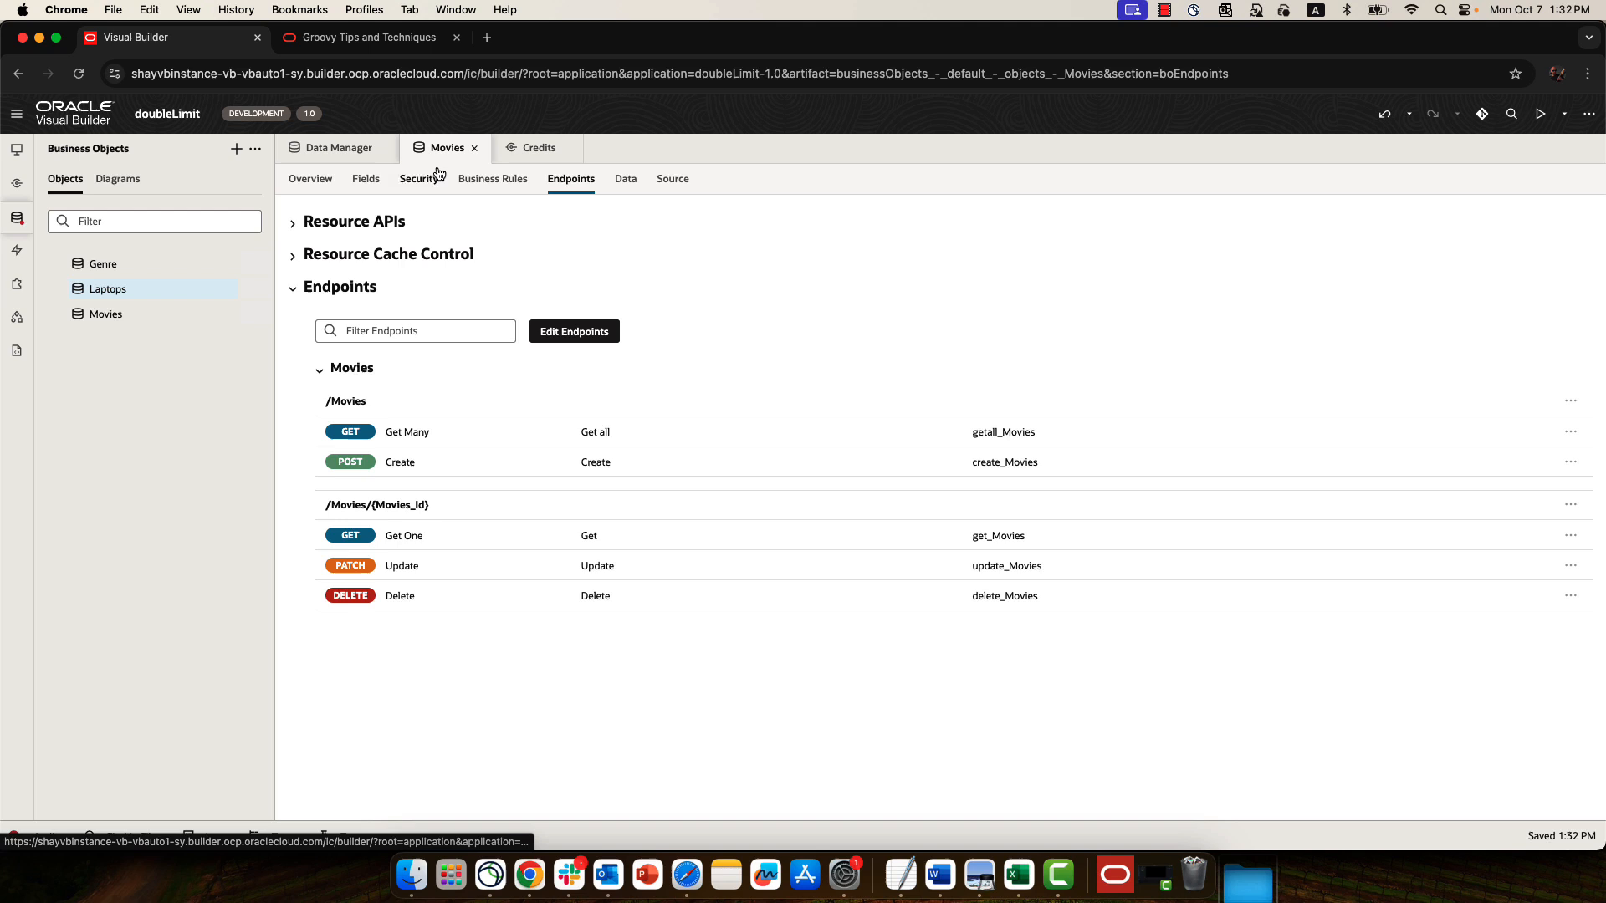
left_click(535, 147)
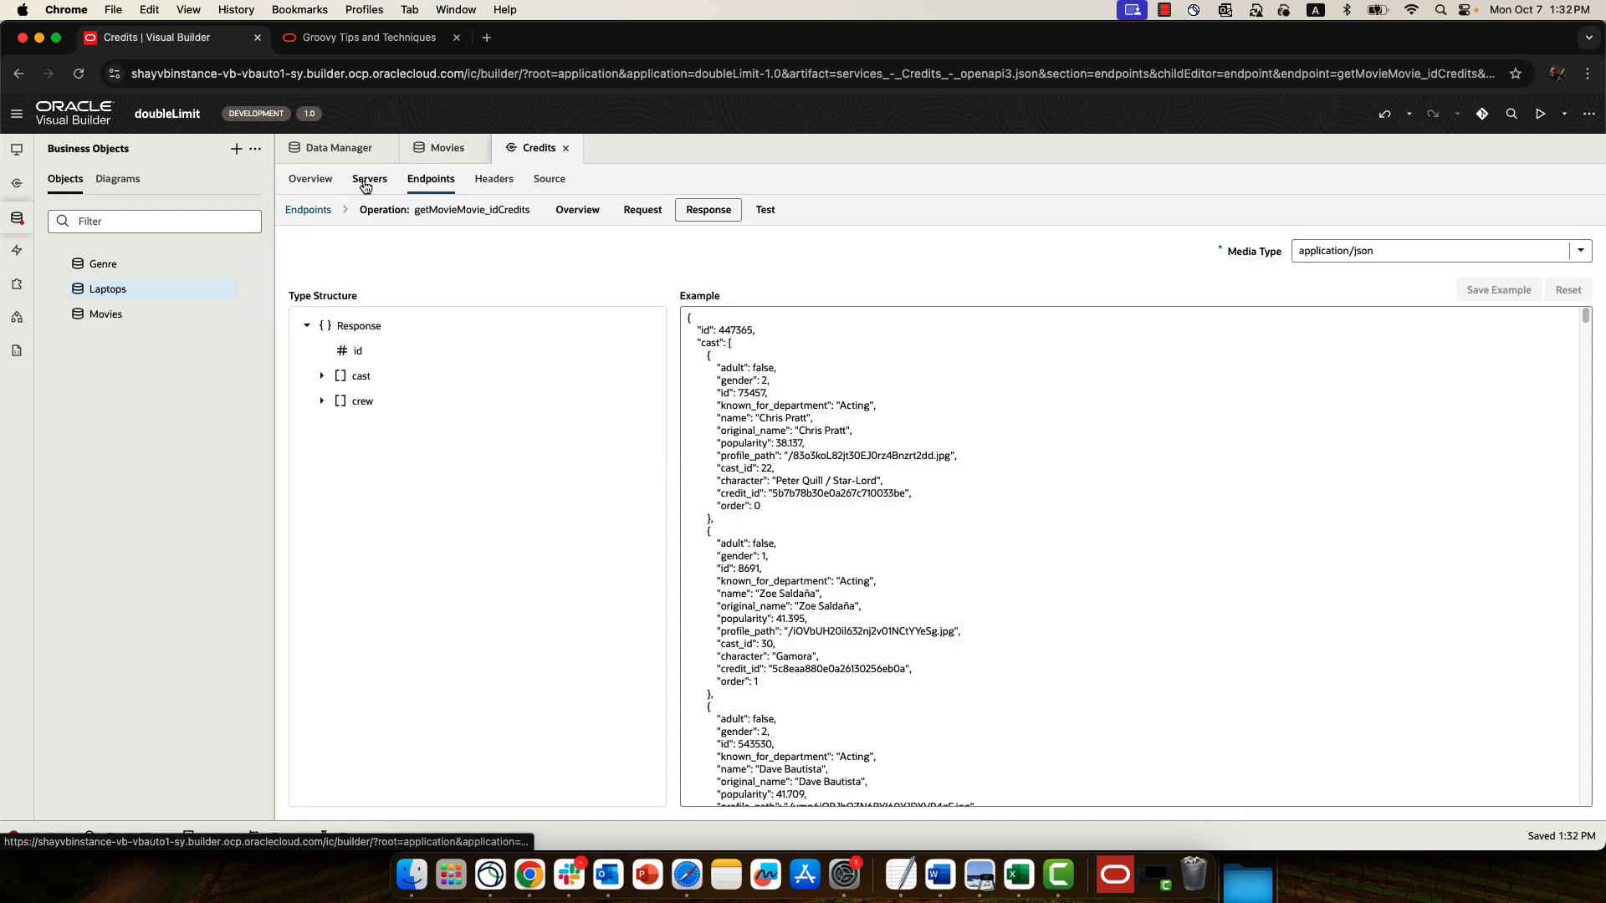
left_click(311, 178)
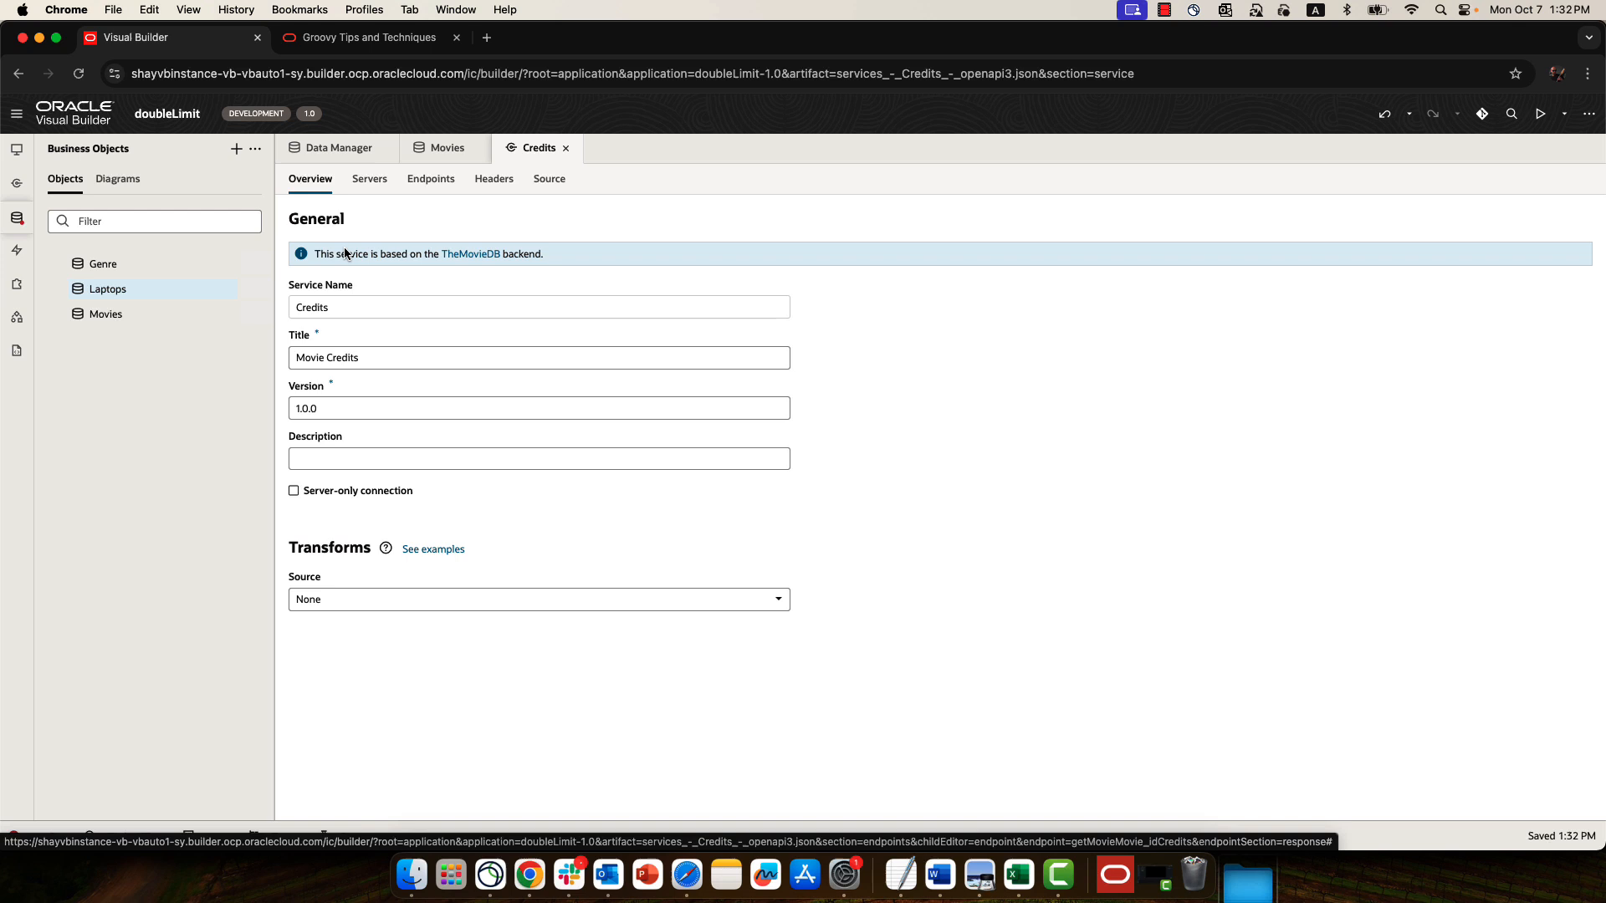
left_click(328, 307)
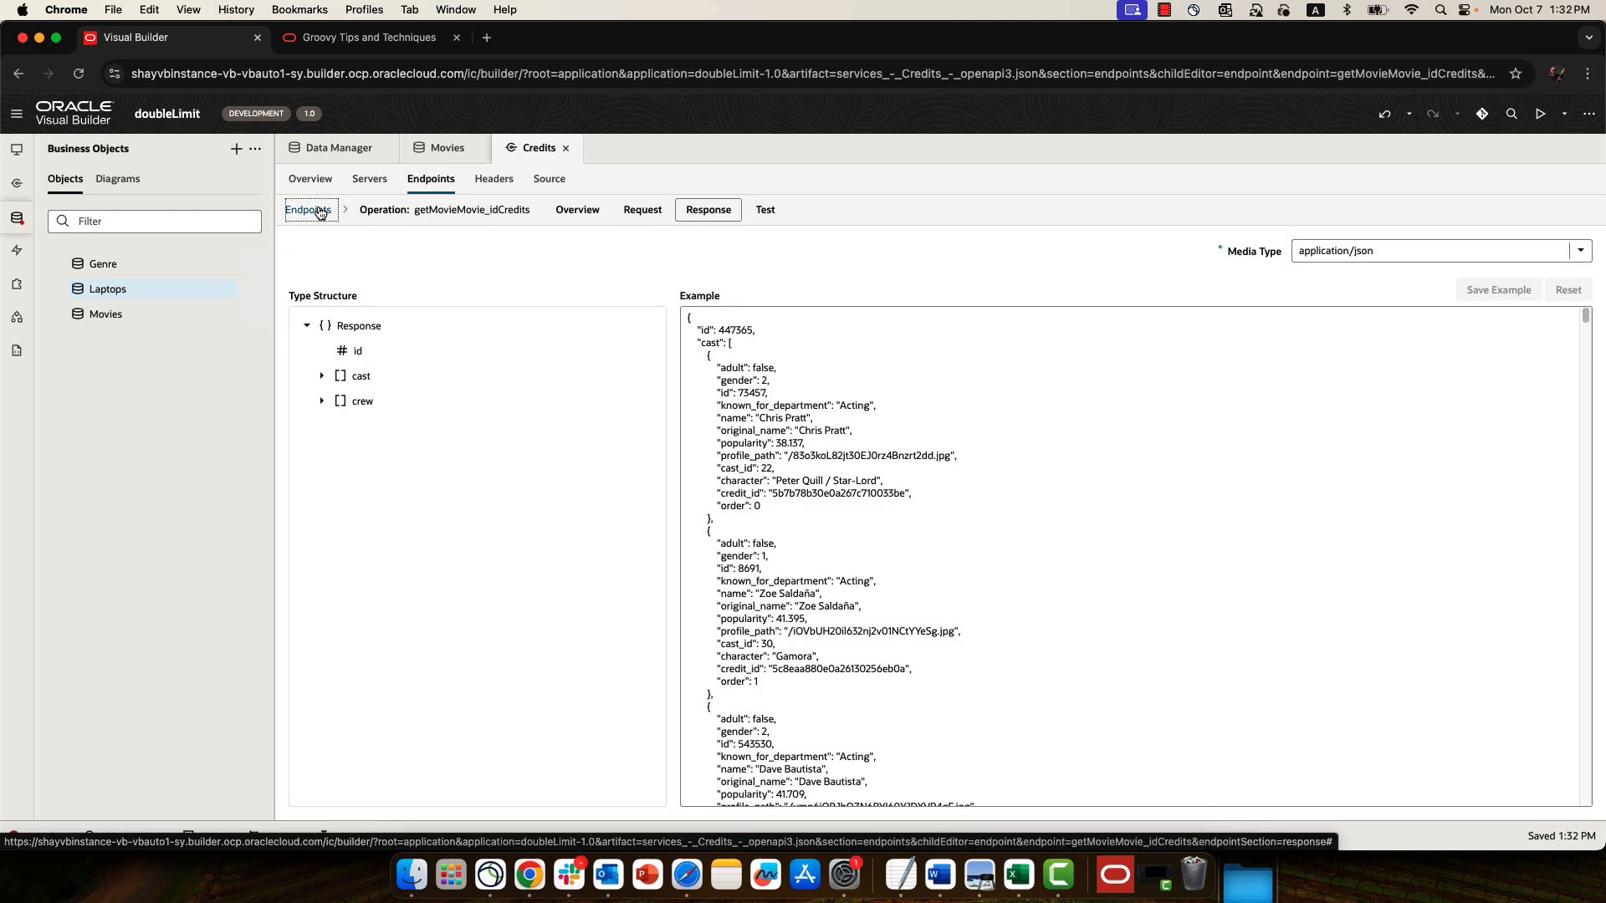
Step: Show the getMovieMovie_idCredits request: movie_id path parameter and static api_key query parameter
left_click(308, 209)
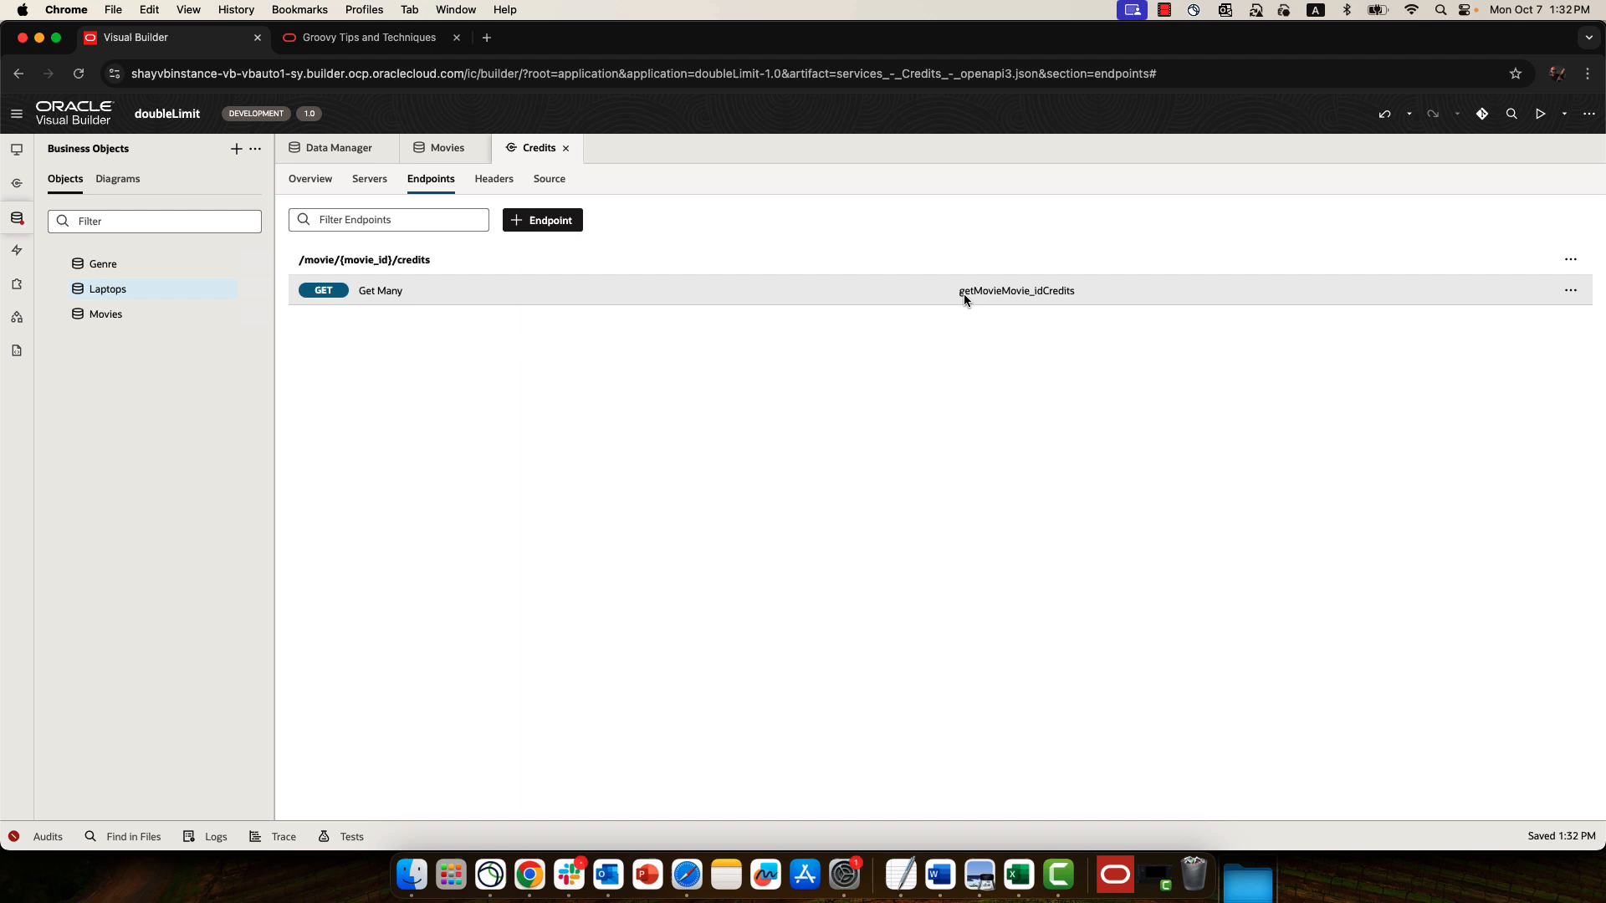
left_click(382, 291)
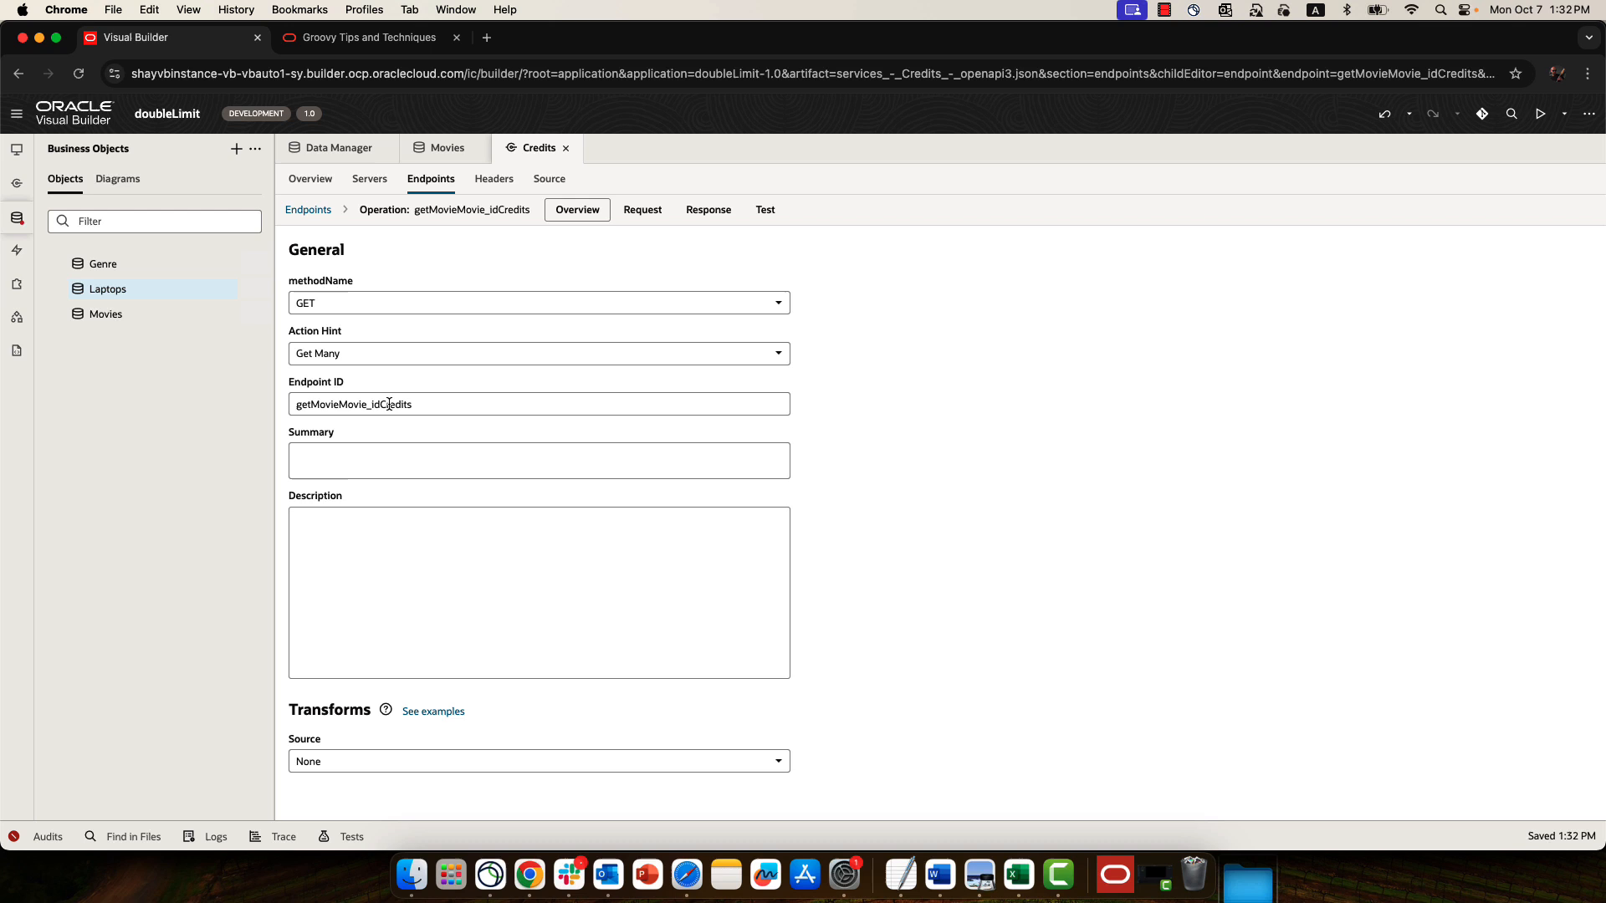
left_click(643, 210)
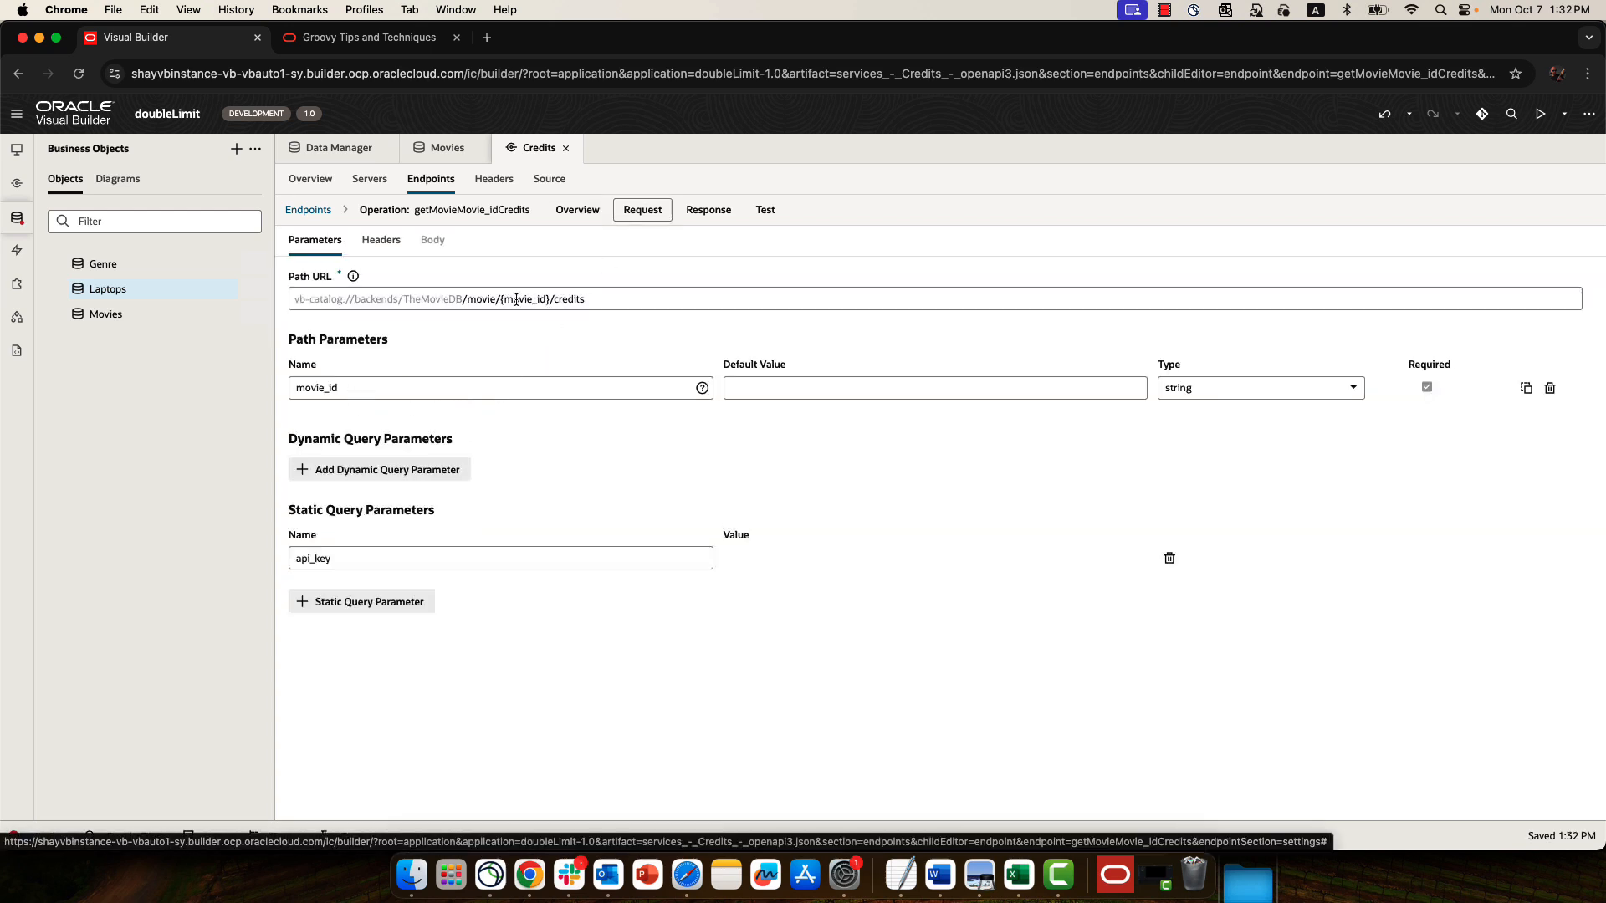
left_click(308, 388)
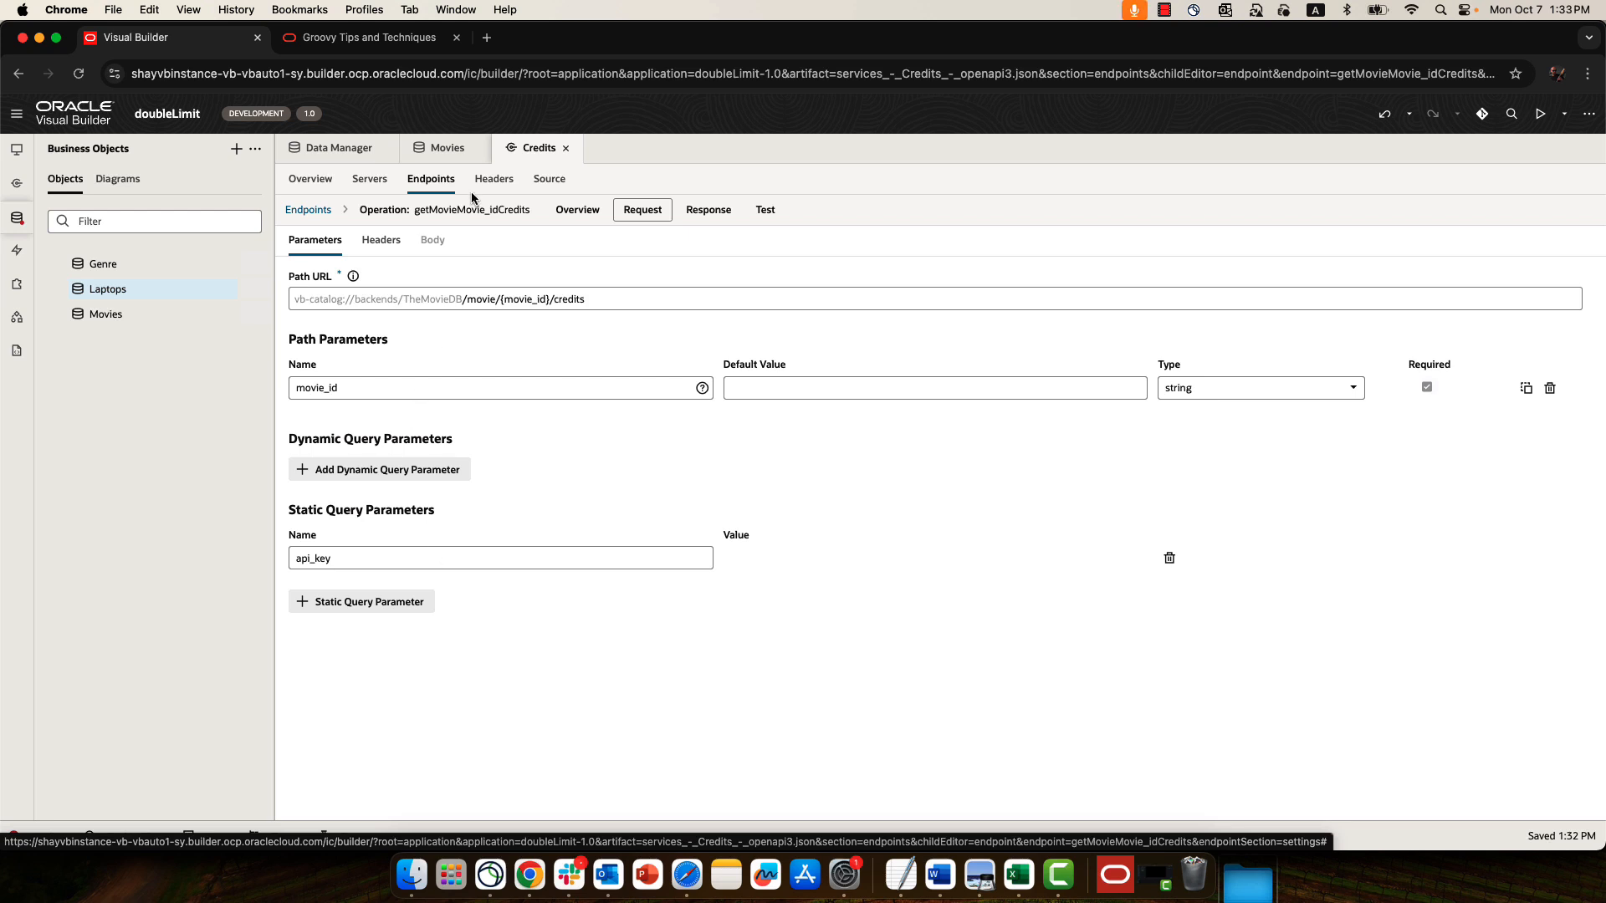
Step: Review the Get Lead Actor script again, noting the Credits service name, then return to the GetLead trigger
left_click(447, 147)
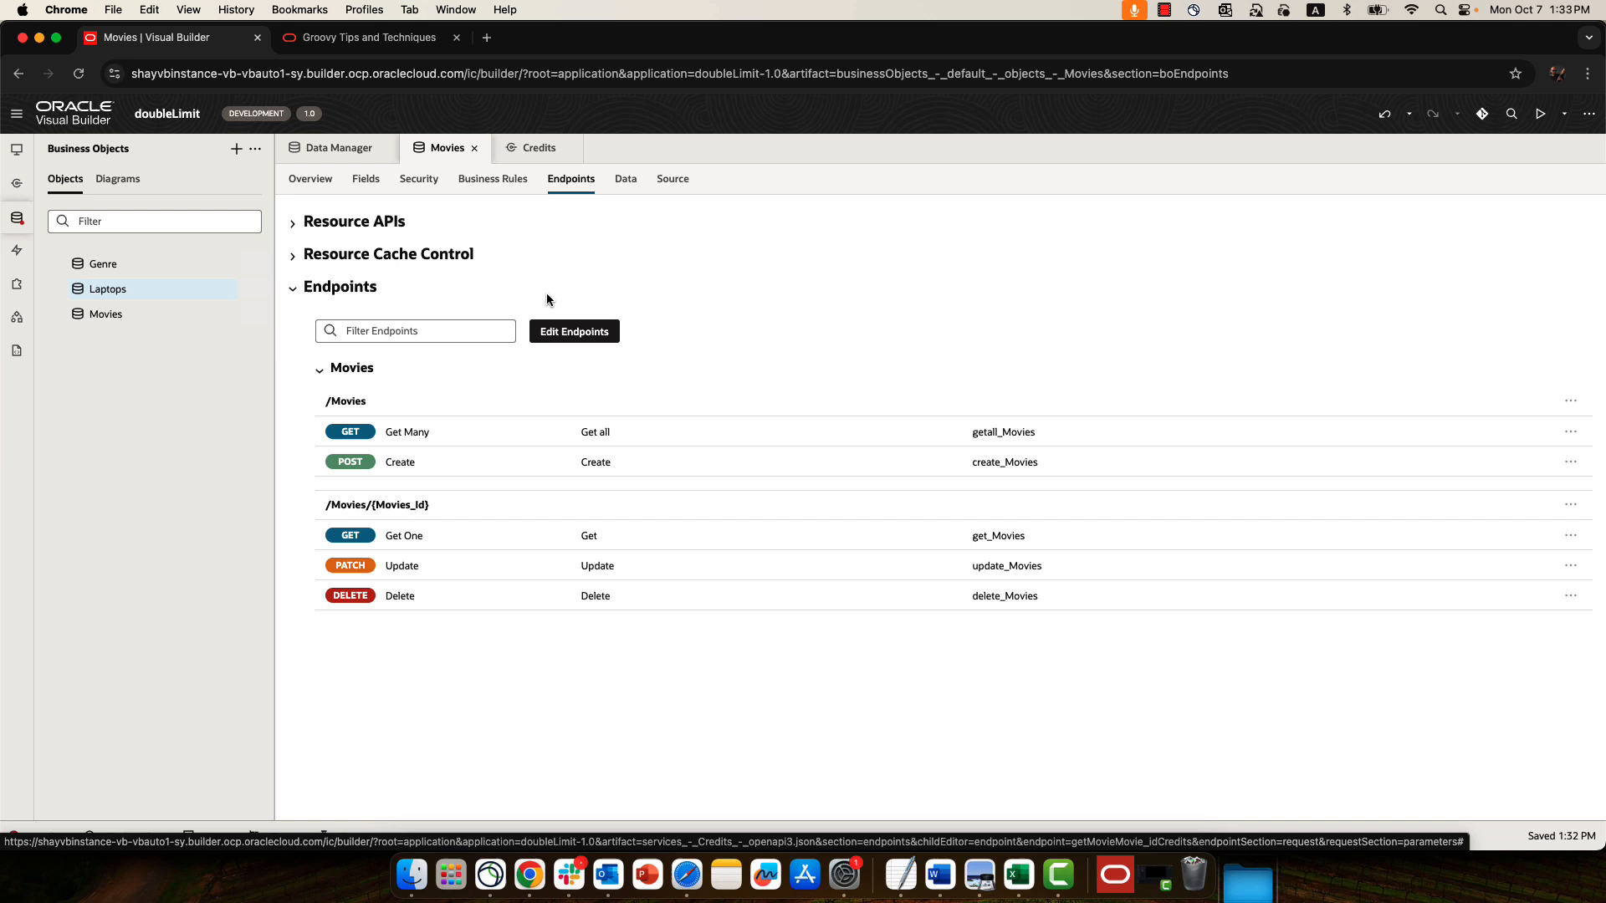
left_click(492, 179)
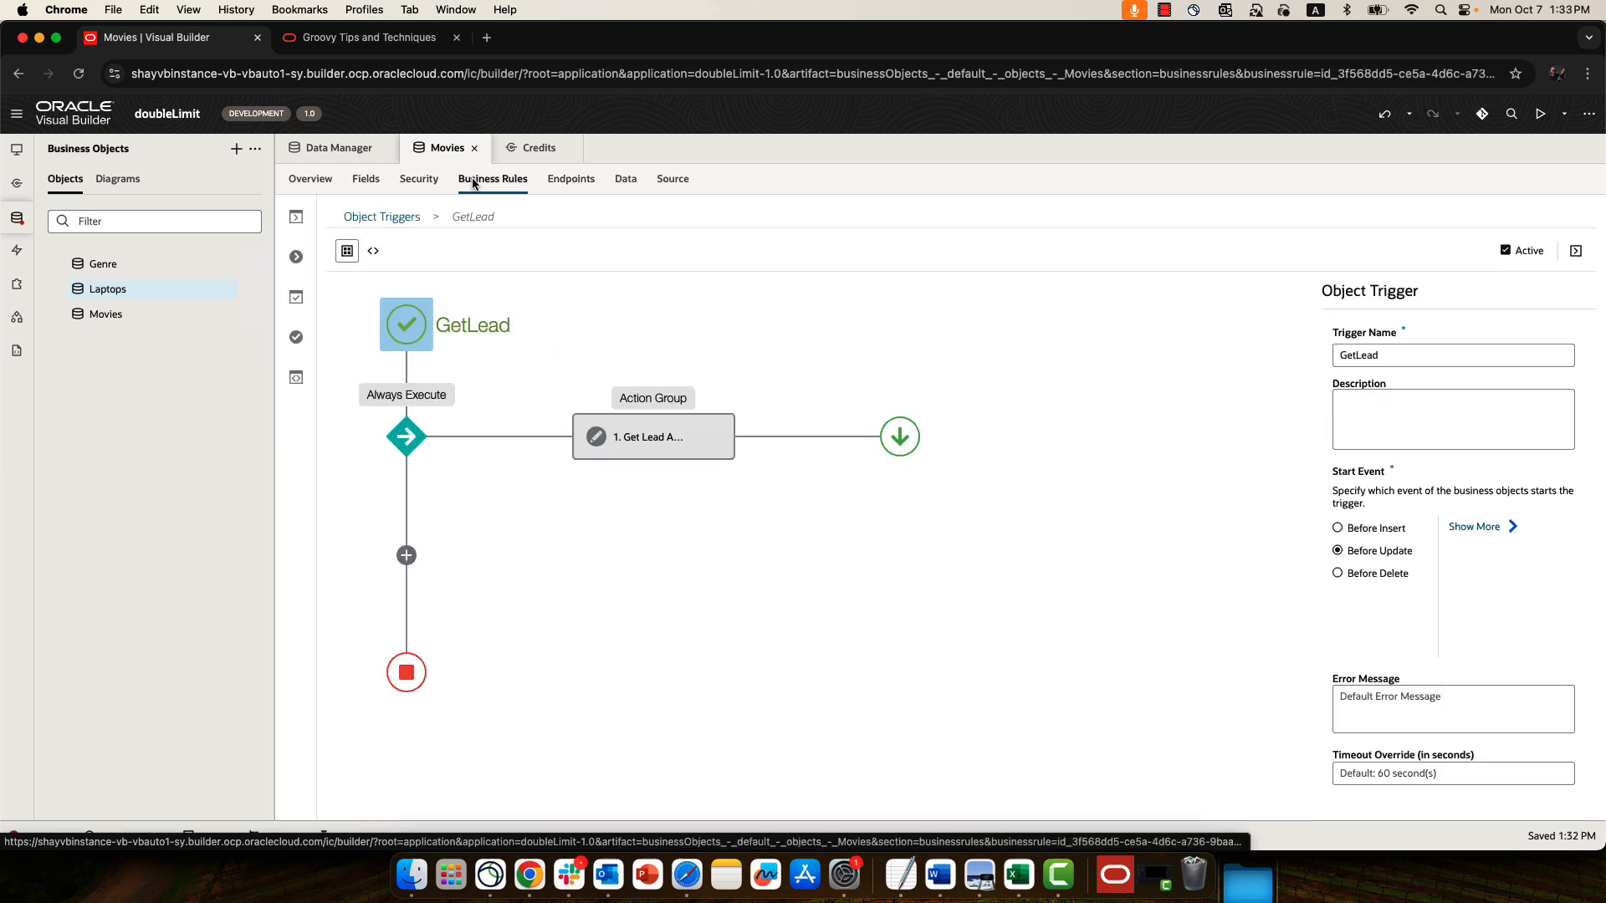
left_click(653, 436)
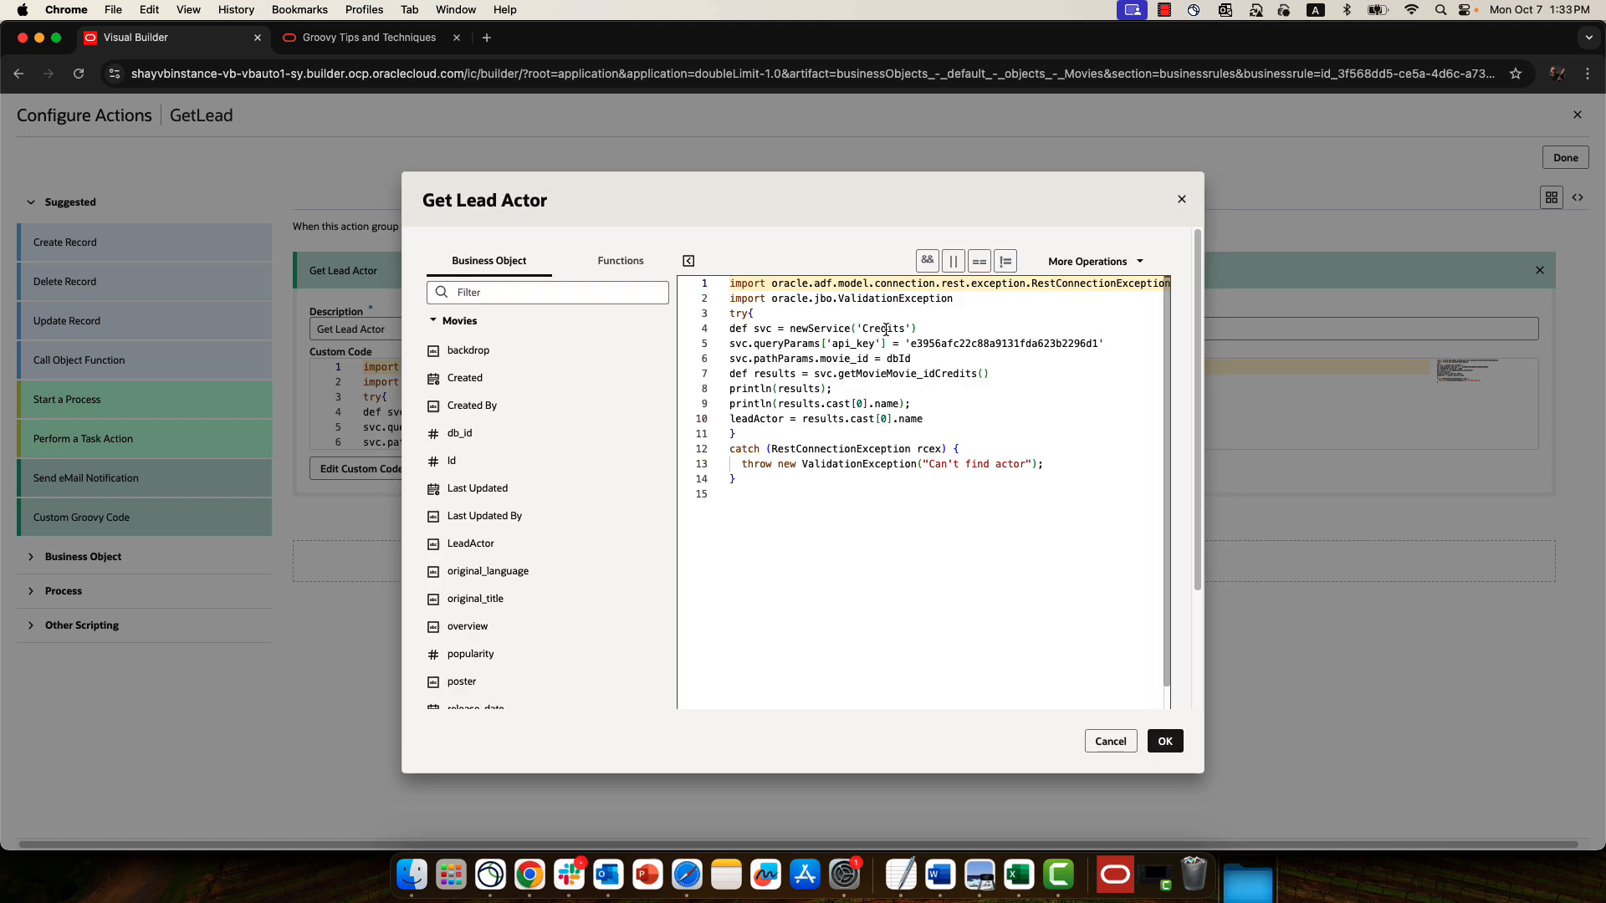
double_click(884, 328)
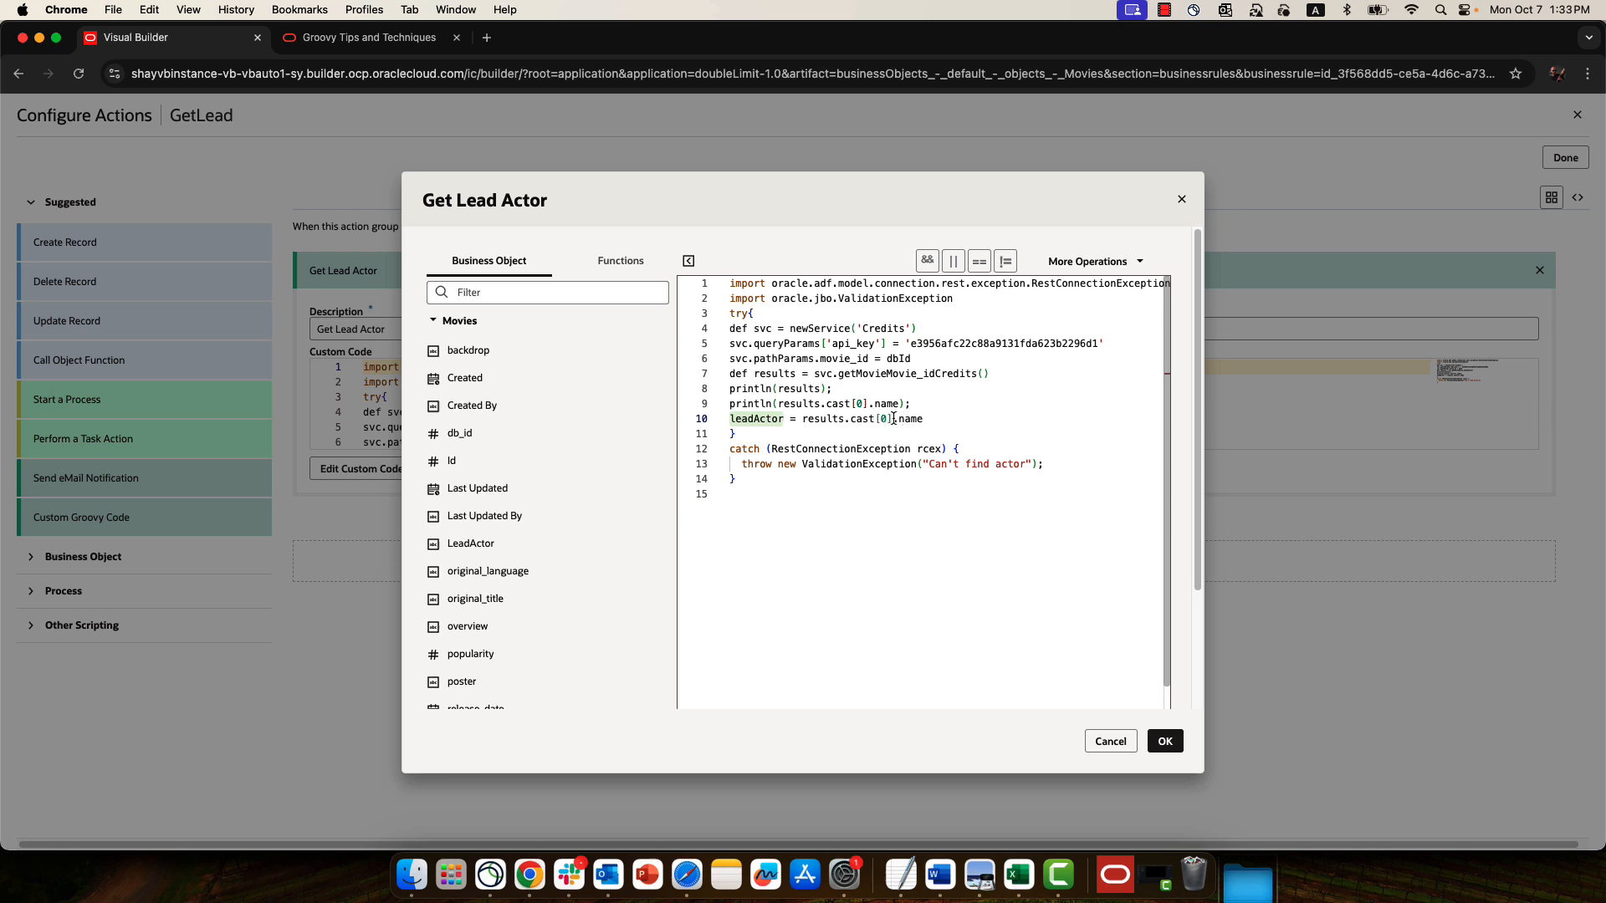
mouse_move(913, 422)
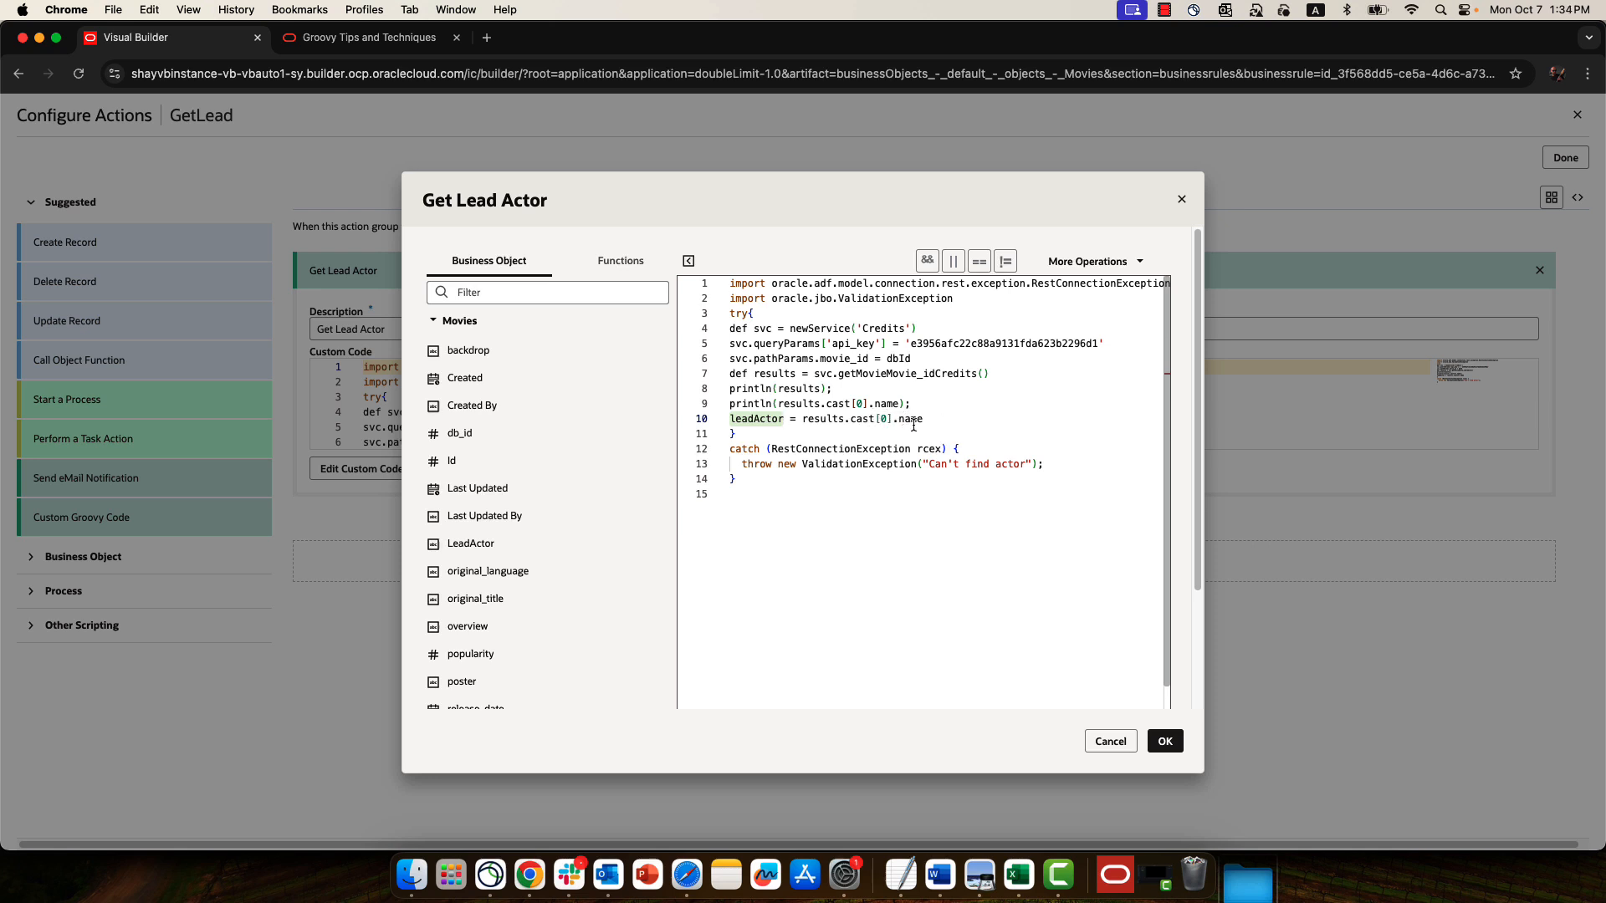
left_click(1164, 741)
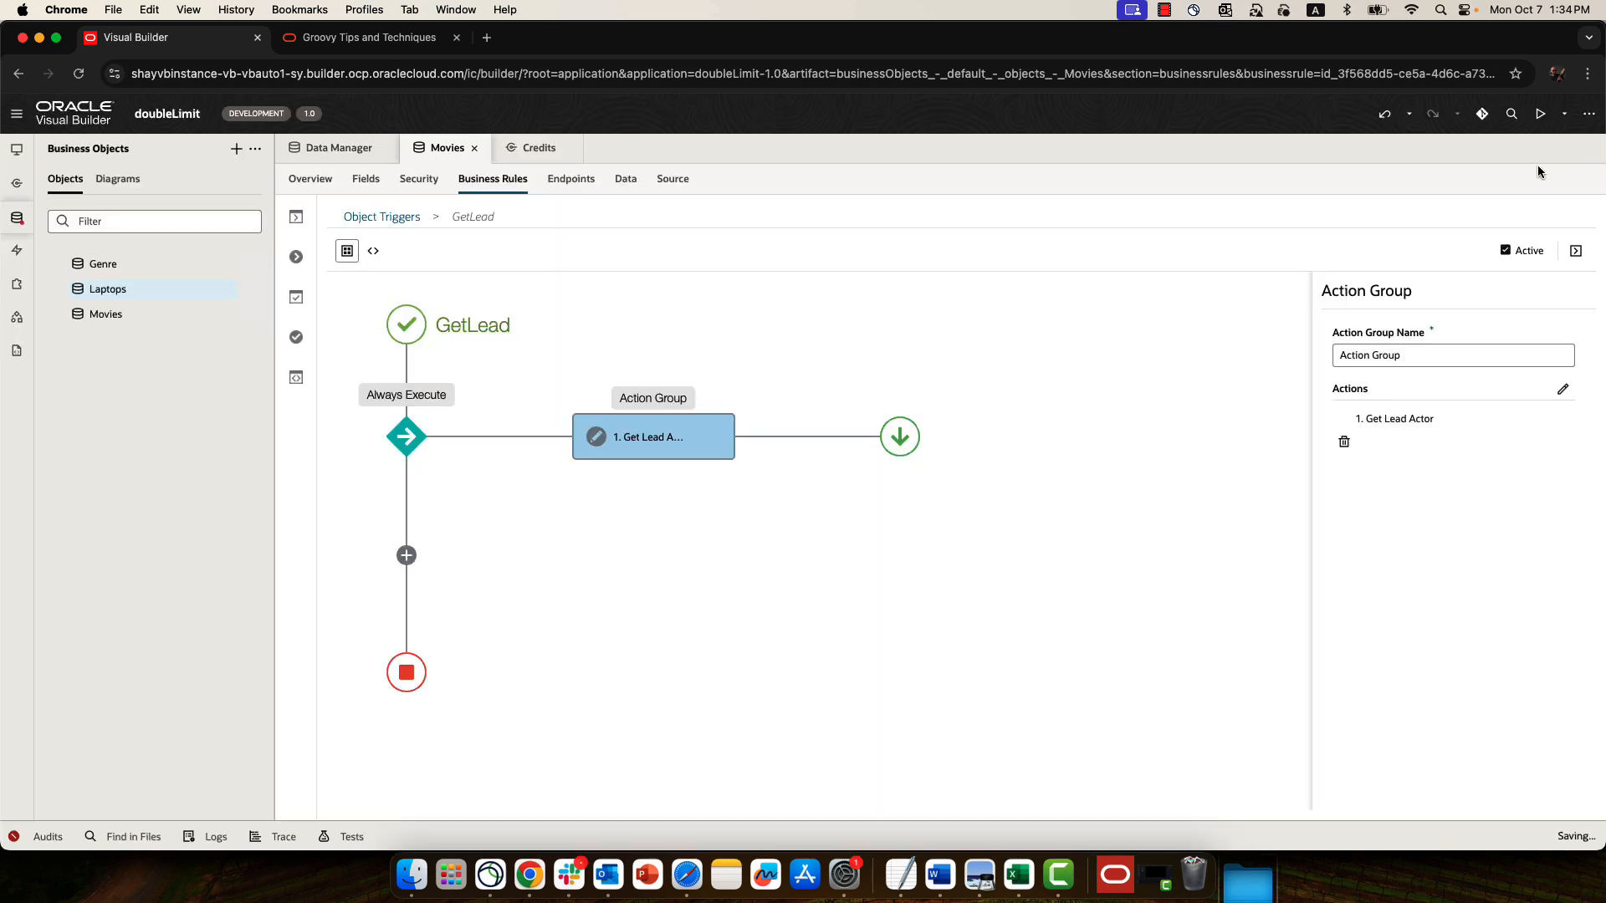
mouse_move(1041, 426)
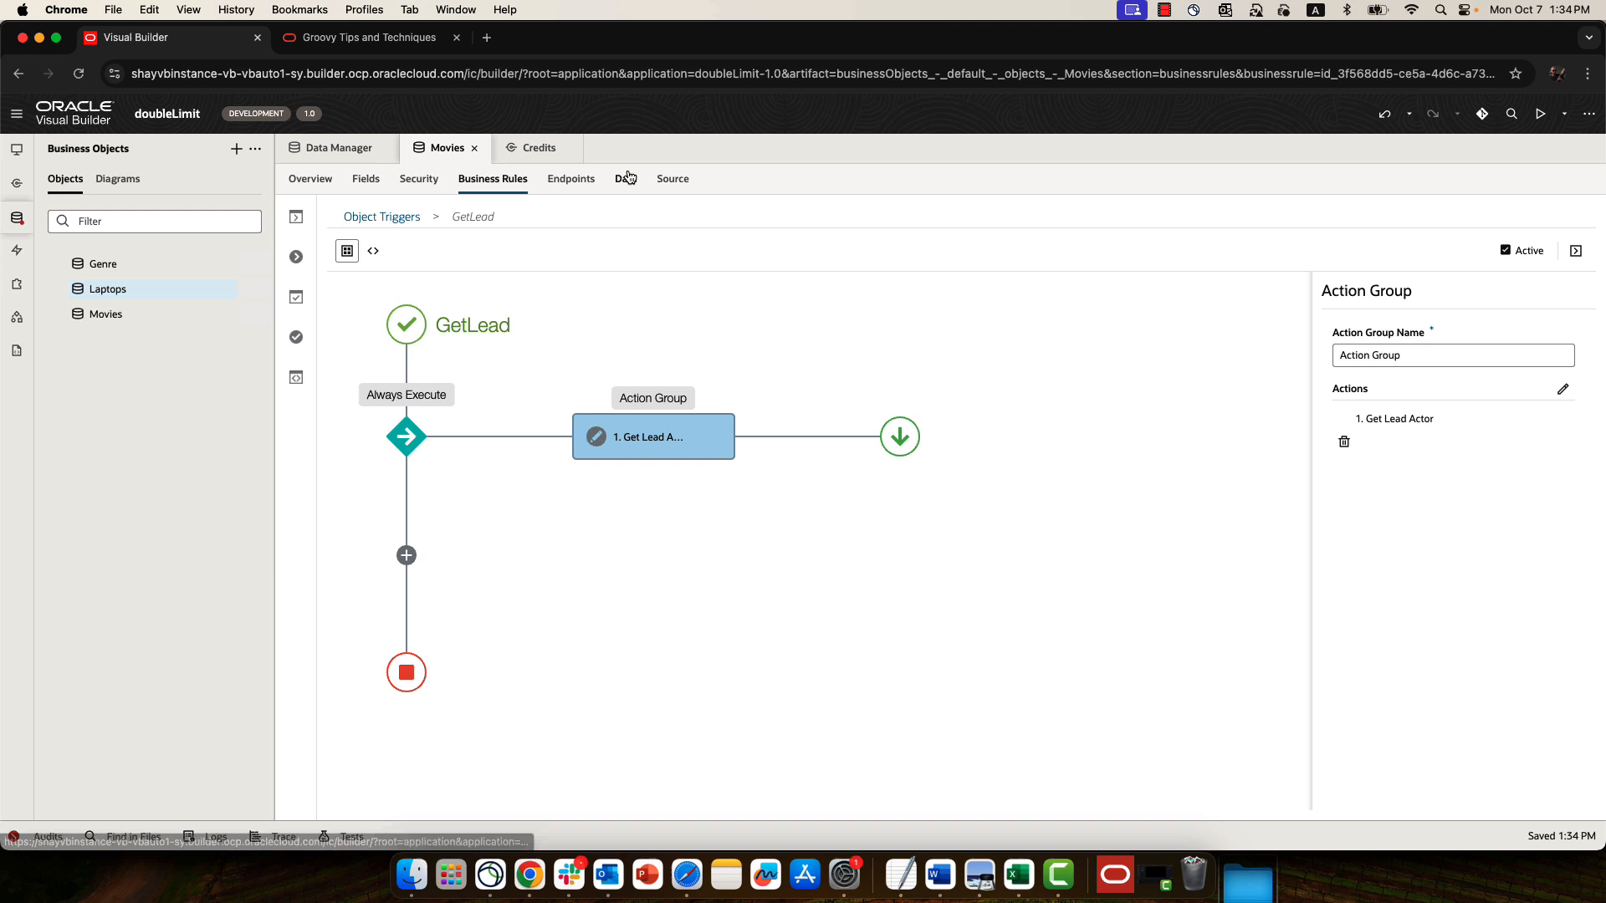
Step: Save Guardians of the Galaxy Vol. 3 with dbId 447364 so its lead actor is no longer Chris Pratt
left_click(625, 177)
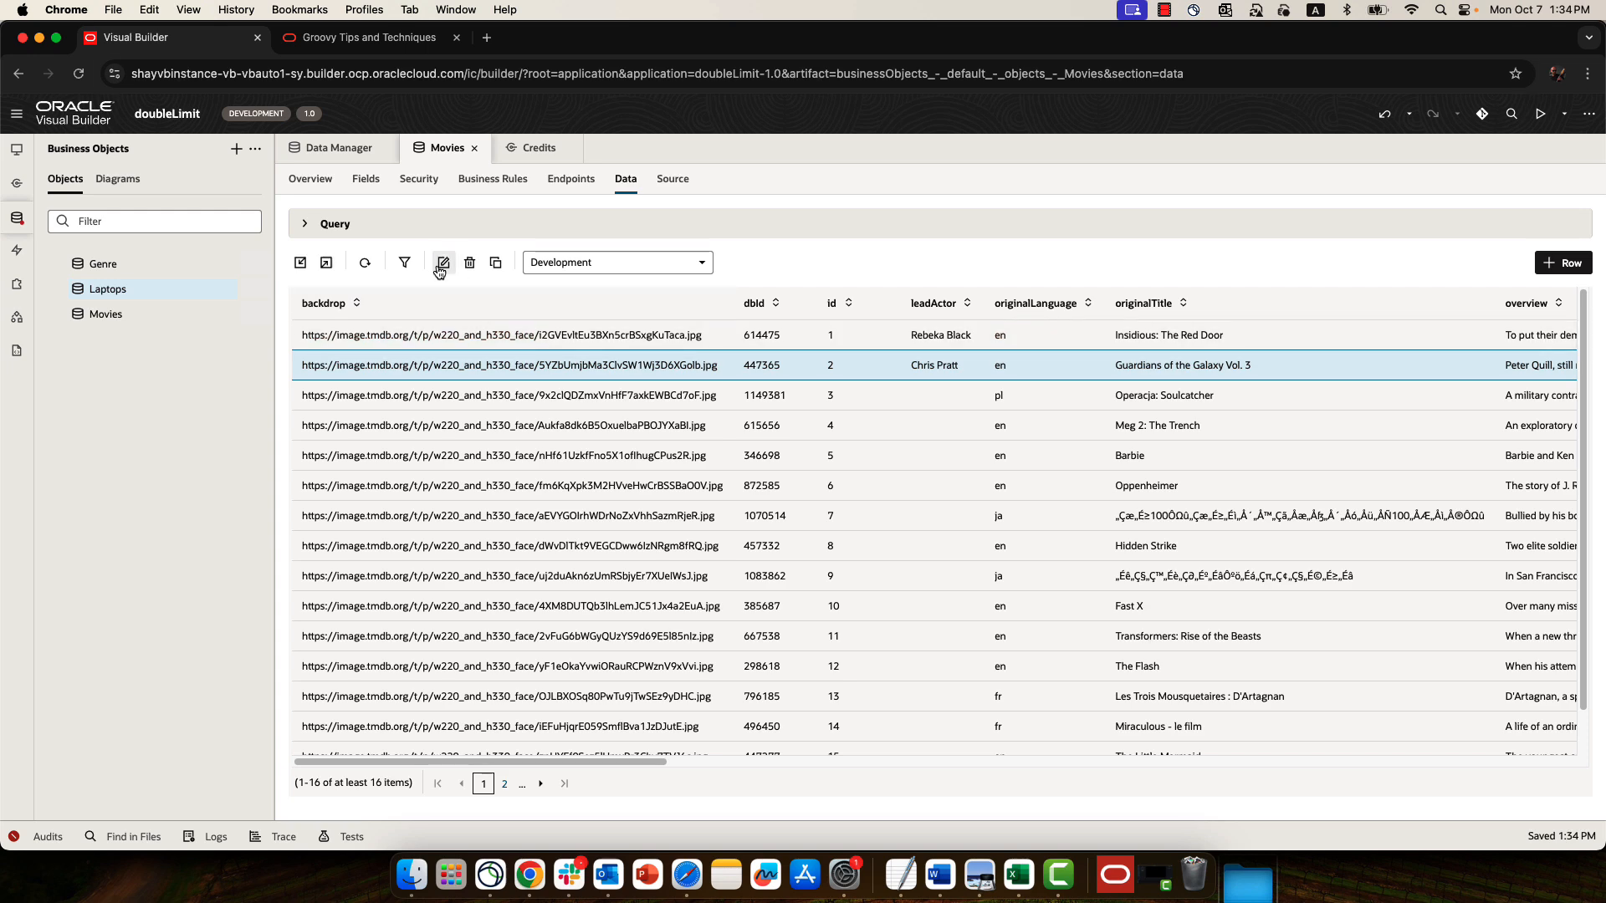
left_click(444, 261)
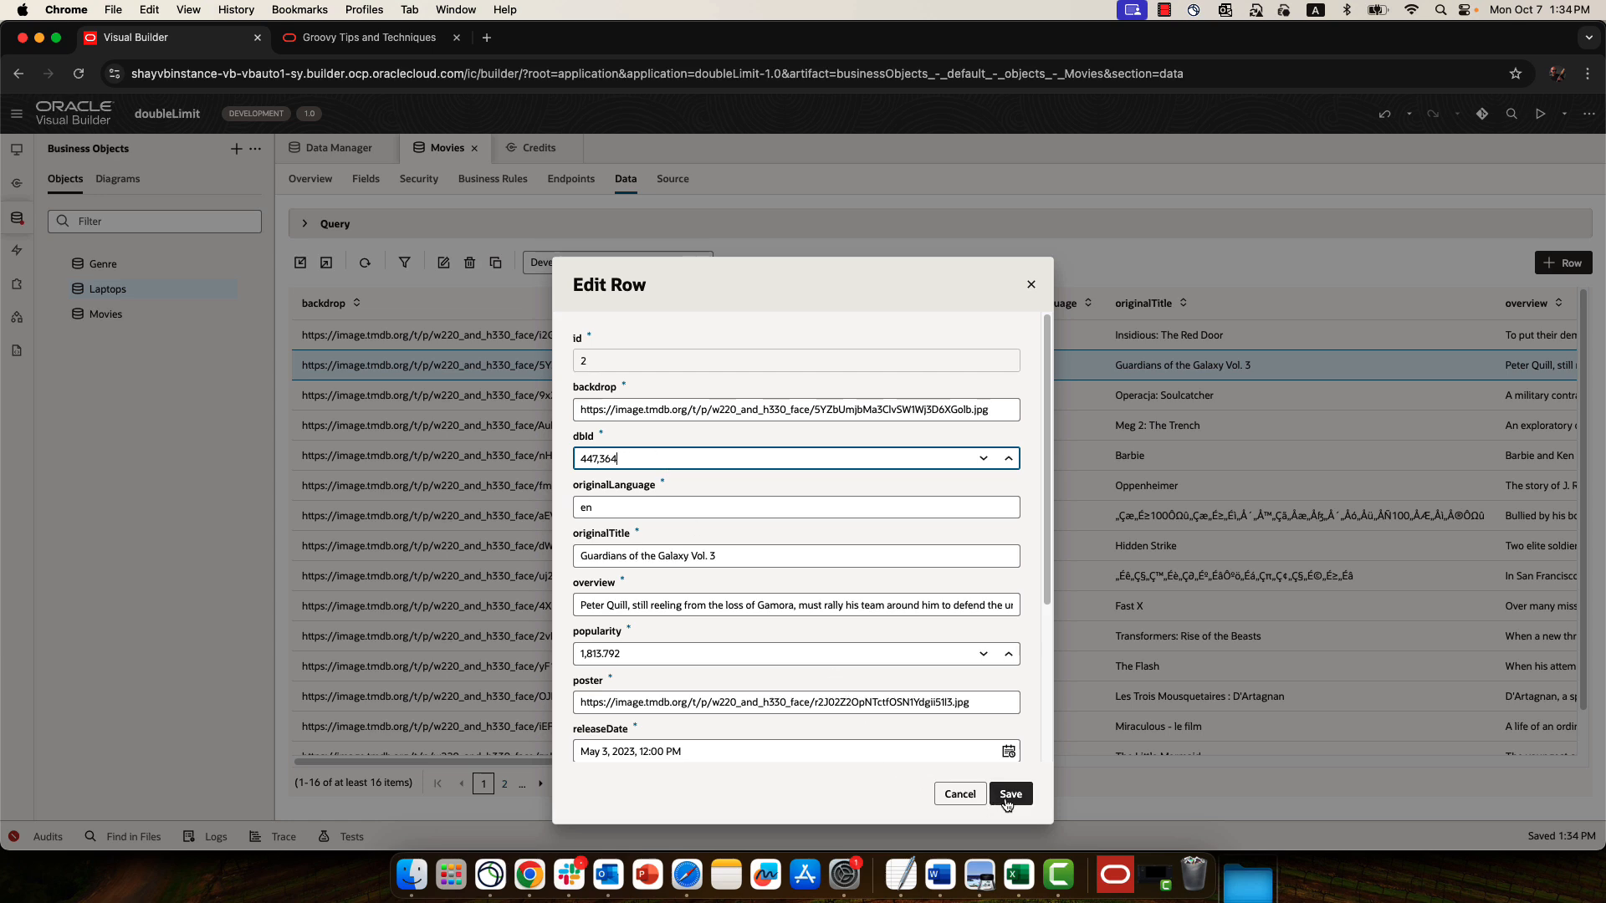
left_click(1011, 793)
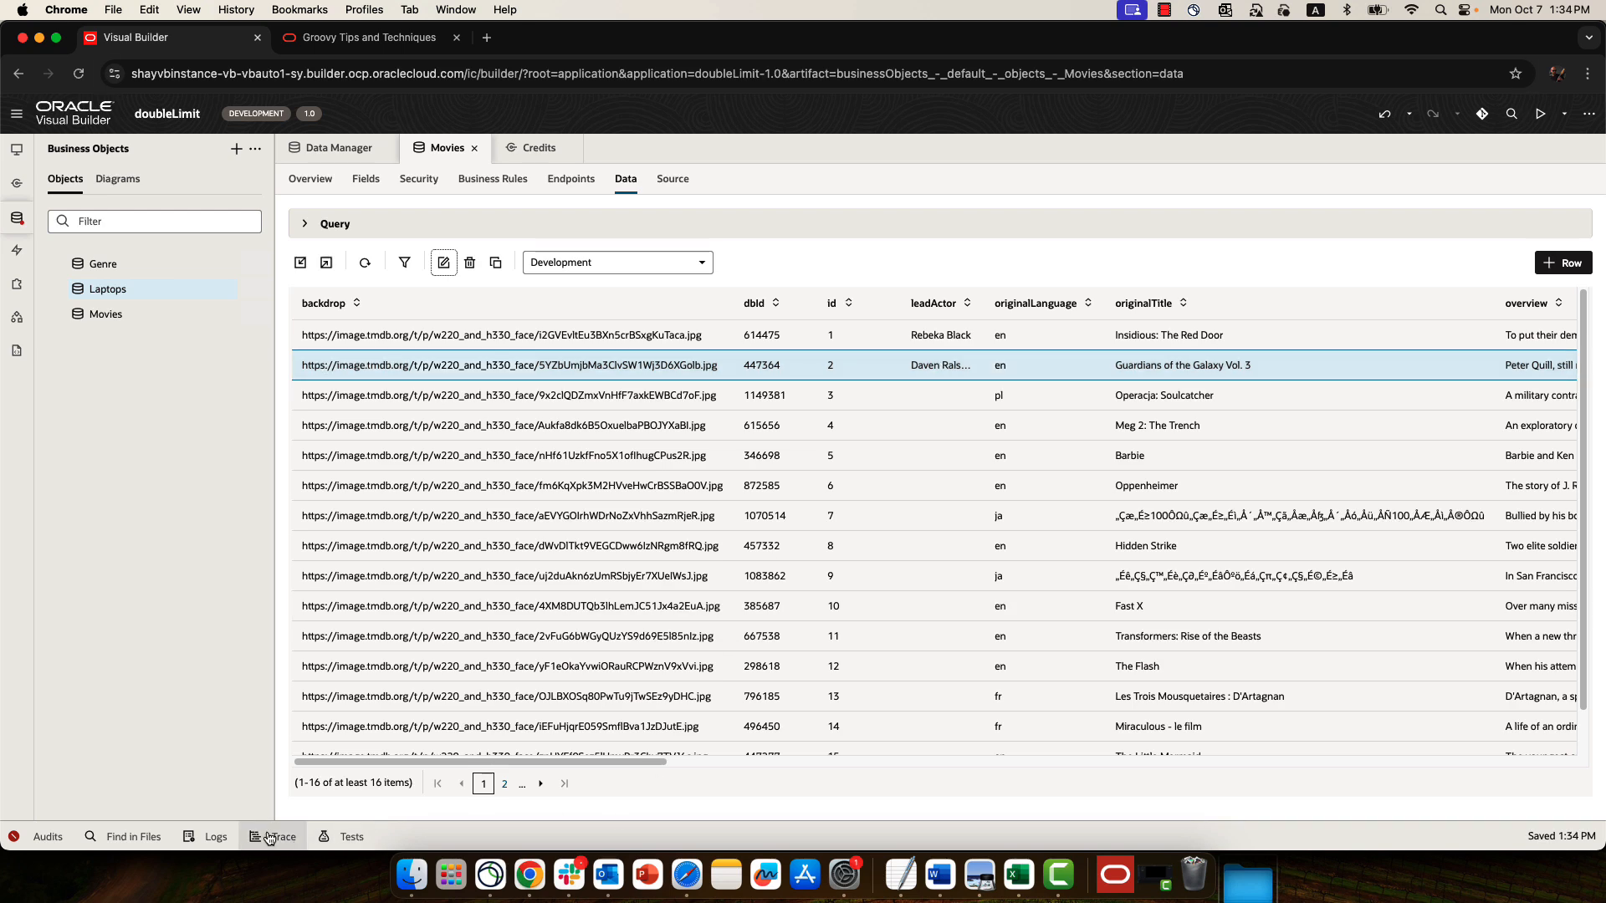
Step: Review the GetLead BeforeUpdate output in the Logs panel, clear it and enable logging
left_click(214, 836)
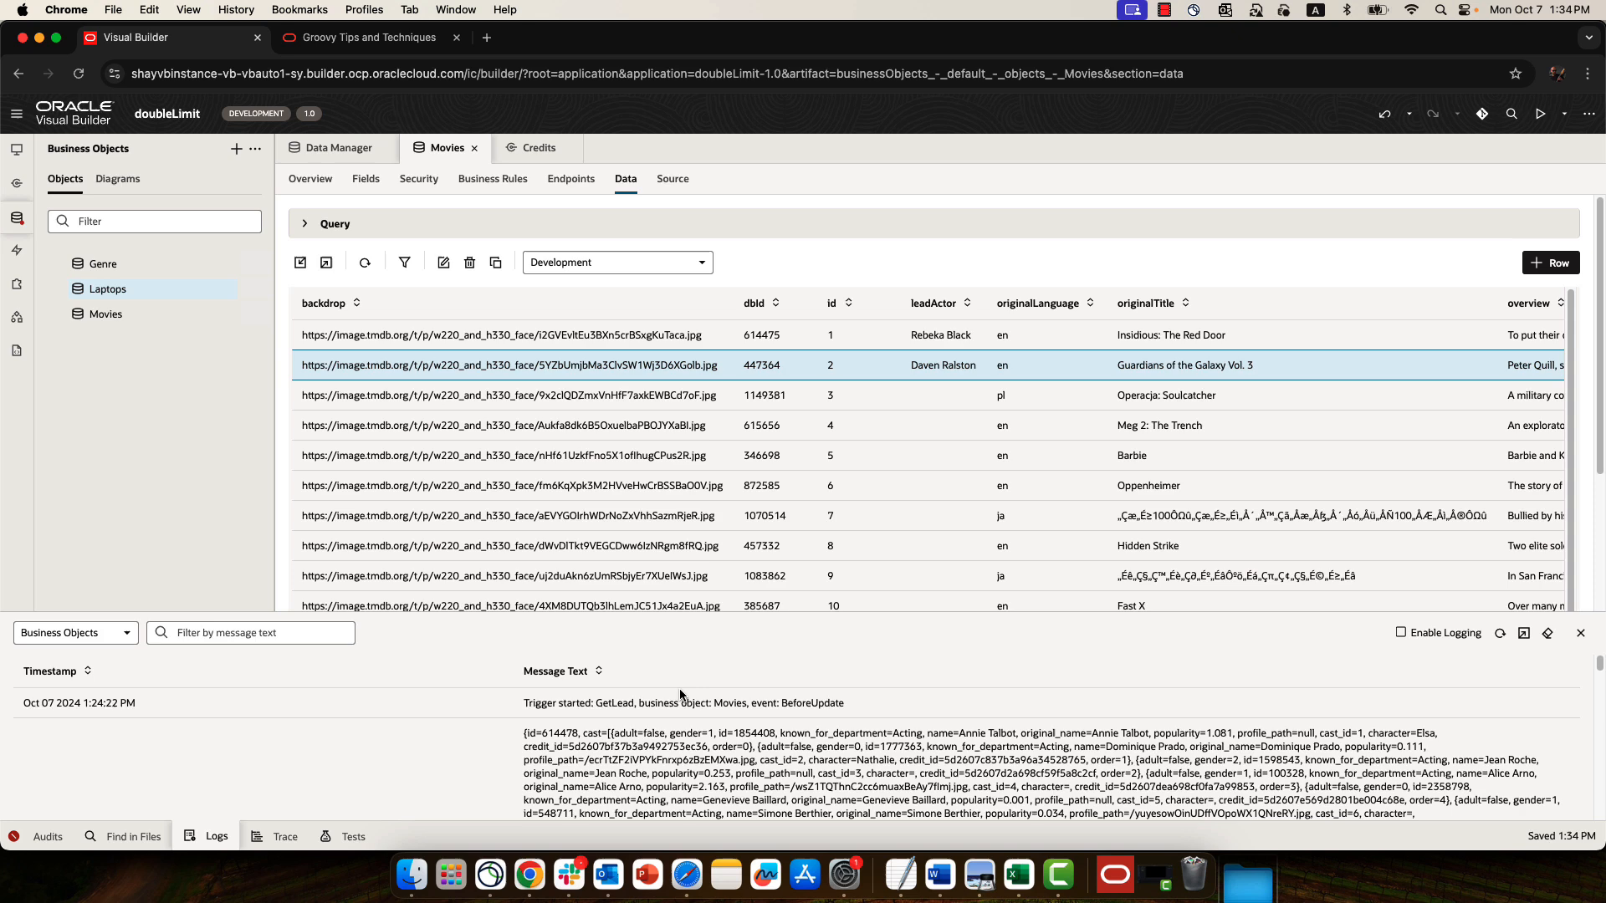
mouse_move(716, 618)
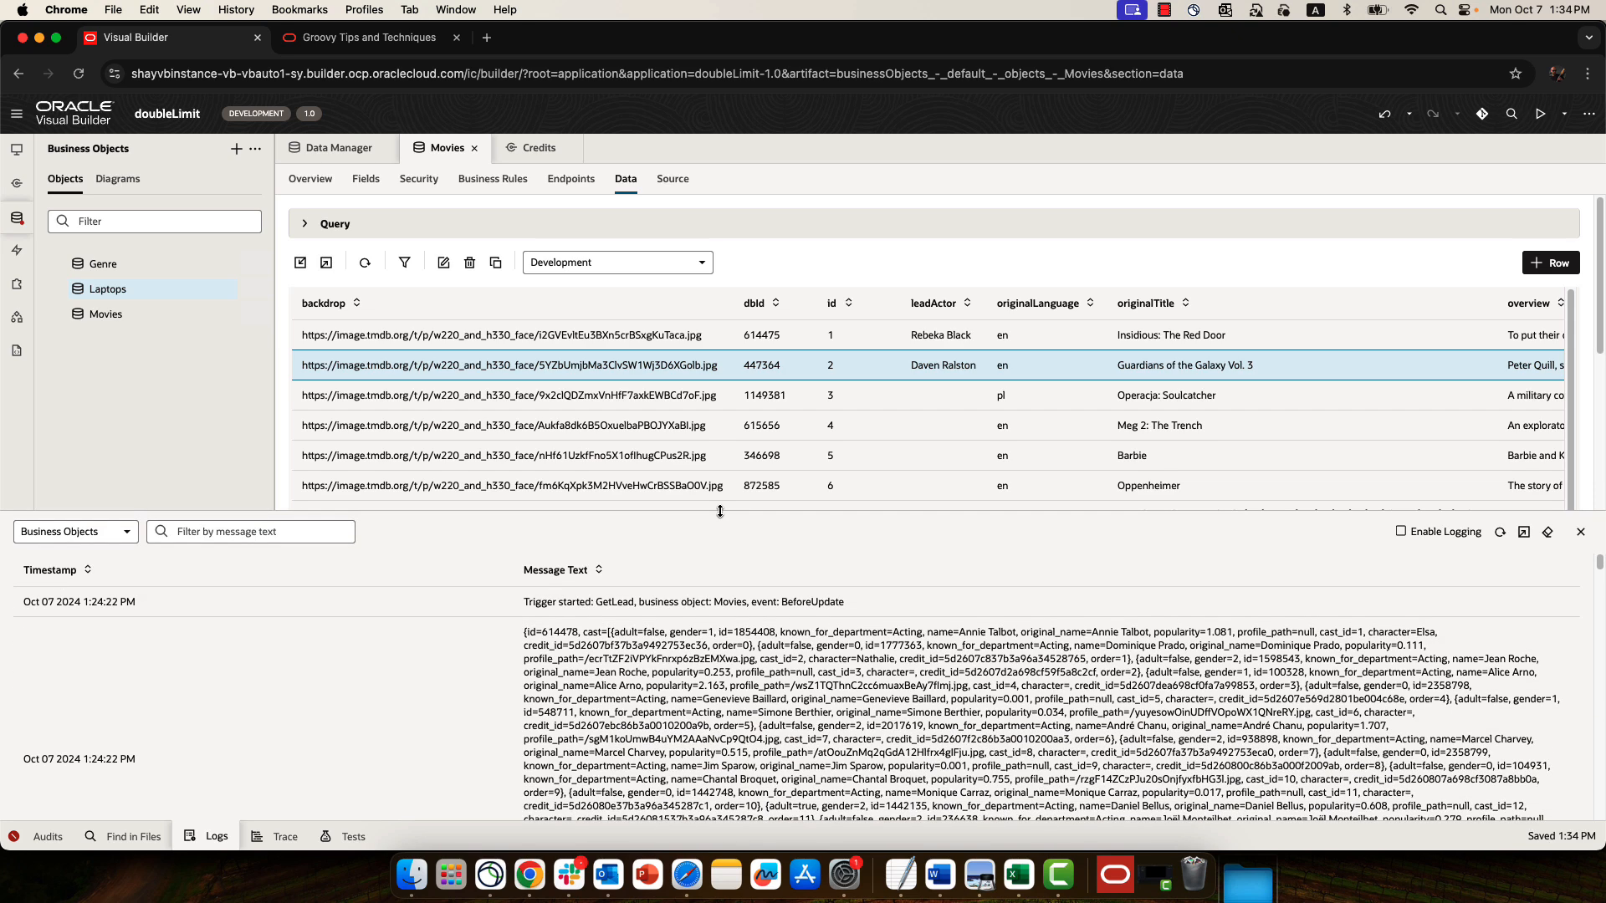
mouse_move(1452, 567)
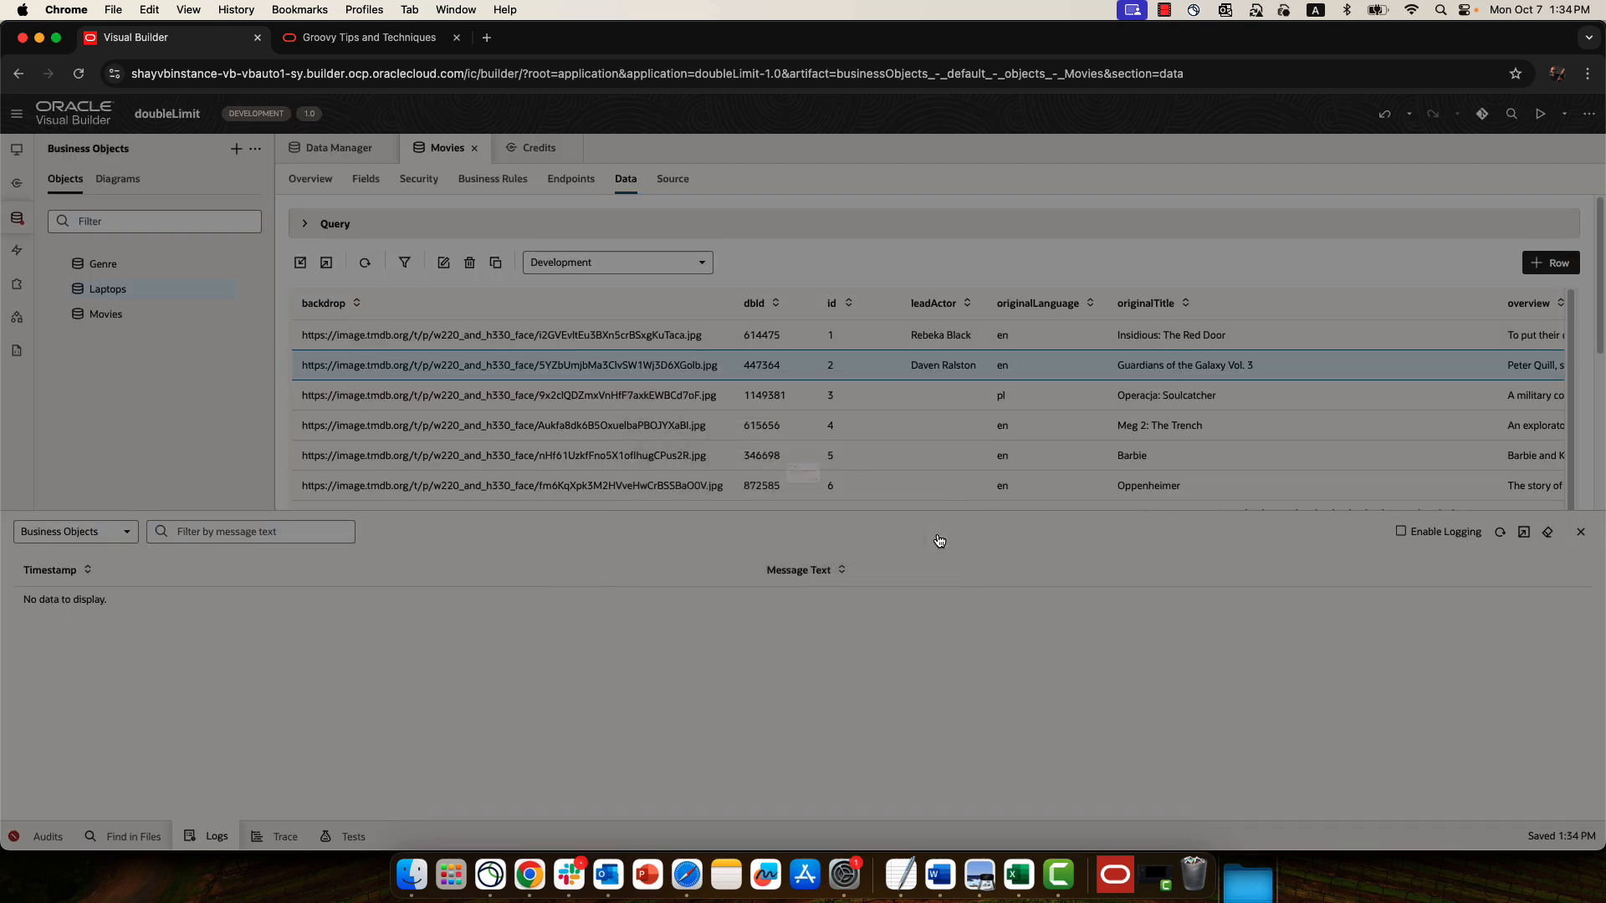
left_click(1402, 532)
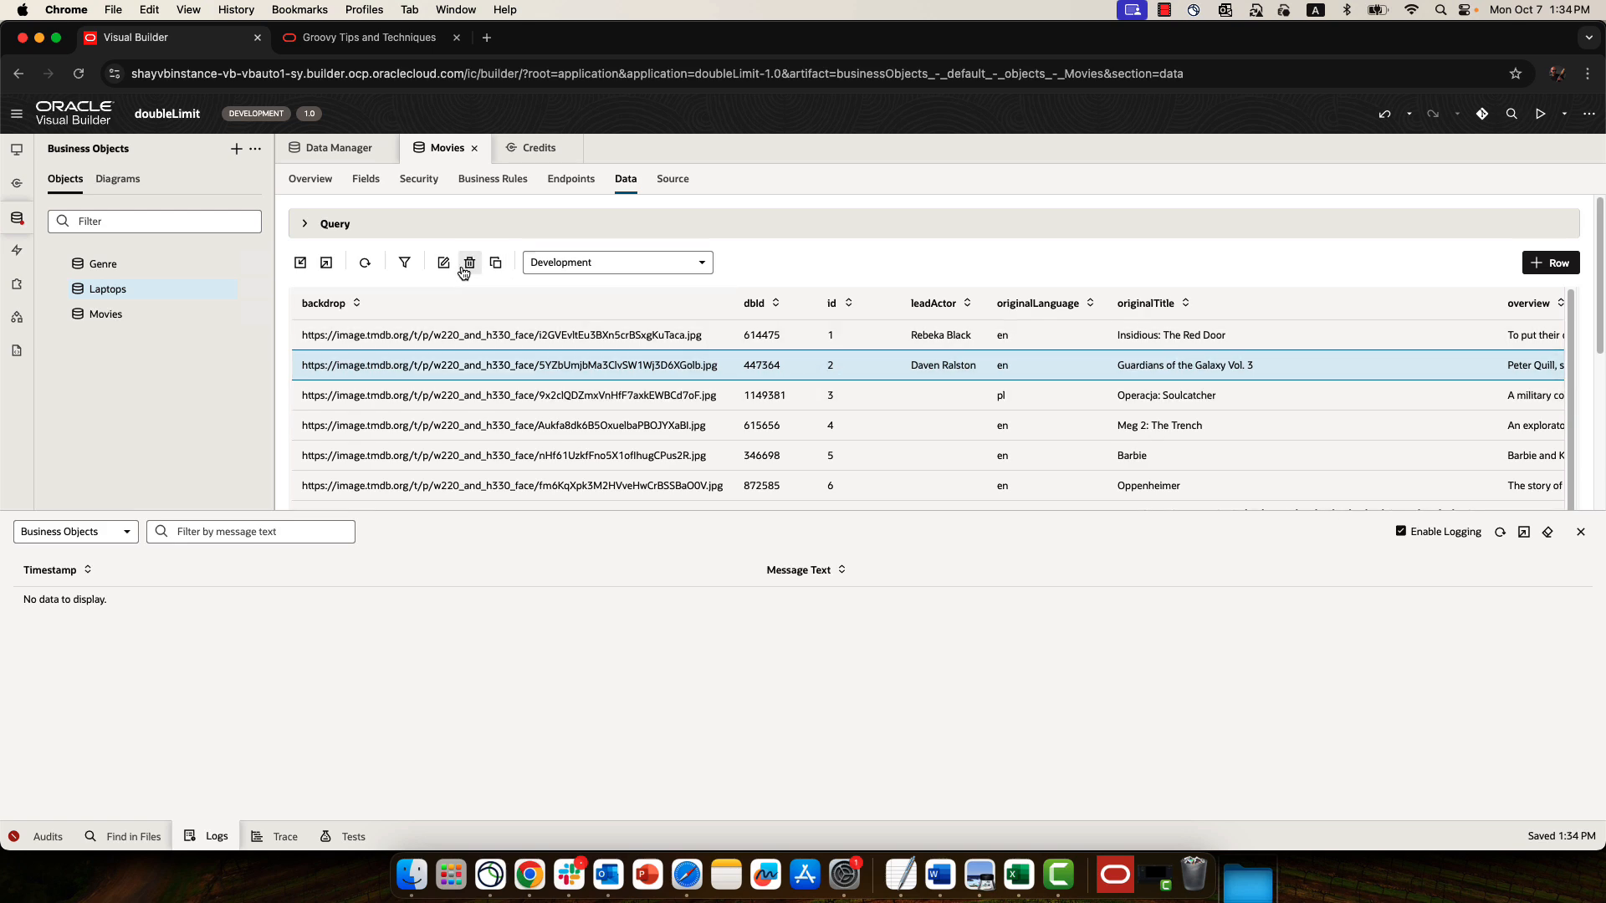
Step: Re-save Guardians of the Galaxy Vol. 3 with dbId 447365, restoring Chris Pratt and logging the GetLead run
left_click(442, 262)
type("447,365")
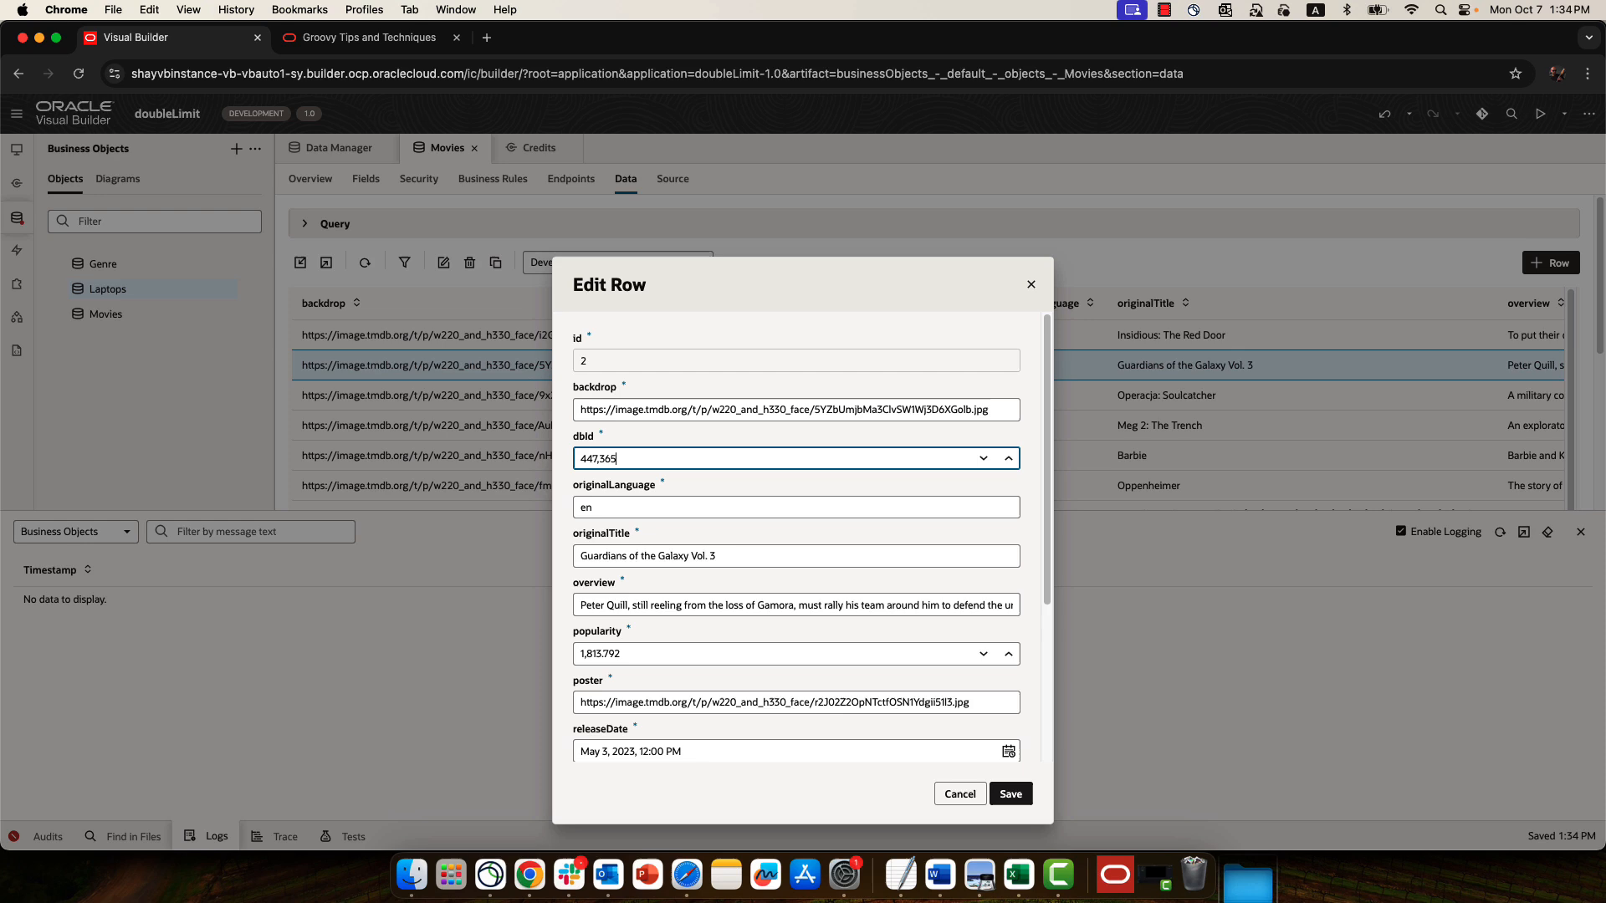
left_click(1010, 793)
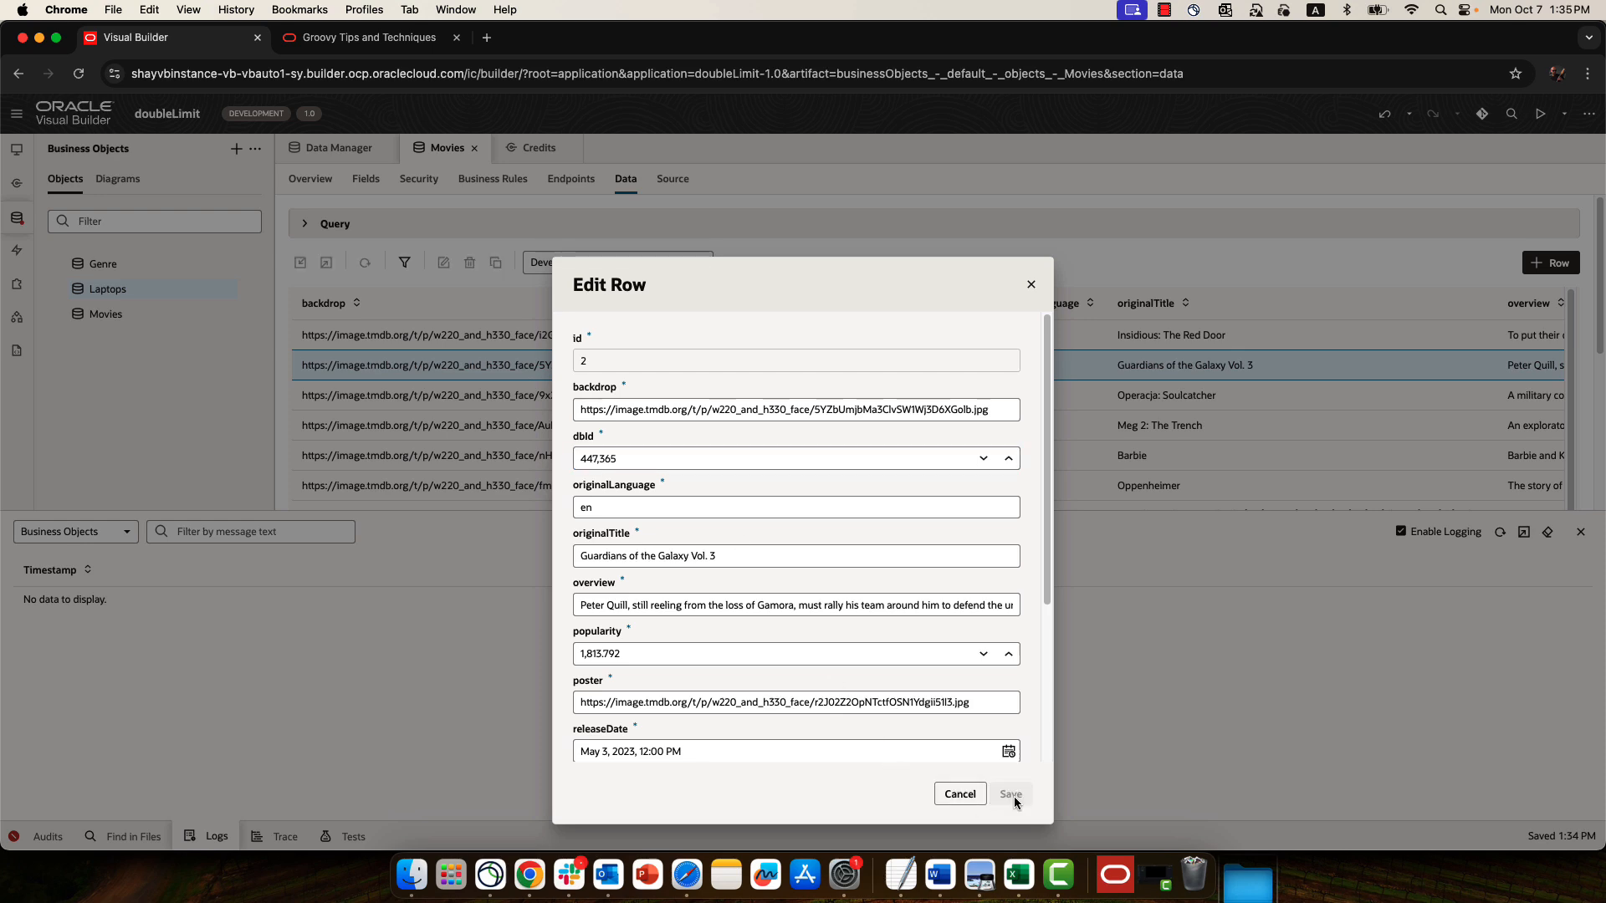
left_click(1010, 793)
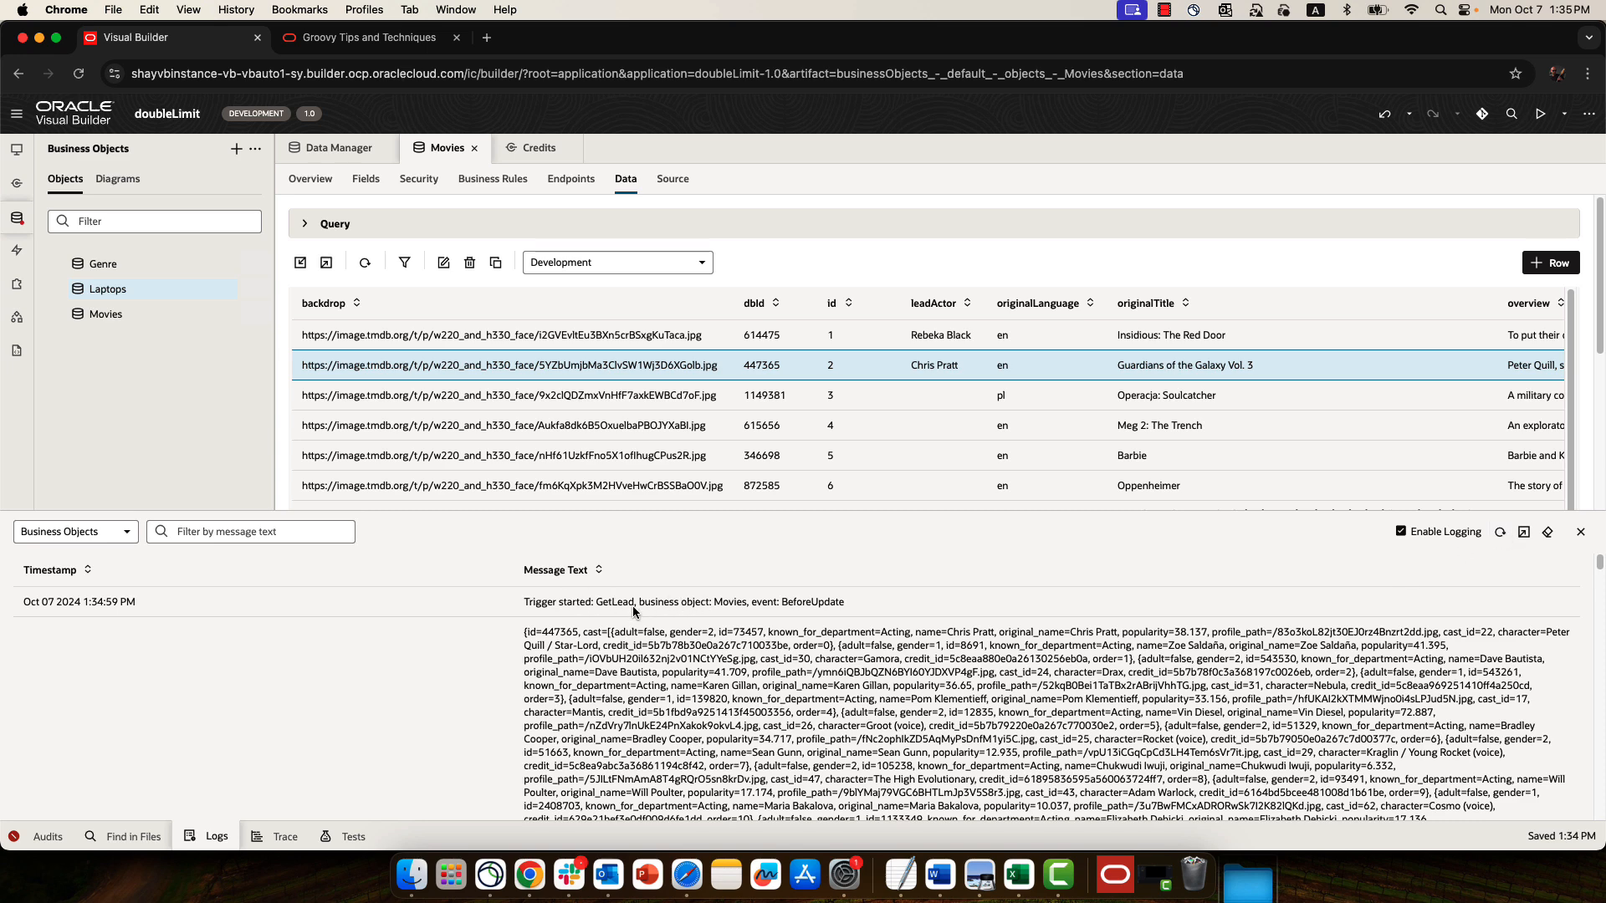
mouse_move(786, 609)
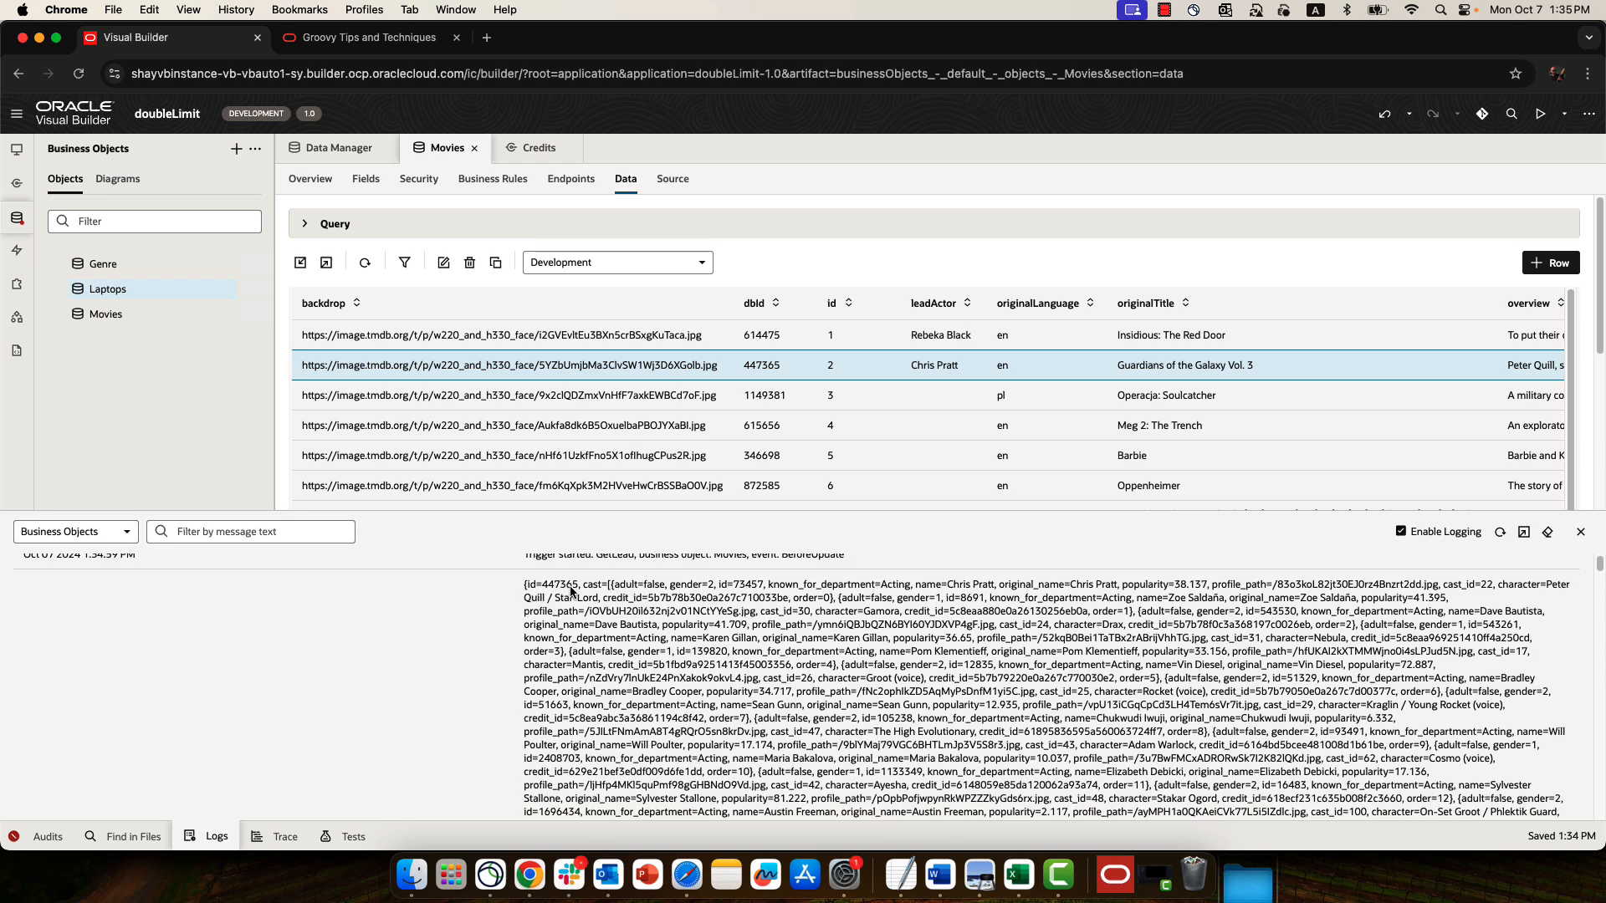
Step: Scroll the log to the Trigger ended entry after Chris Pratt, then edit the Operacja: Soulcatcher row
scroll("down", 3)
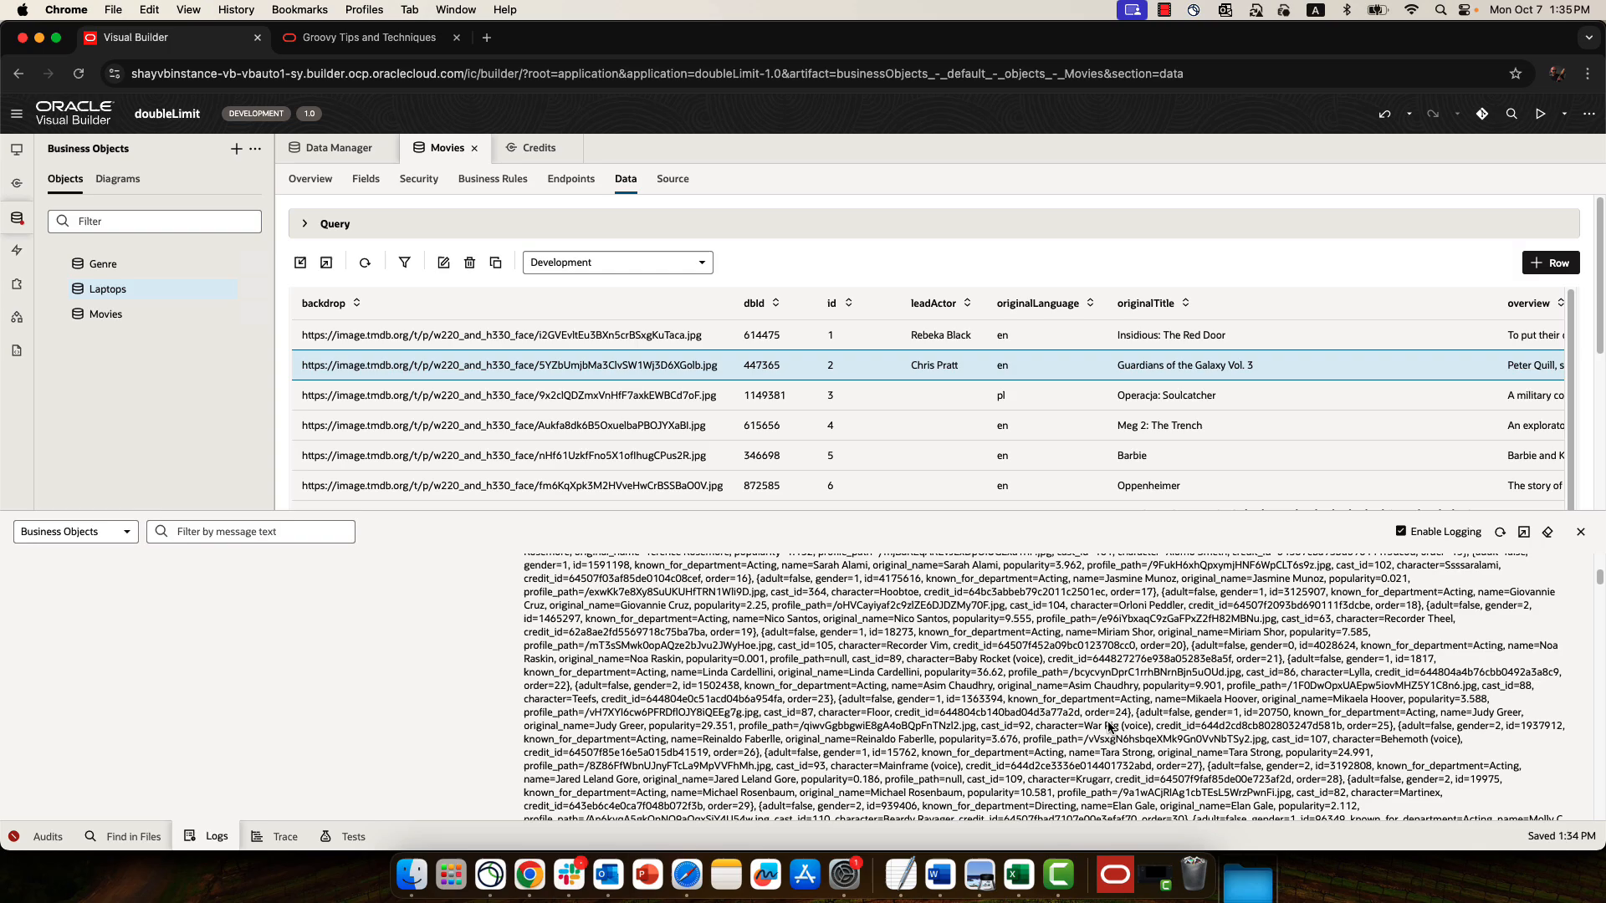
scroll("down", 3)
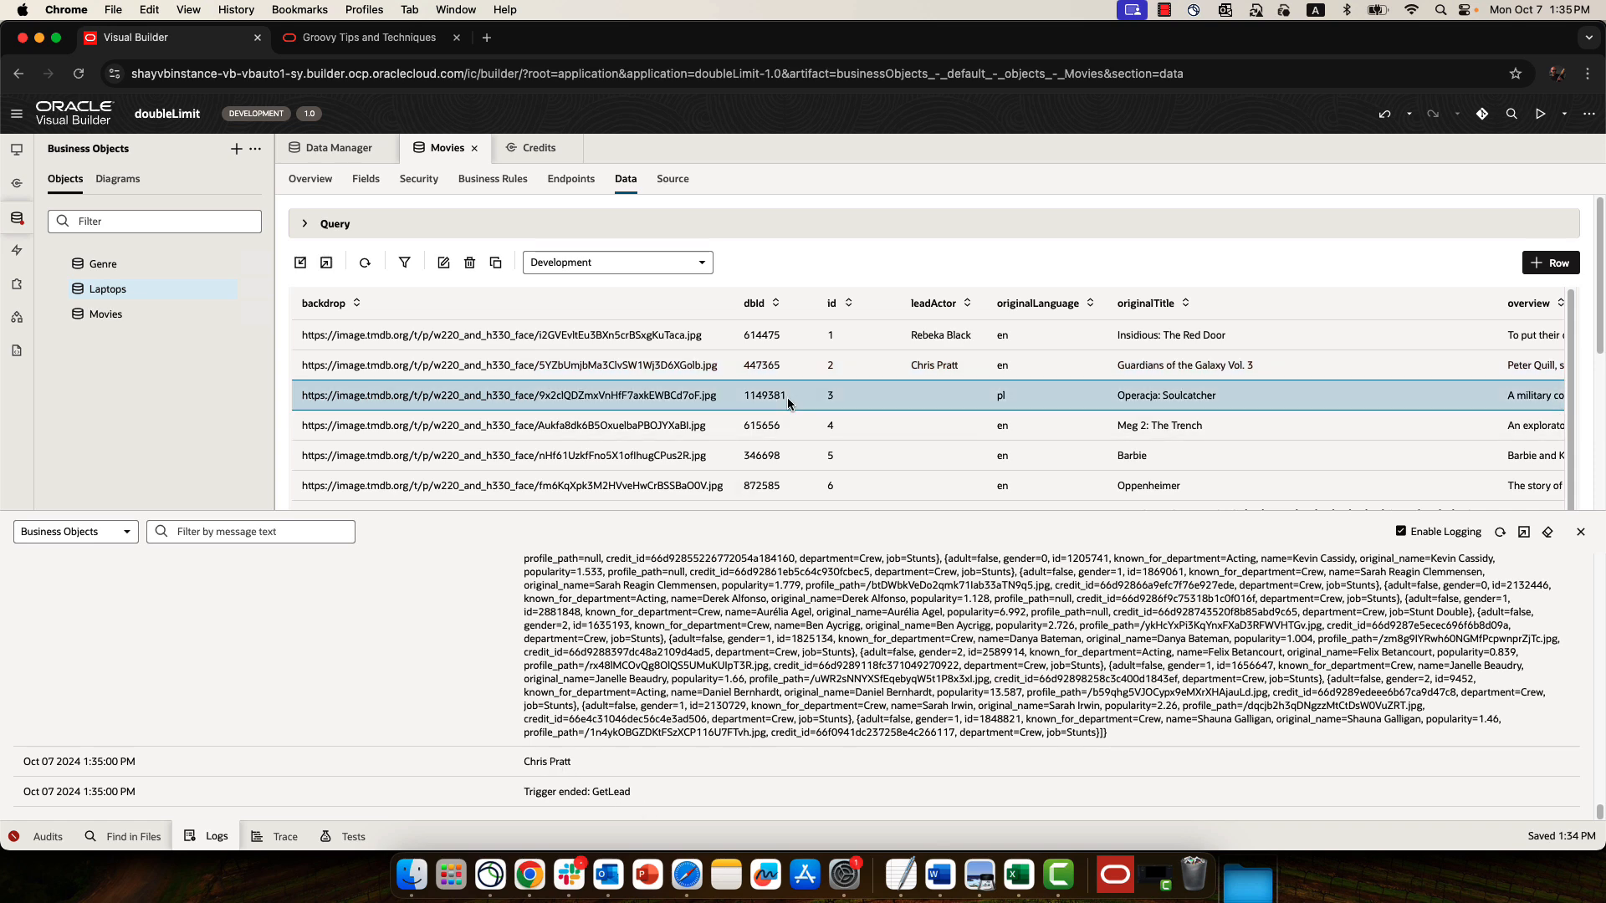
left_click(442, 261)
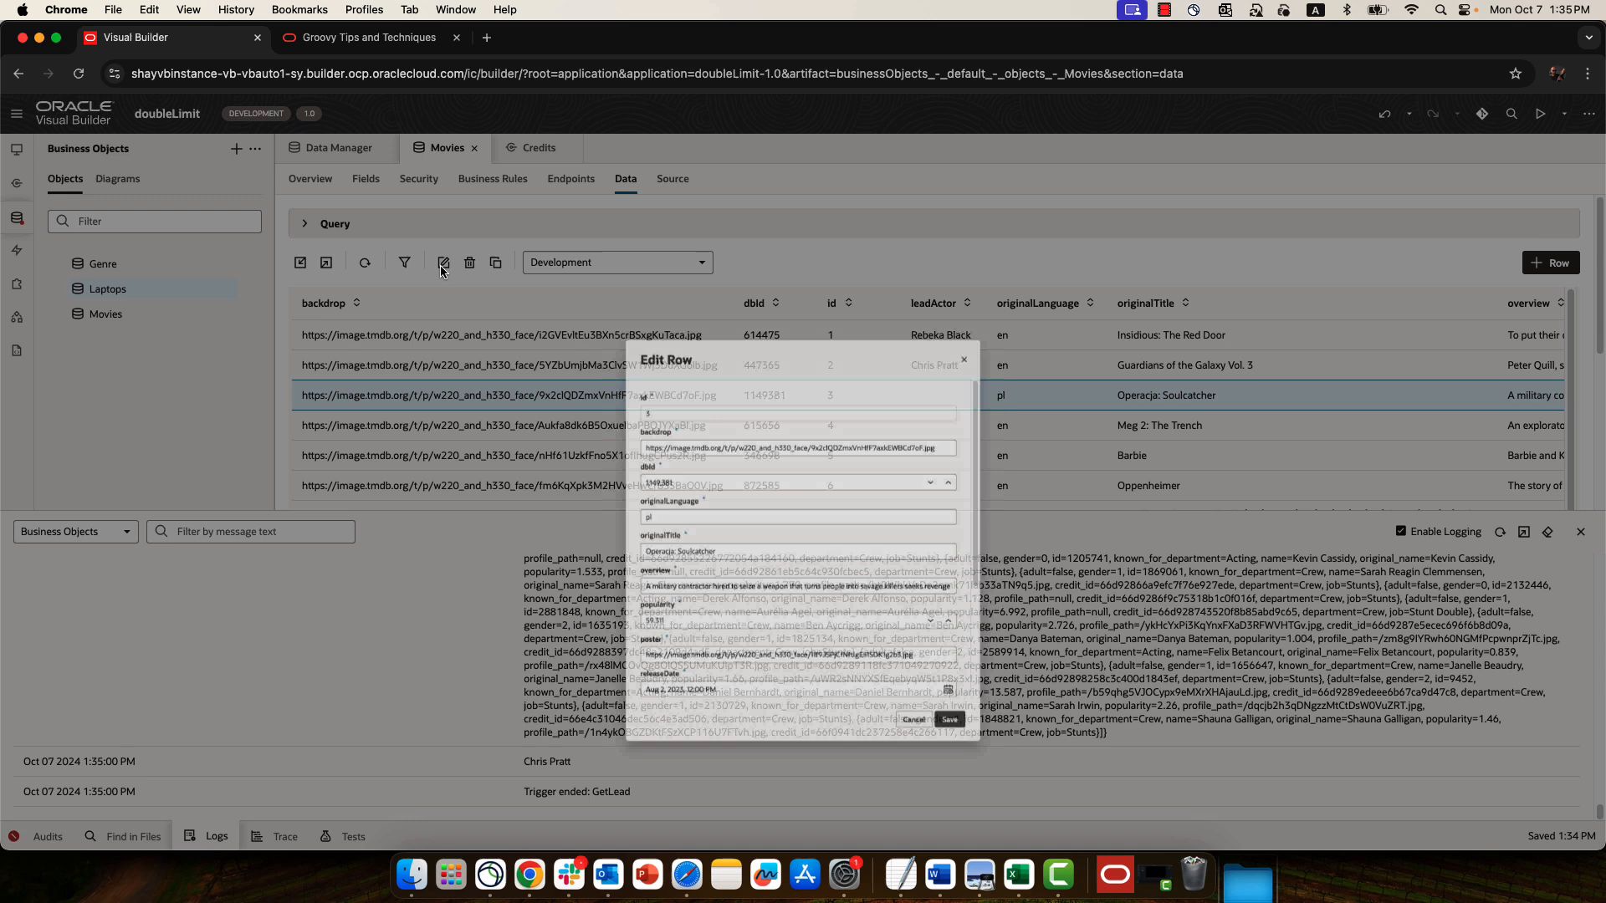